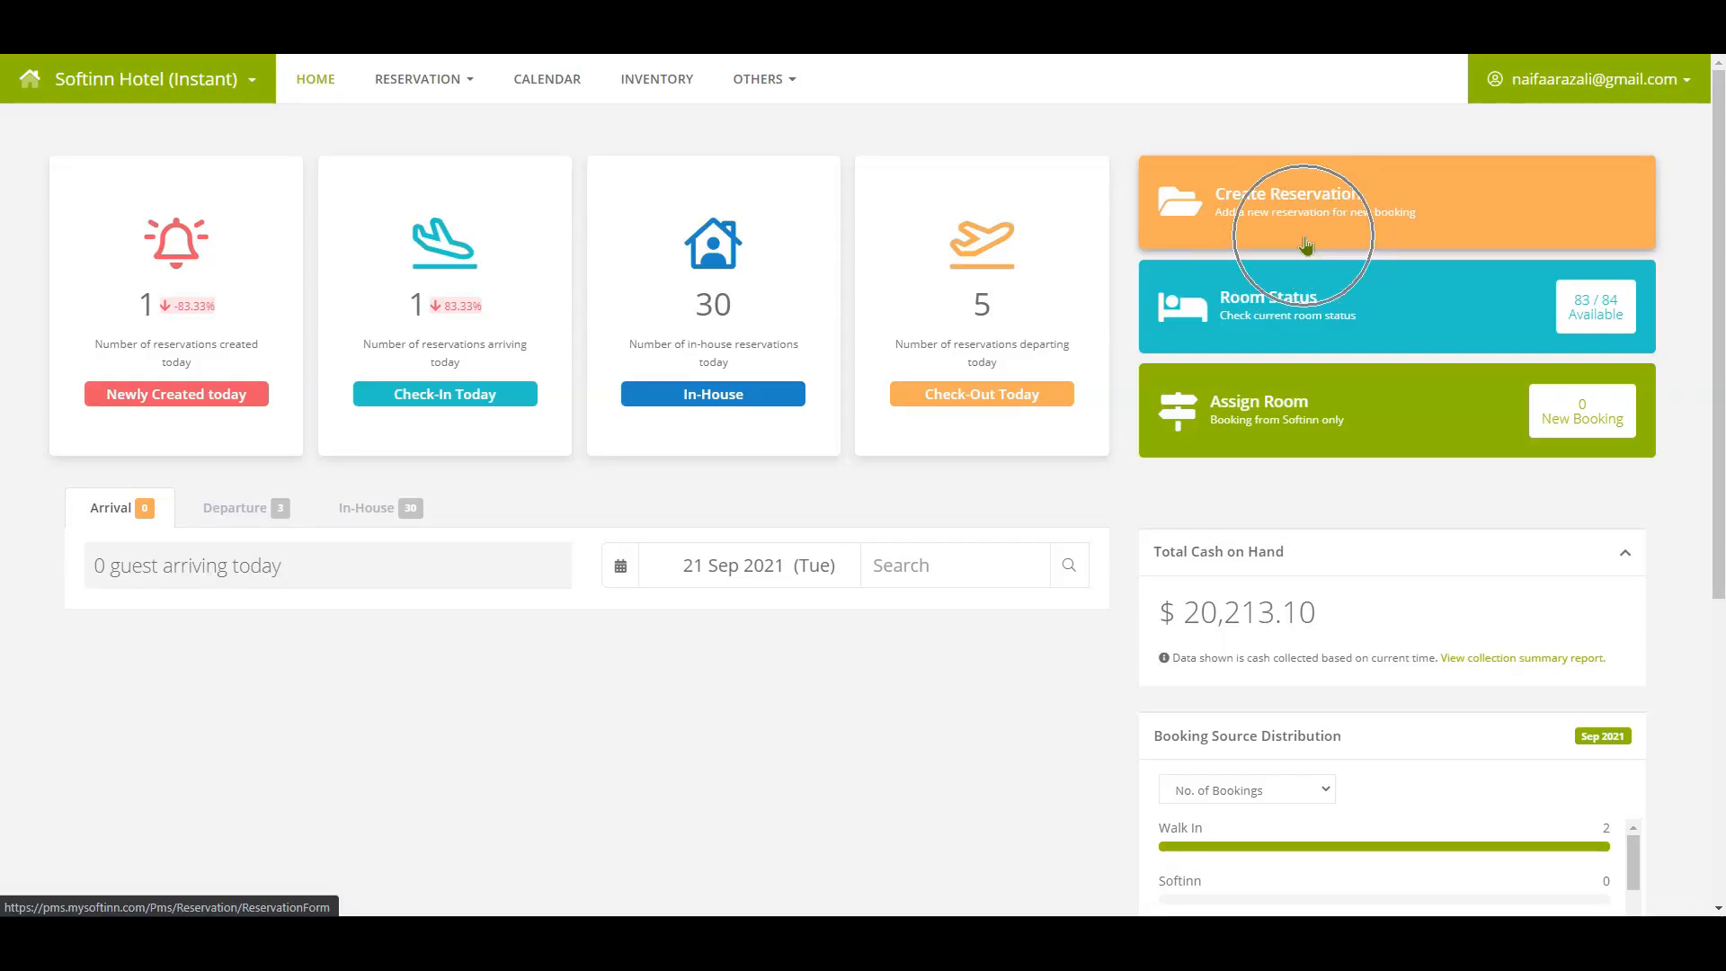
Start a new Phone Reservation and select Villa Room VR003 for 05–06 May 2021
click(1292, 203)
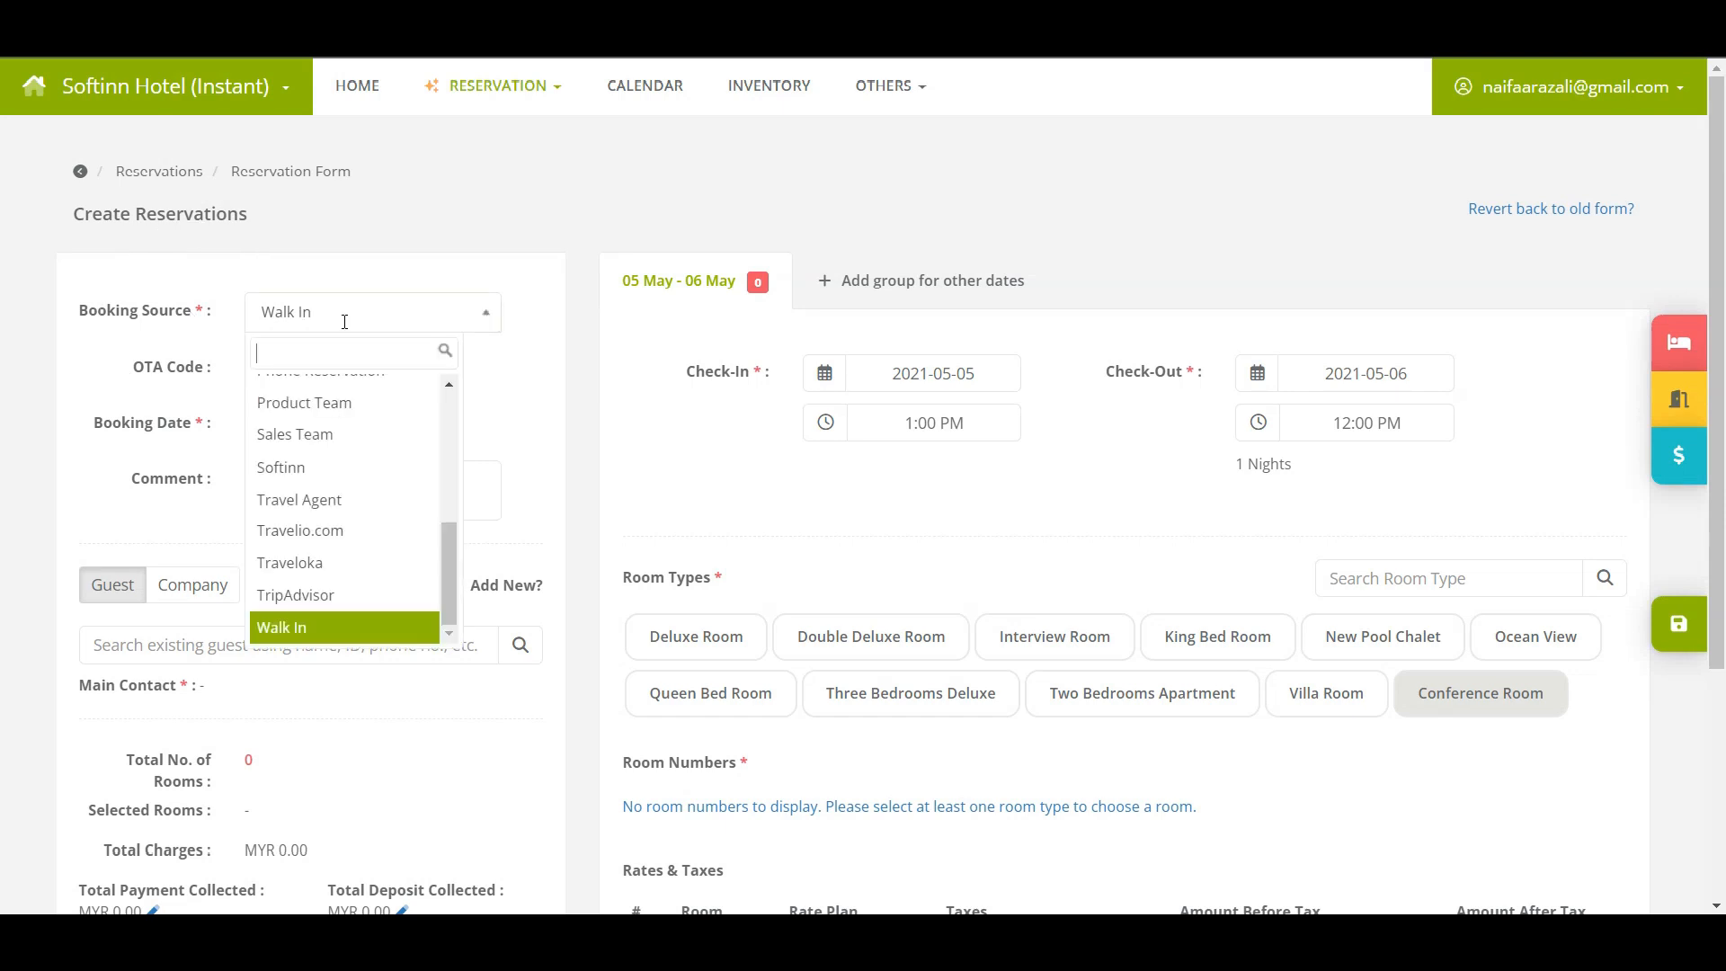
mouse_move(343, 563)
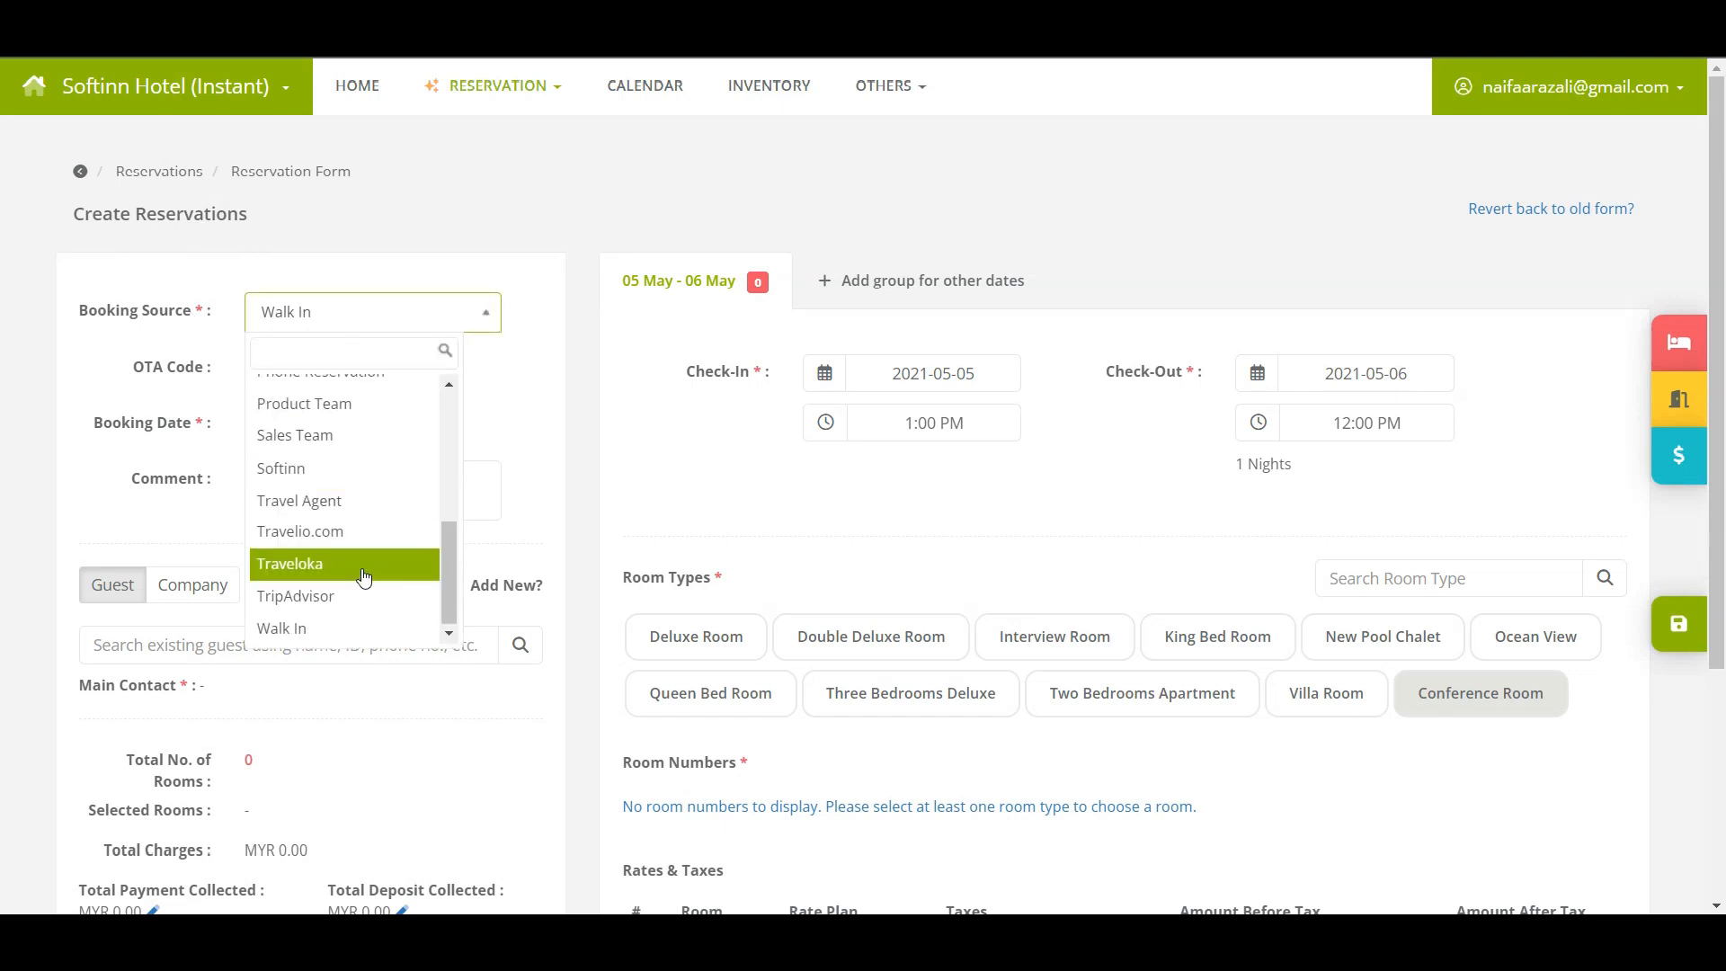
click(321, 370)
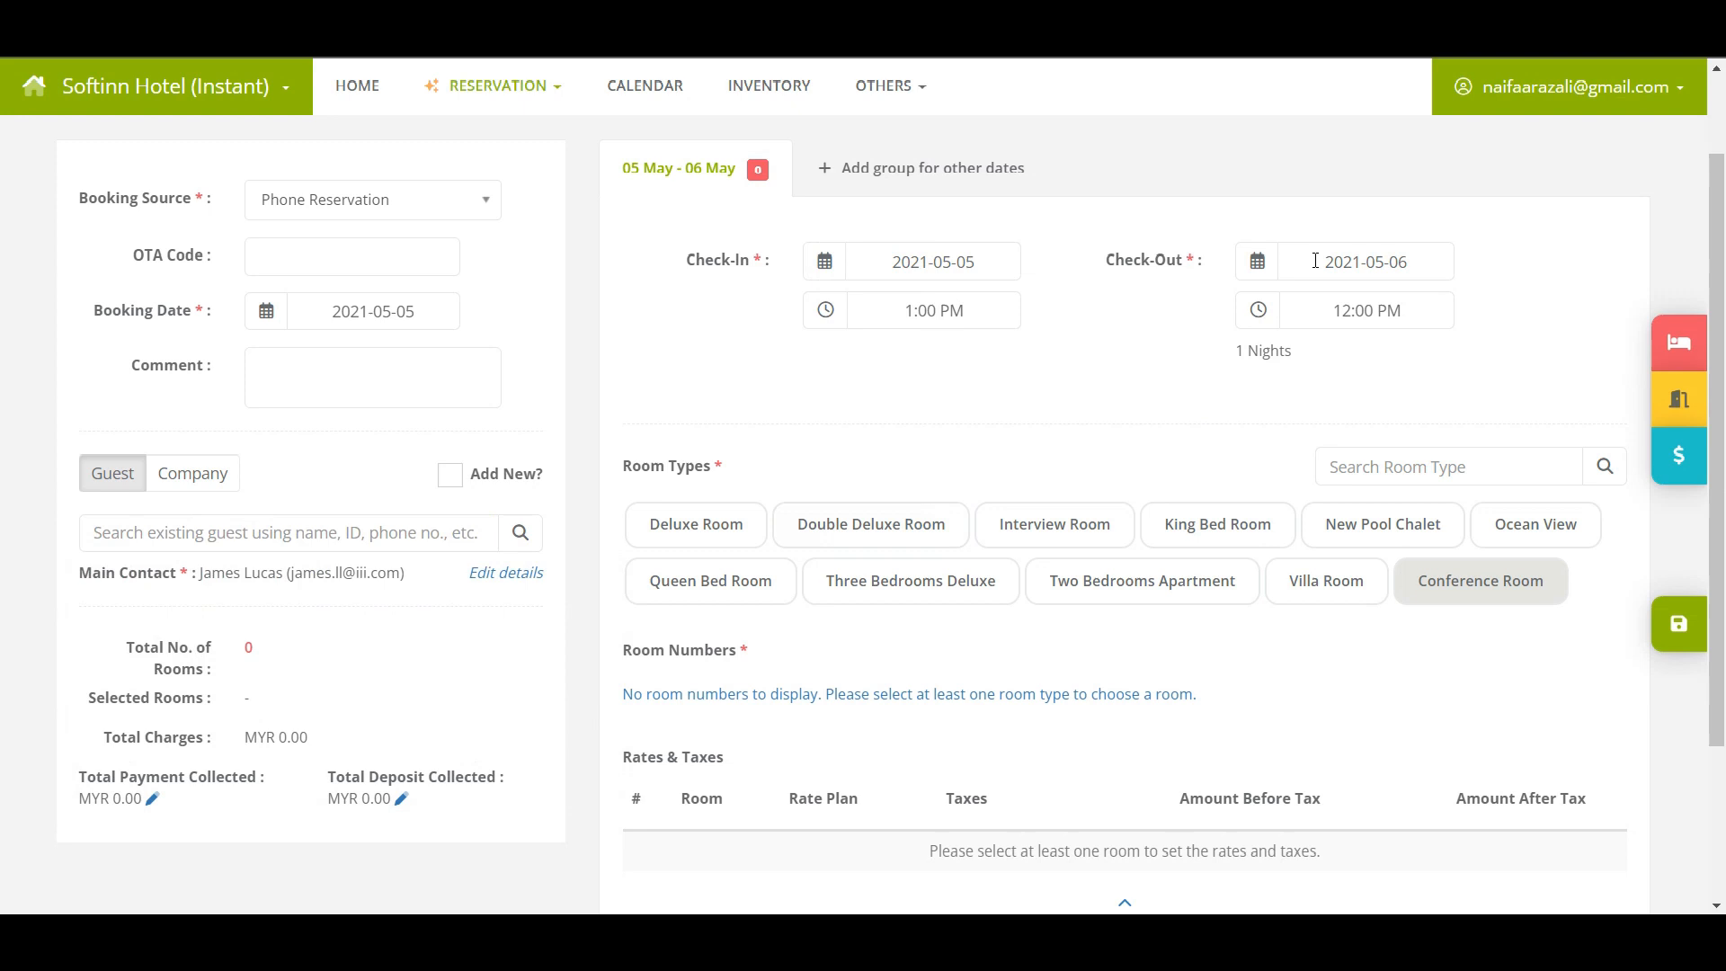
mouse_move(1325, 580)
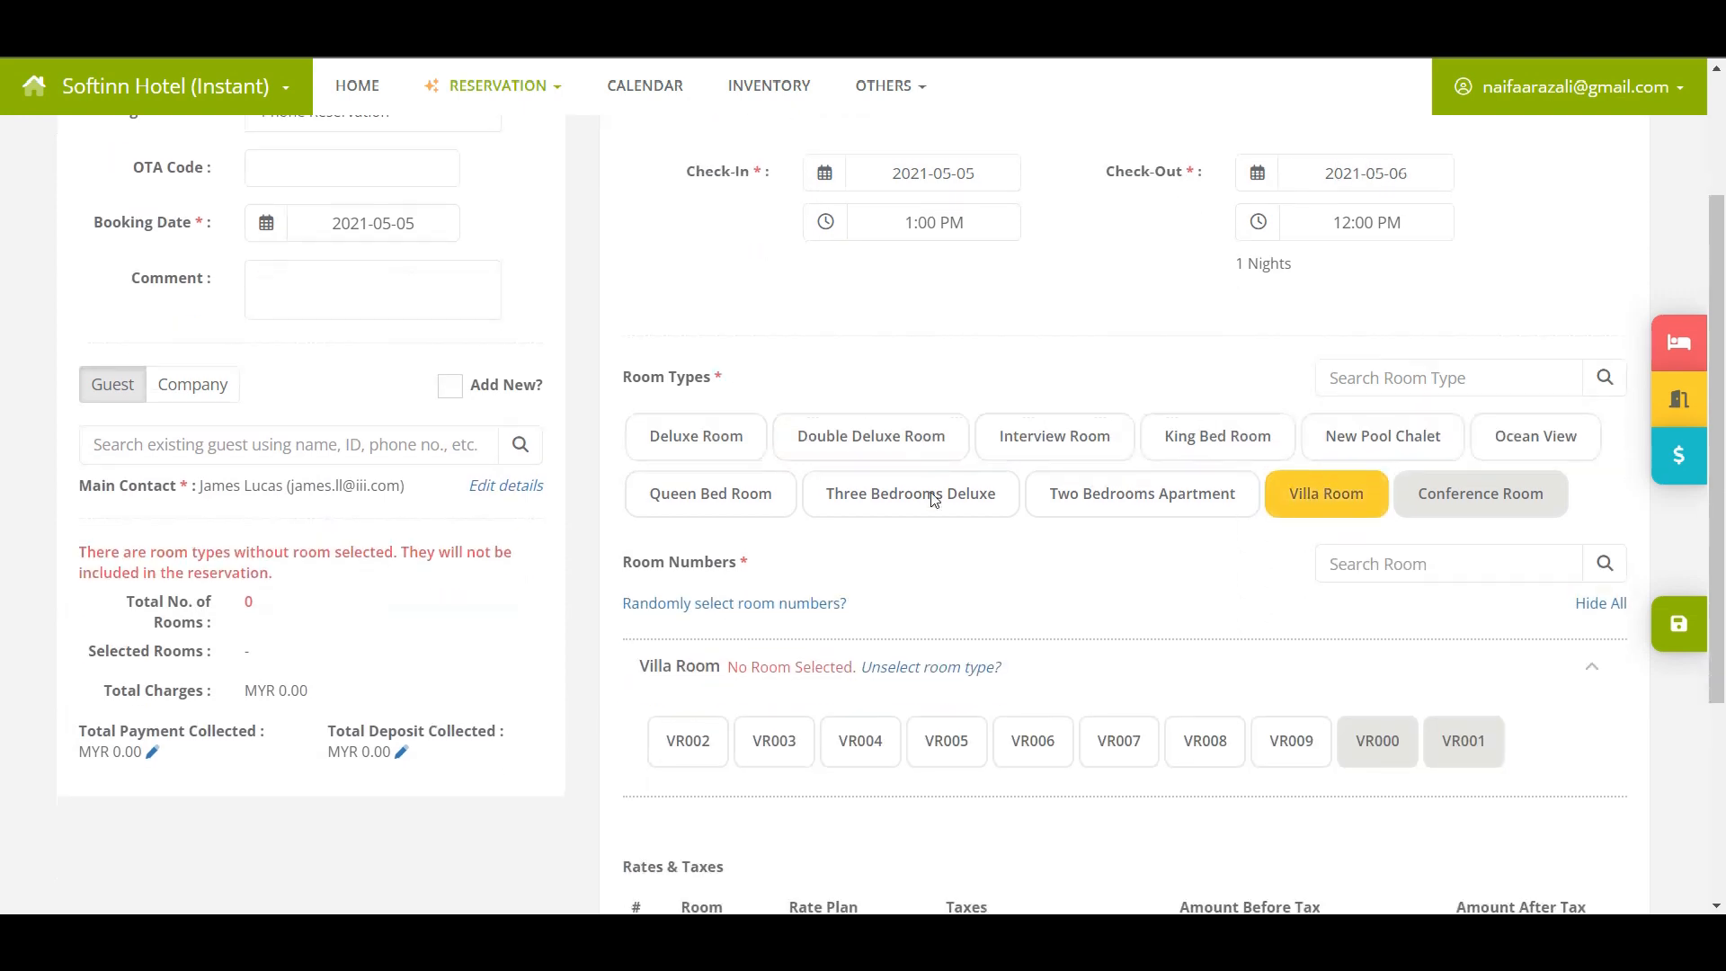
click(771, 741)
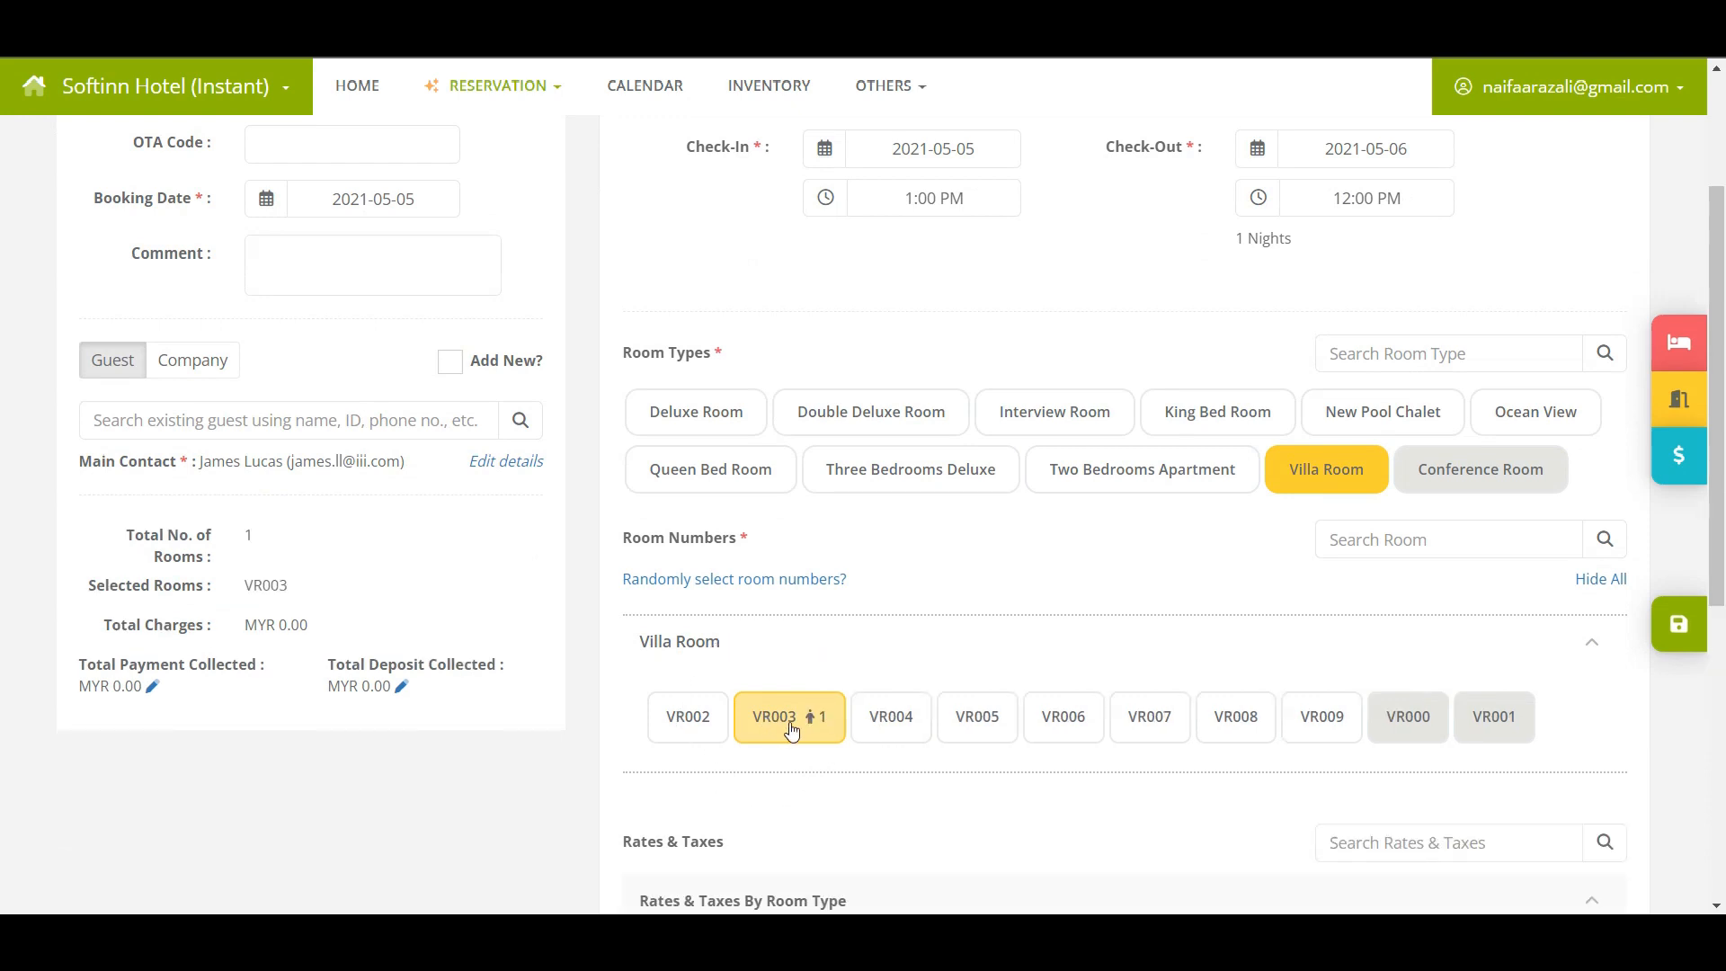
Apply a nightly rate of 100 to VR003, giving a MYR 100.00 total charge
scroll(down, 3)
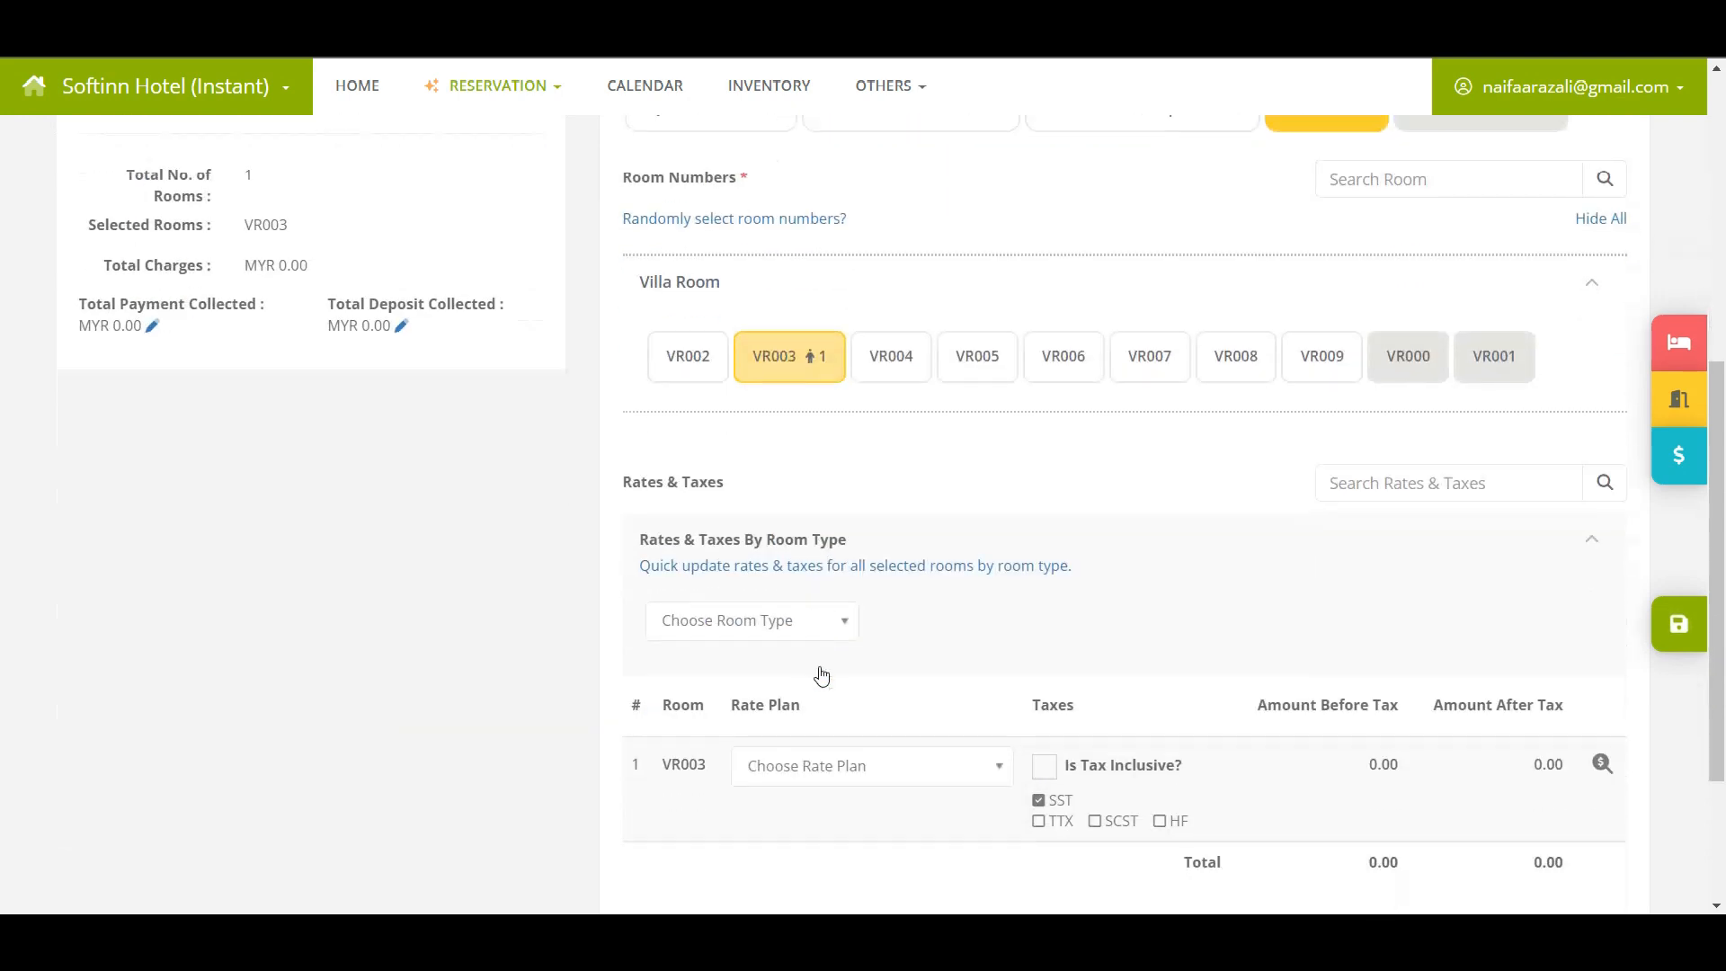
click(1602, 762)
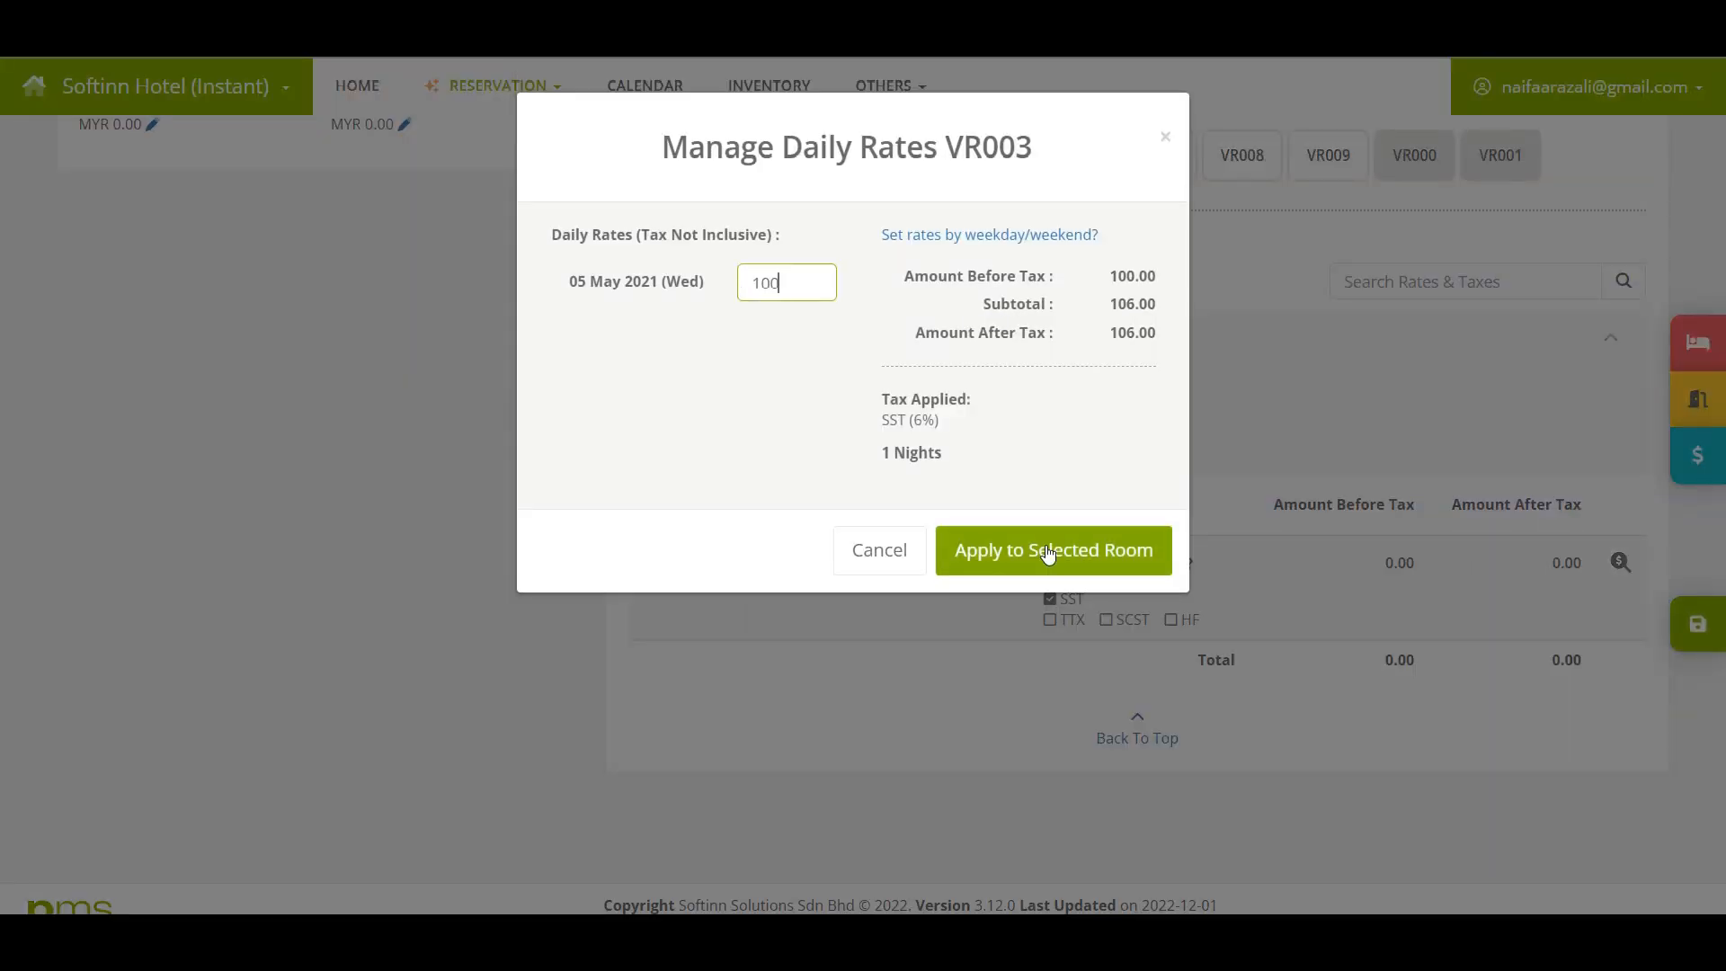
click(1052, 551)
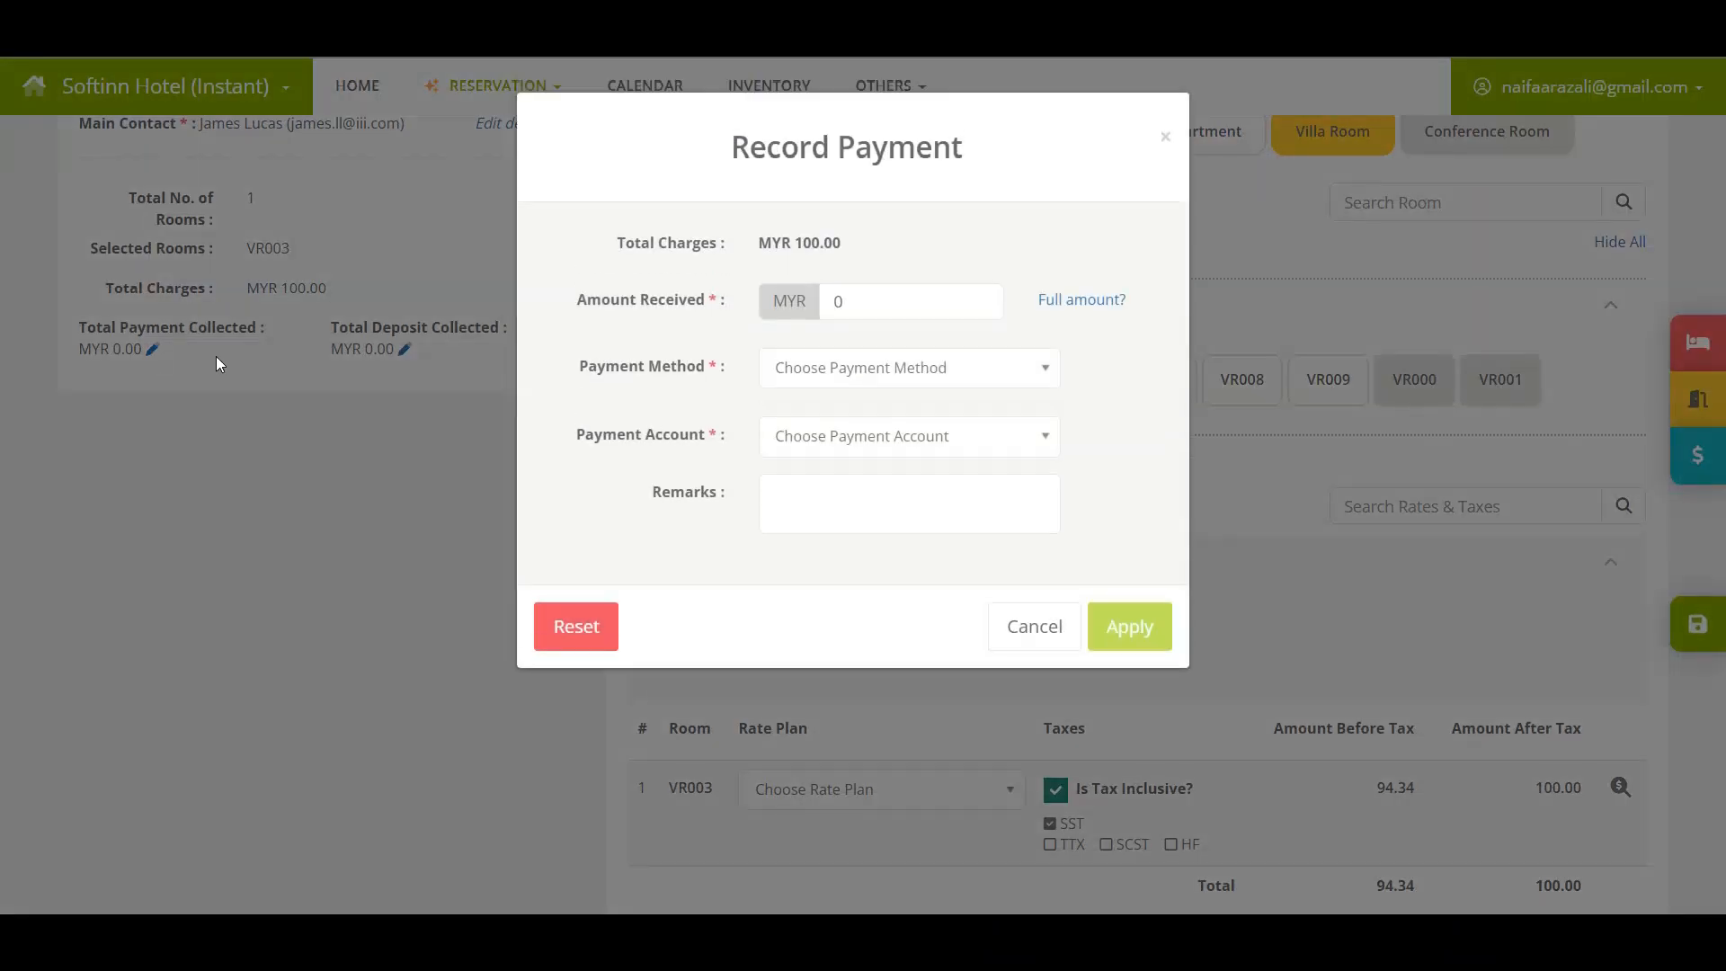
Record a MYR 50 partial payment via Internet Account / Public Bank
click(910, 301)
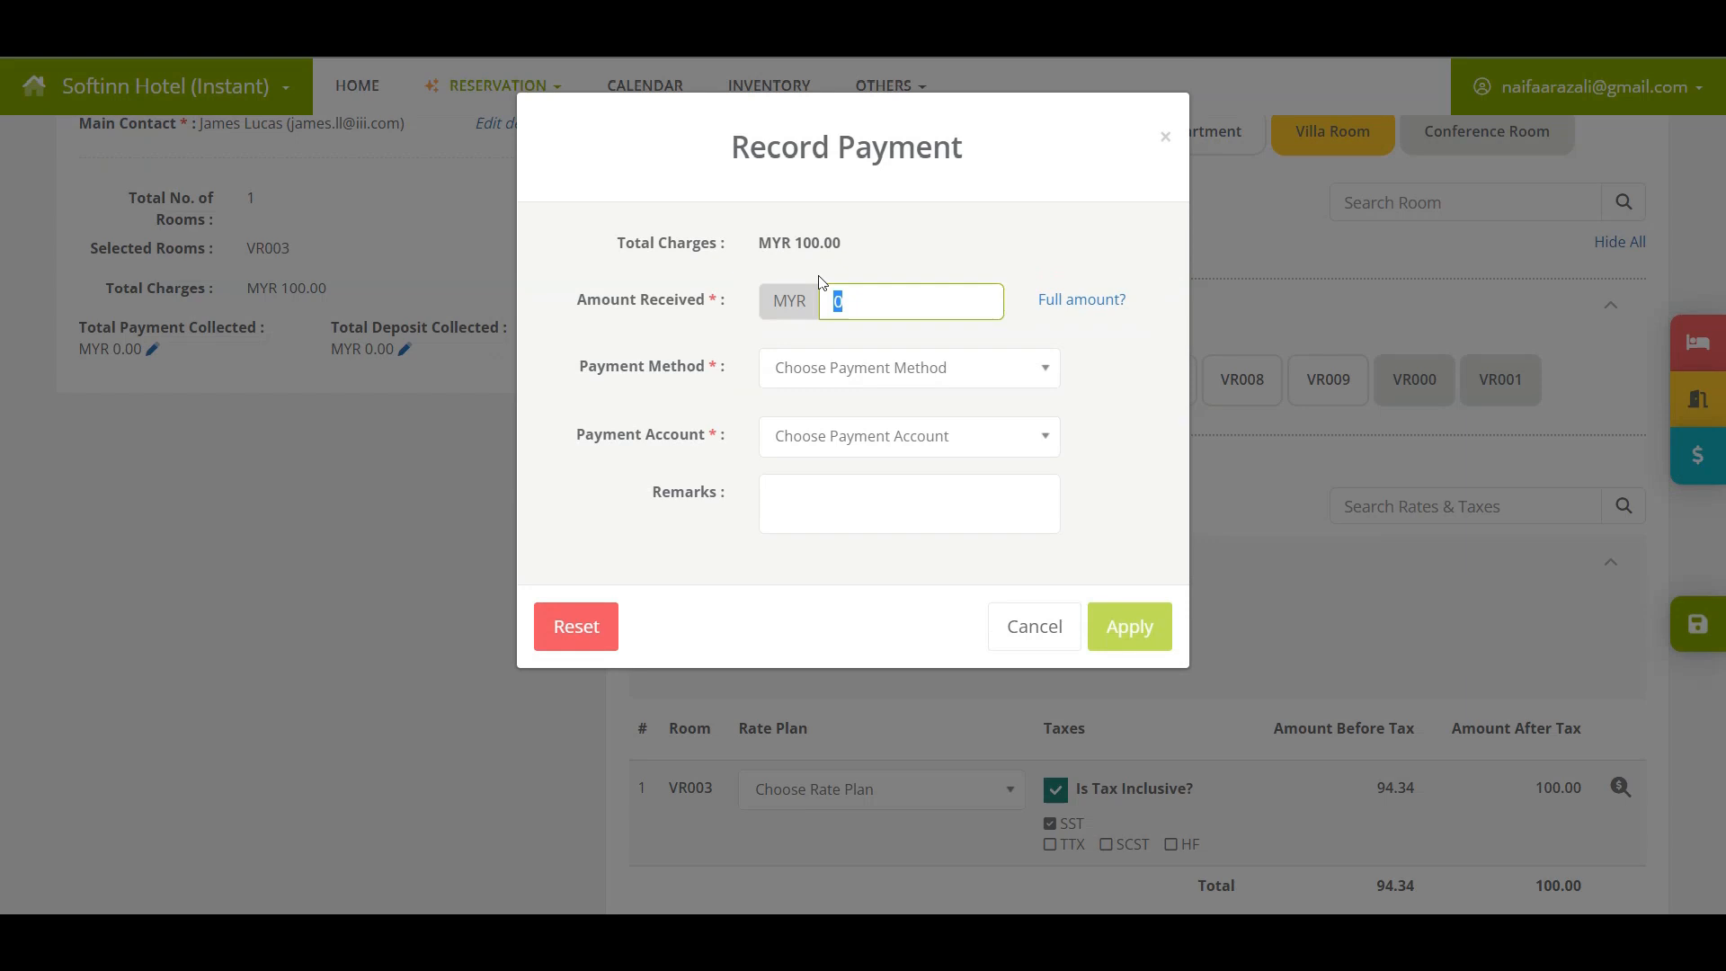
click(906, 367)
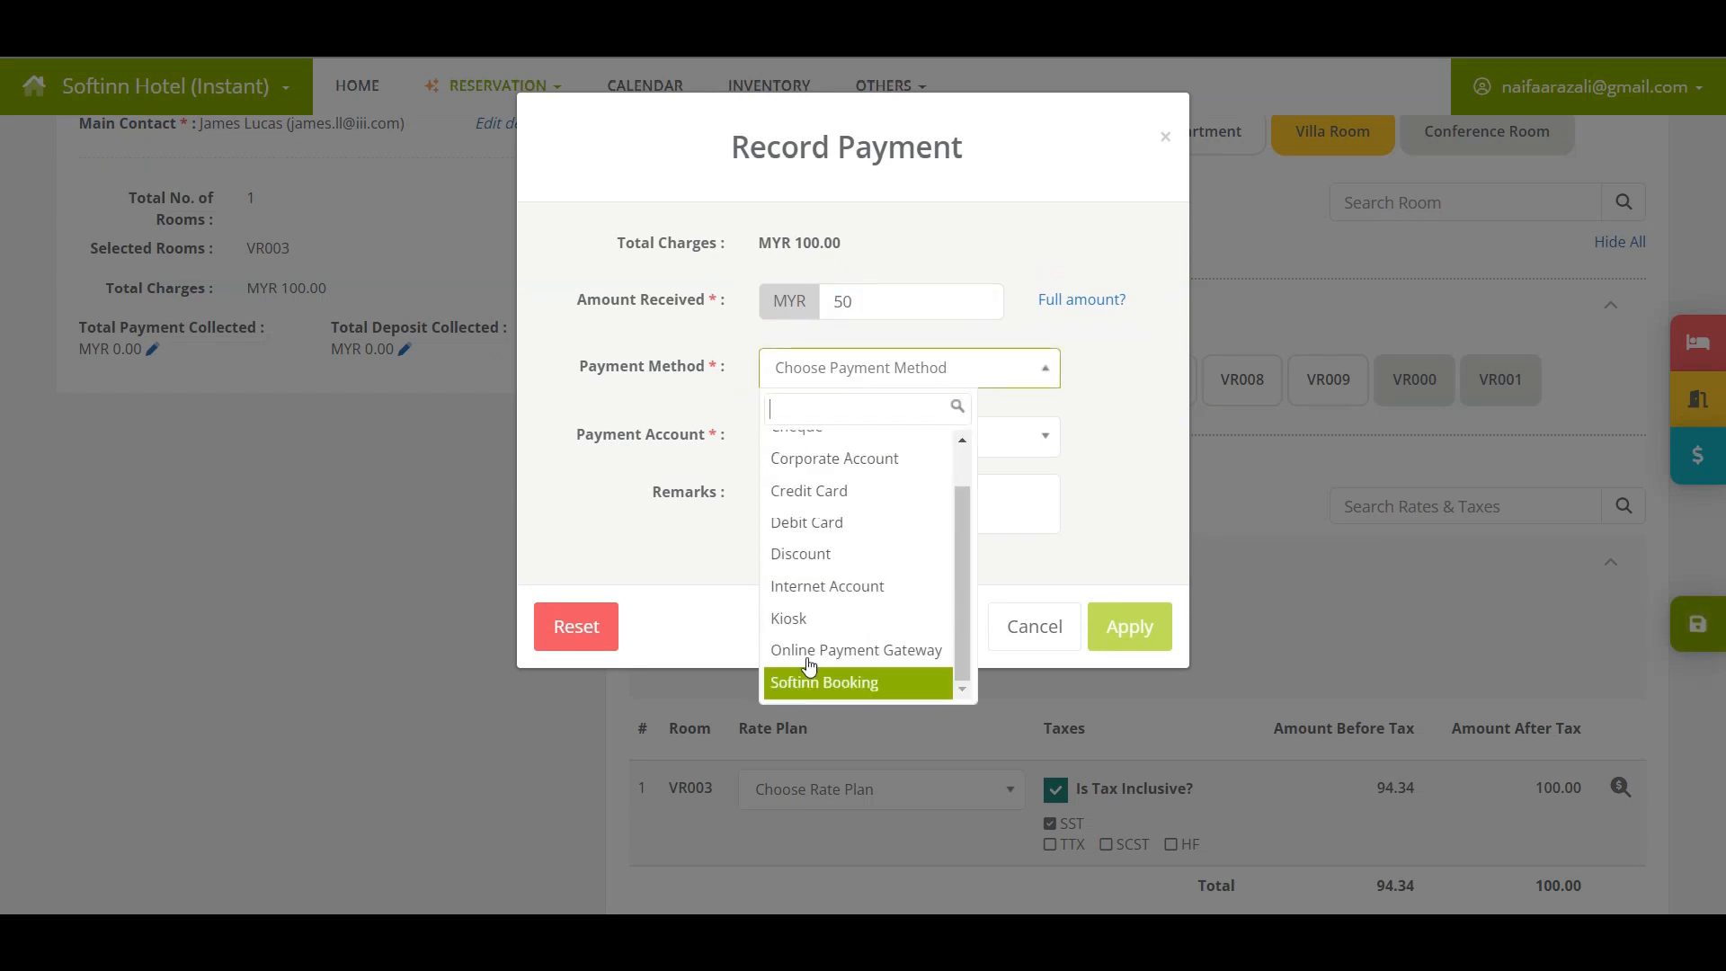
click(826, 586)
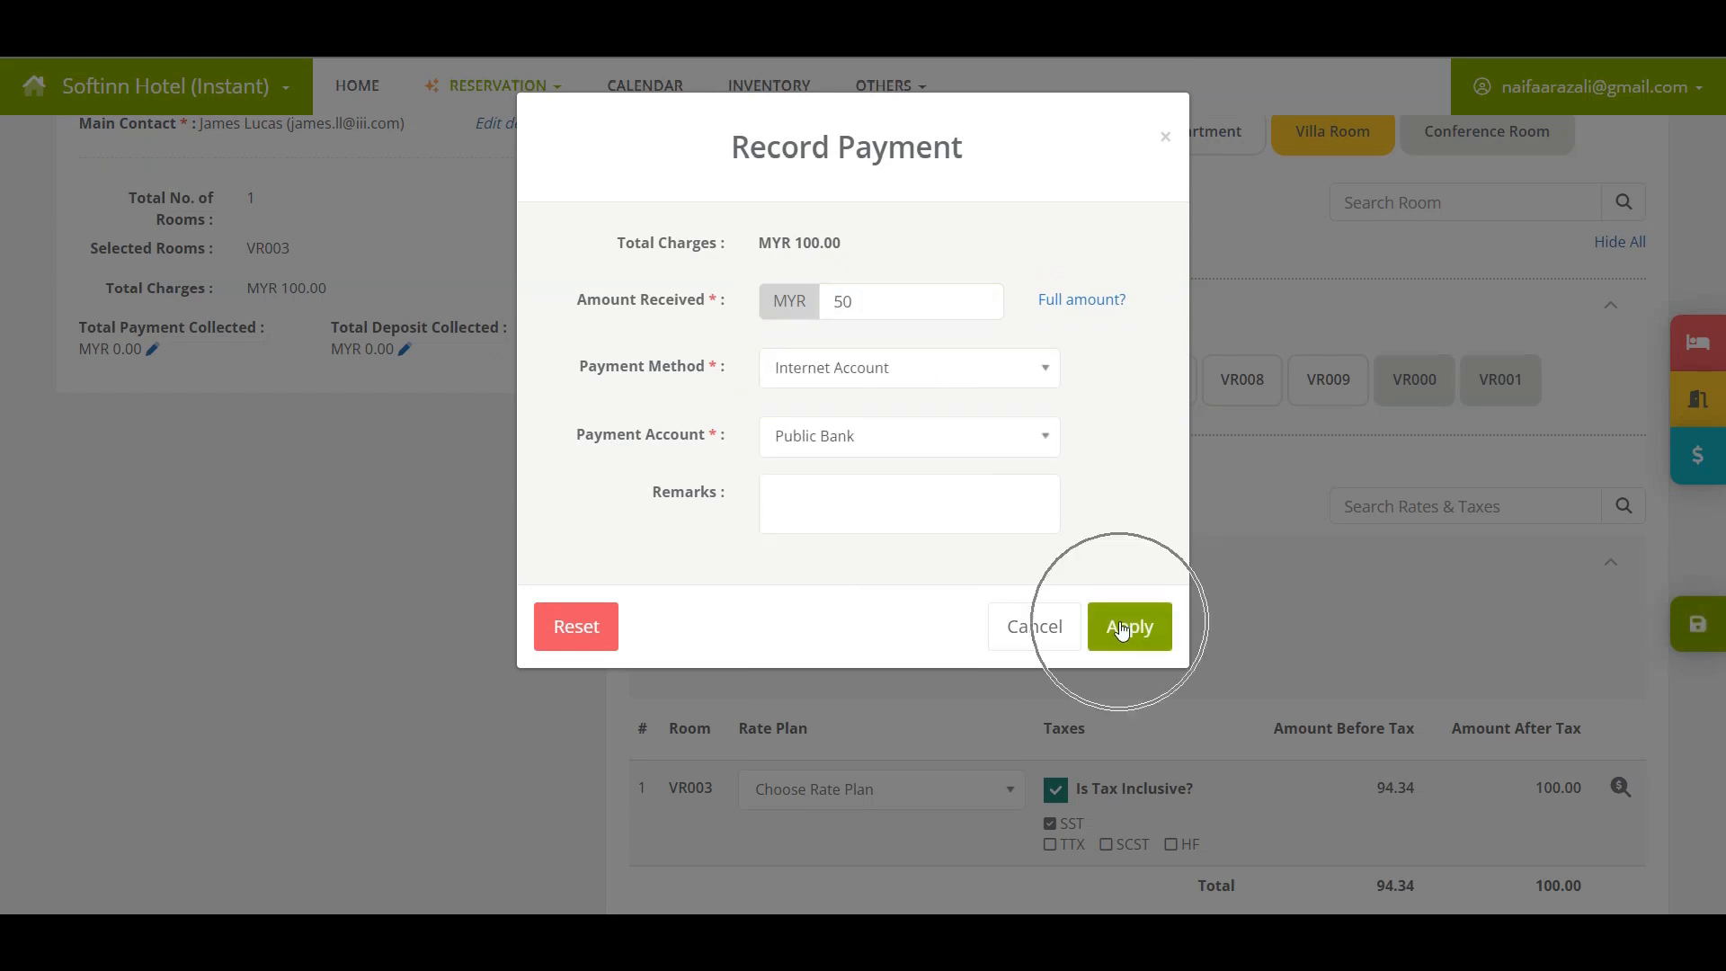
click(1127, 626)
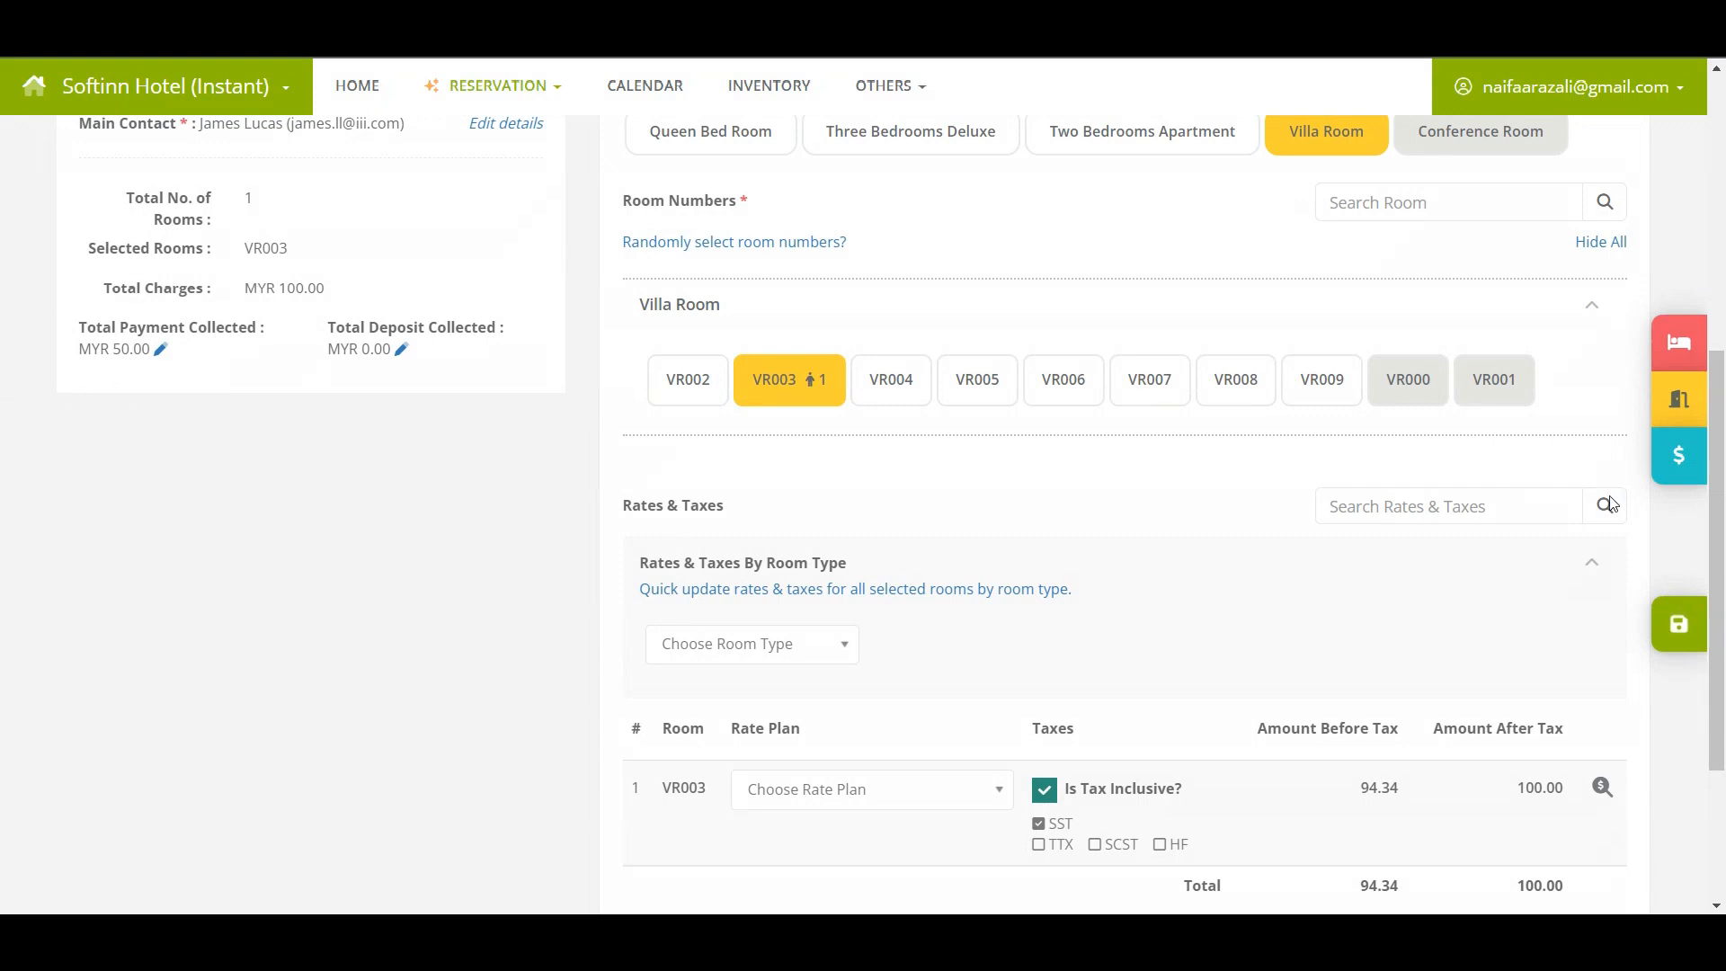
Save the reservation so it appears as an Arrival for VR003 in the May list
scroll(down, 3)
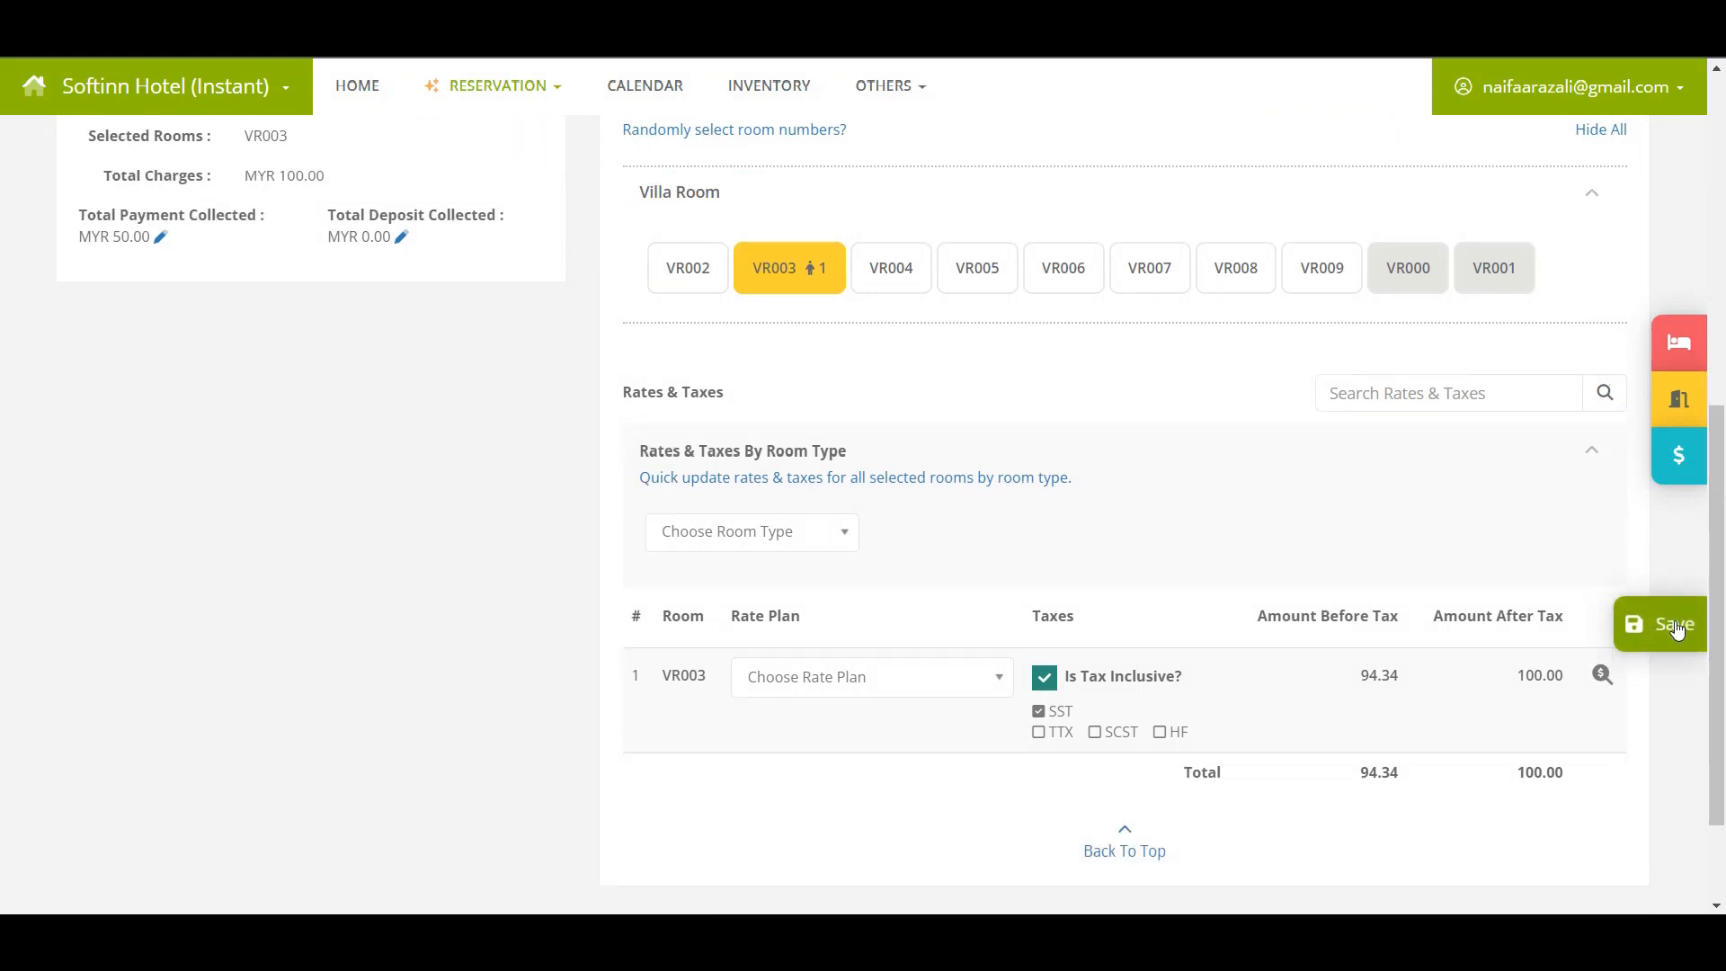
click(1659, 624)
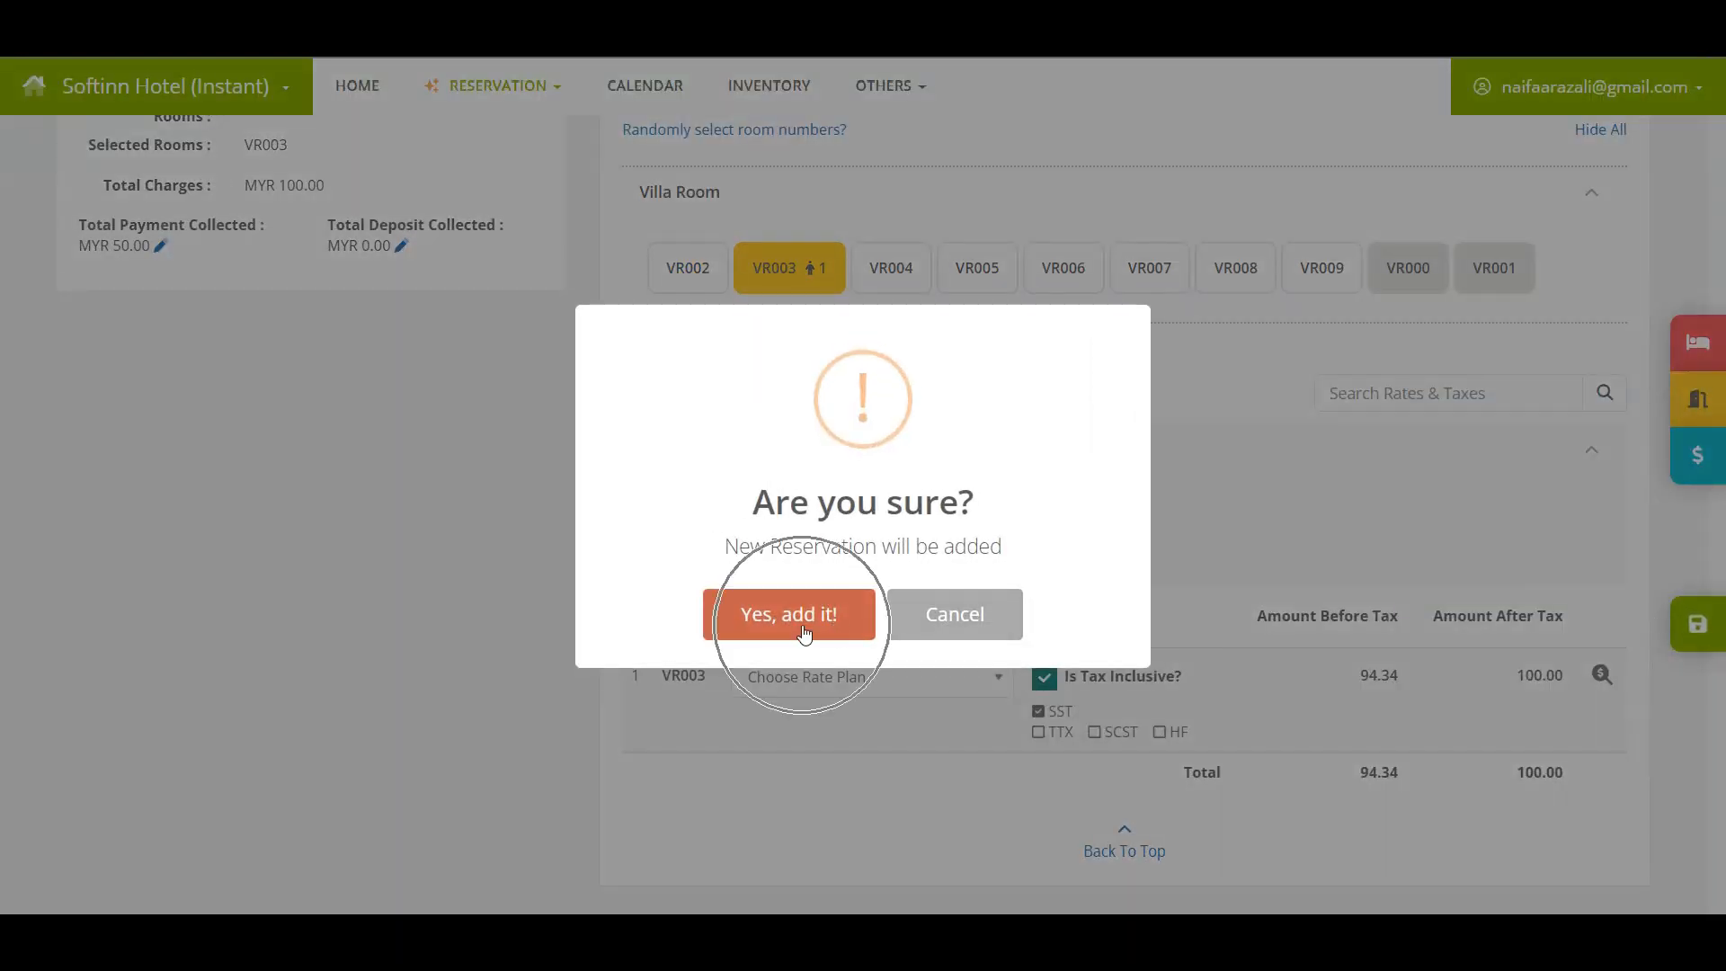
click(790, 615)
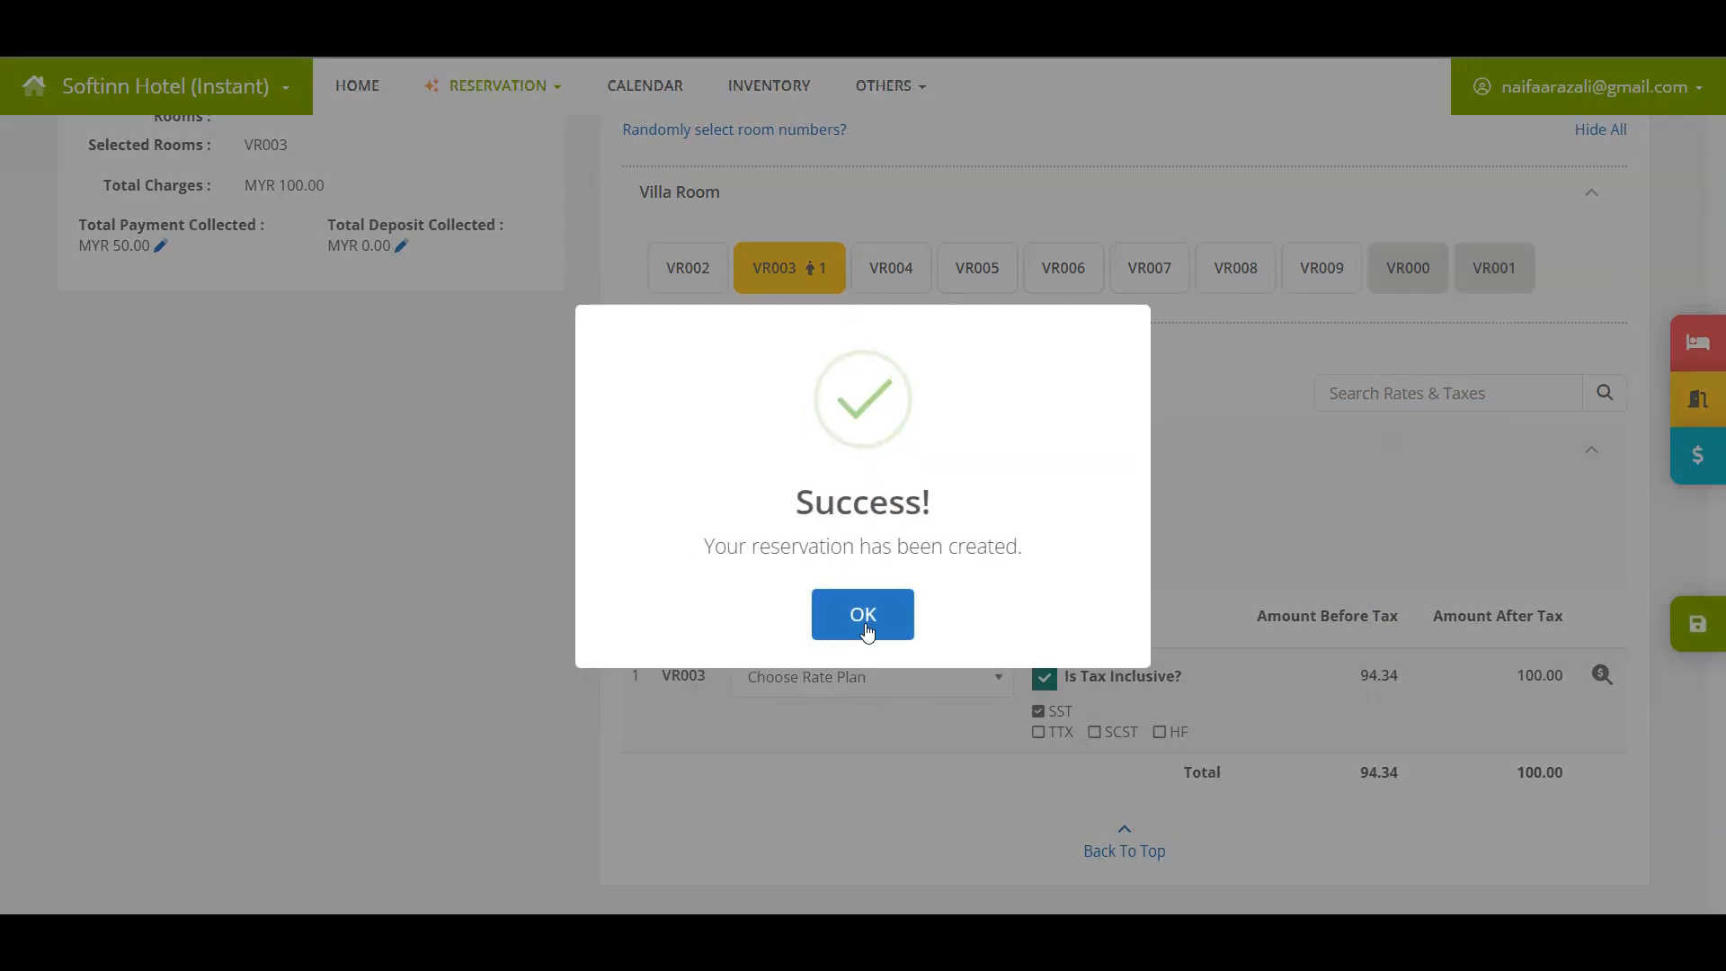
click(861, 615)
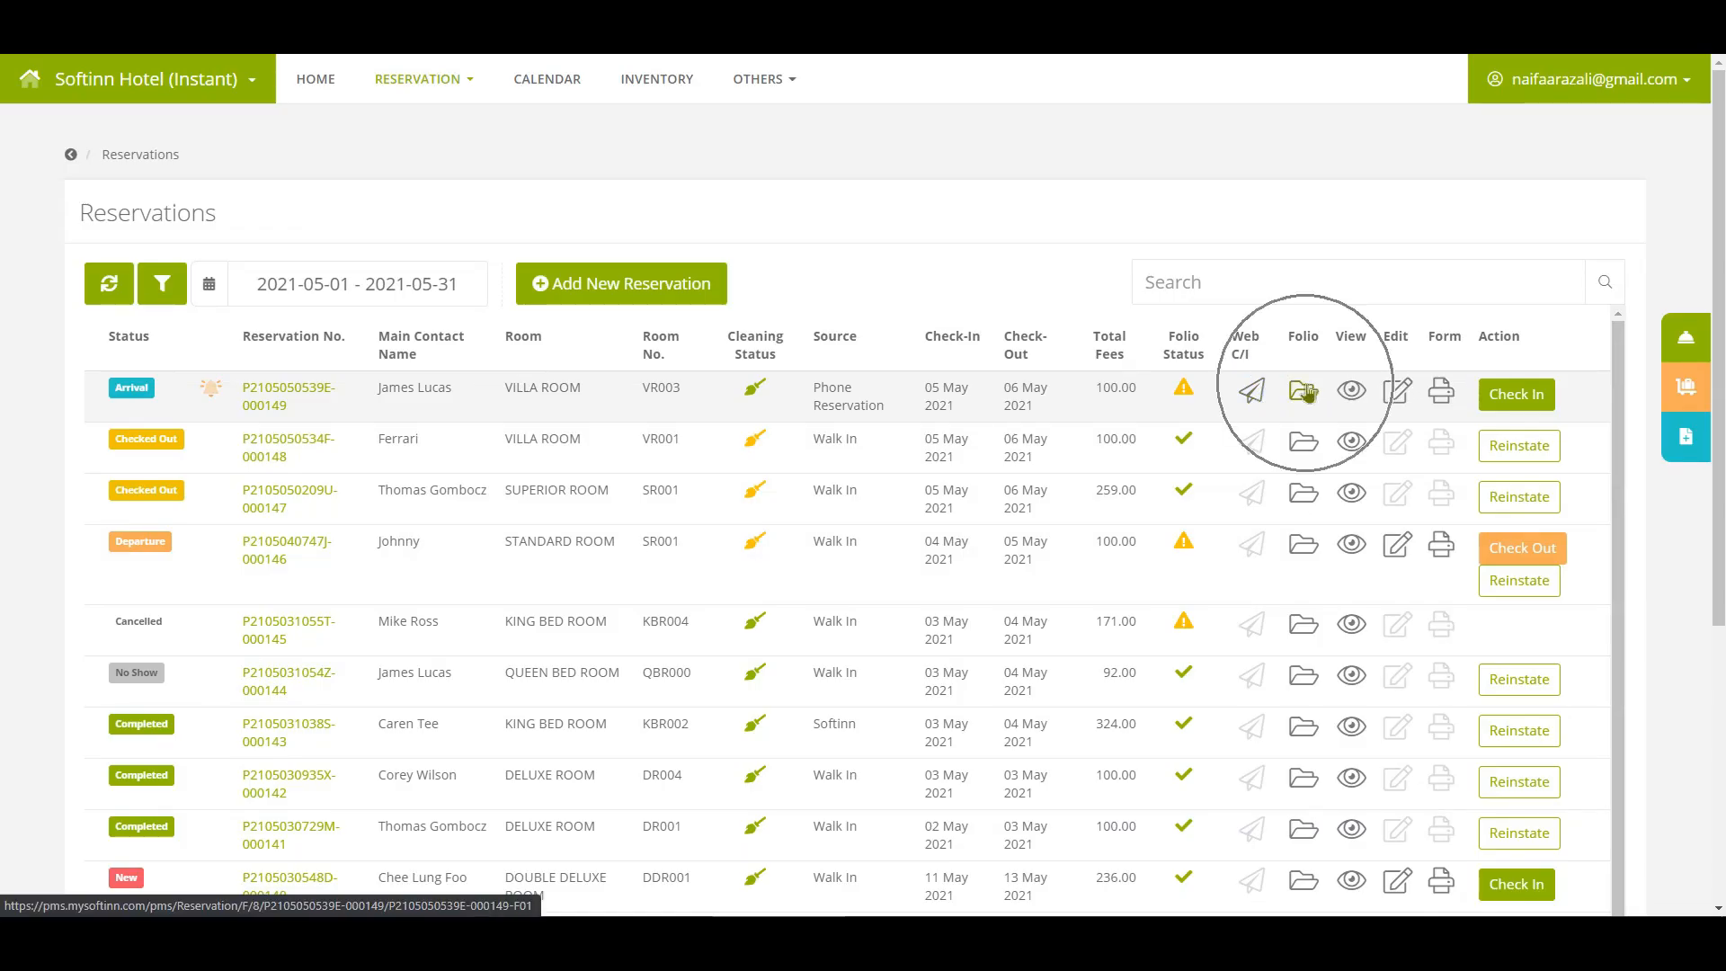
View the VR003 reservation's folio transactions showing MYR 50.00 outstanding of MYR 100.00
click(1303, 390)
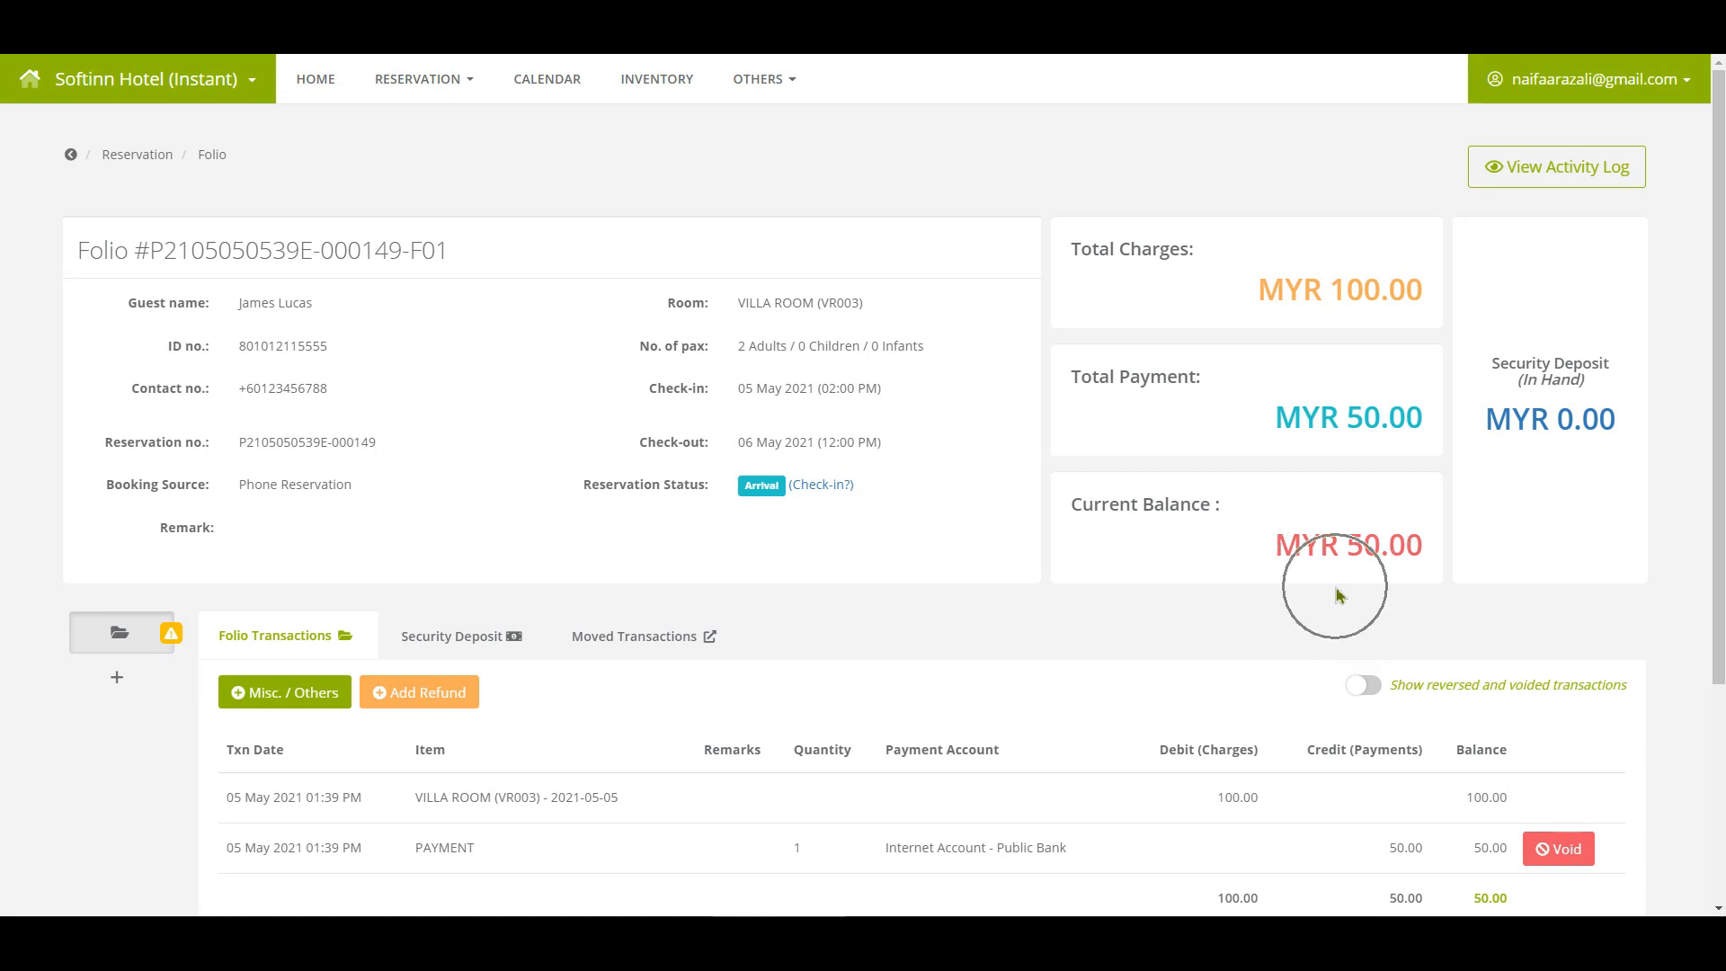
mouse_move(1338, 595)
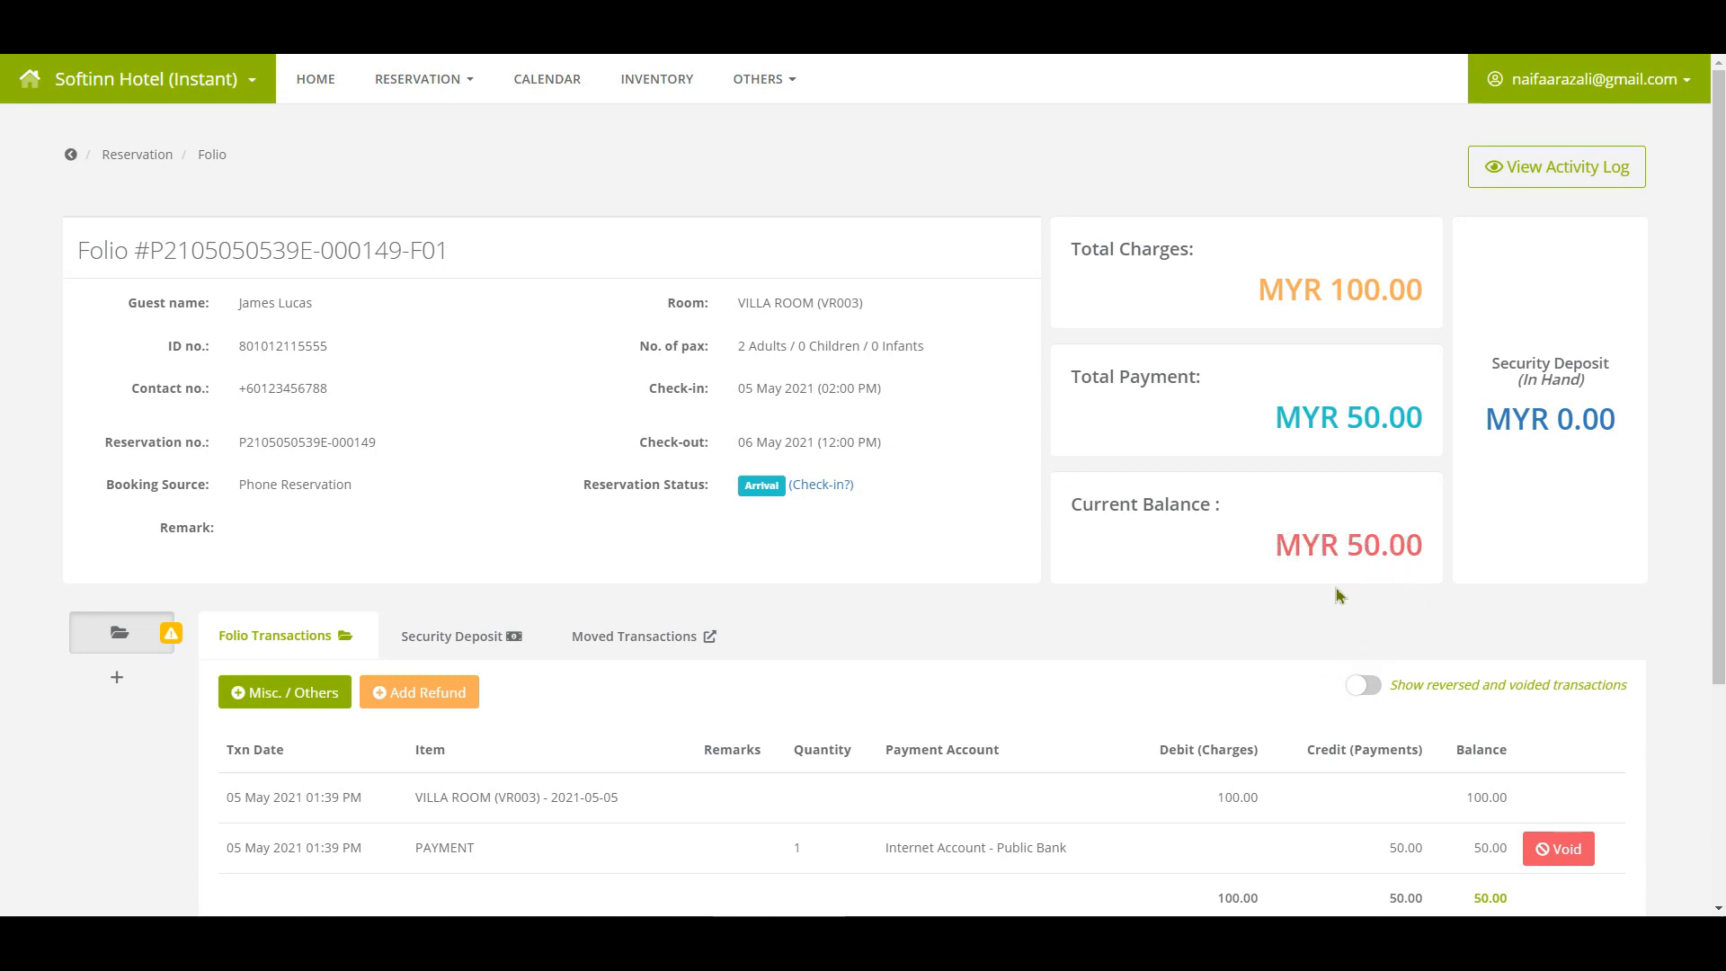
scroll(down, 3)
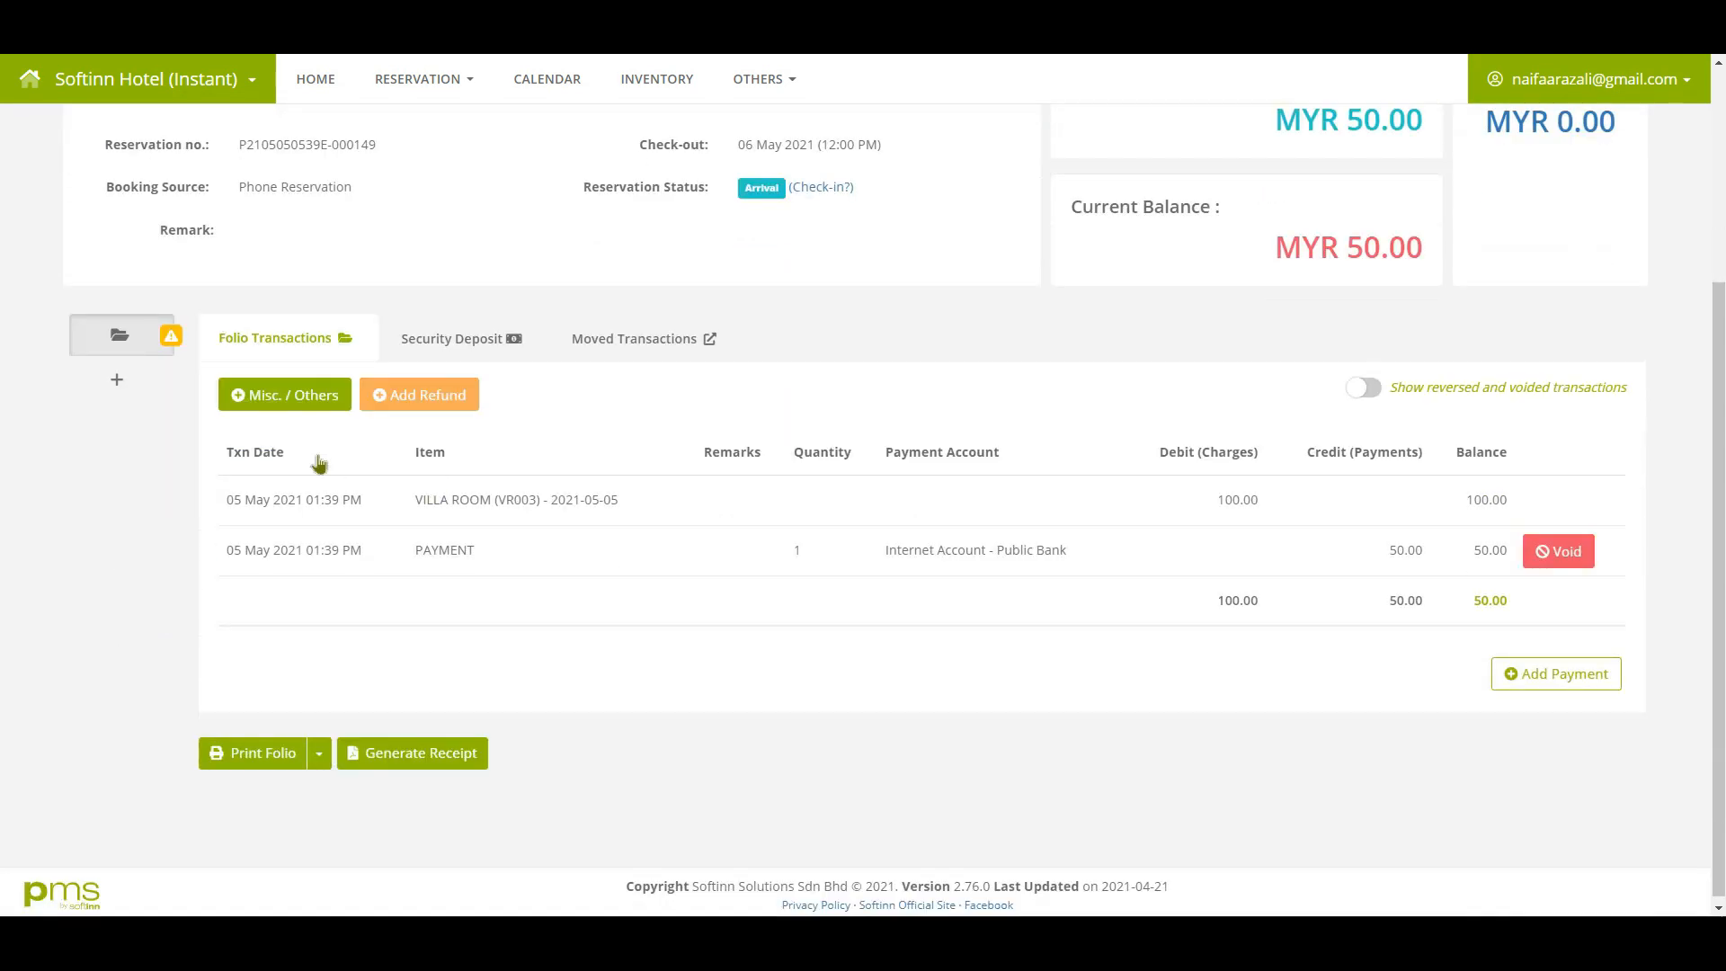
mouse_move(171, 336)
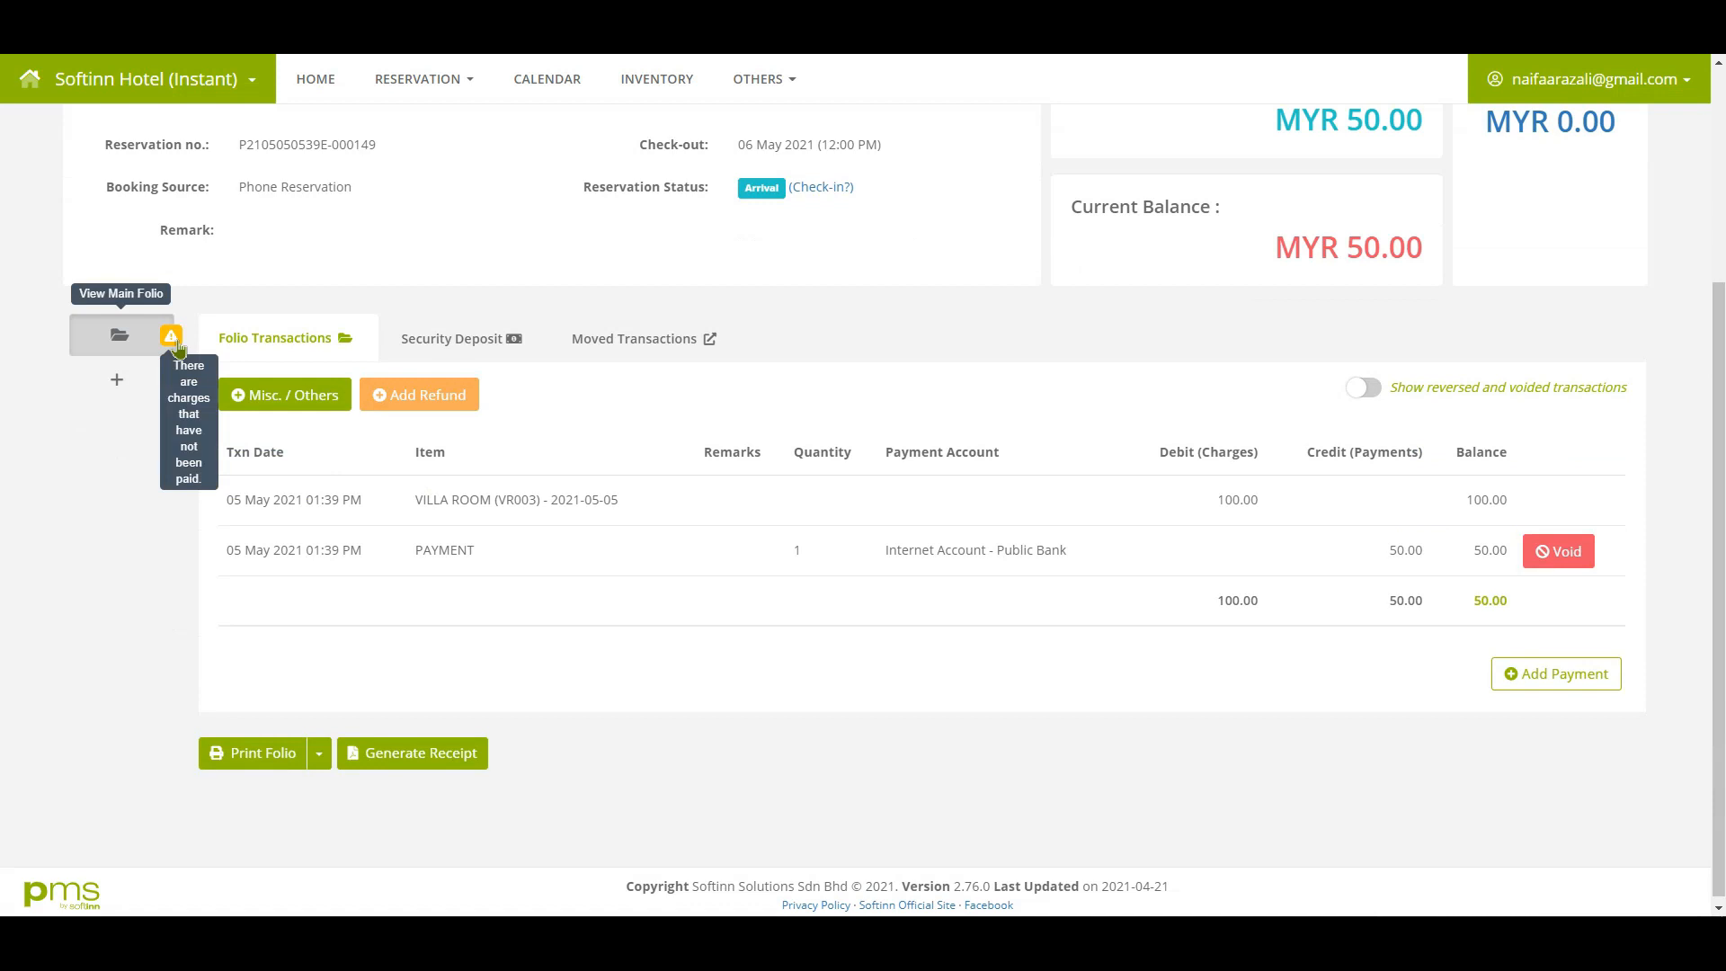
mouse_move(170, 336)
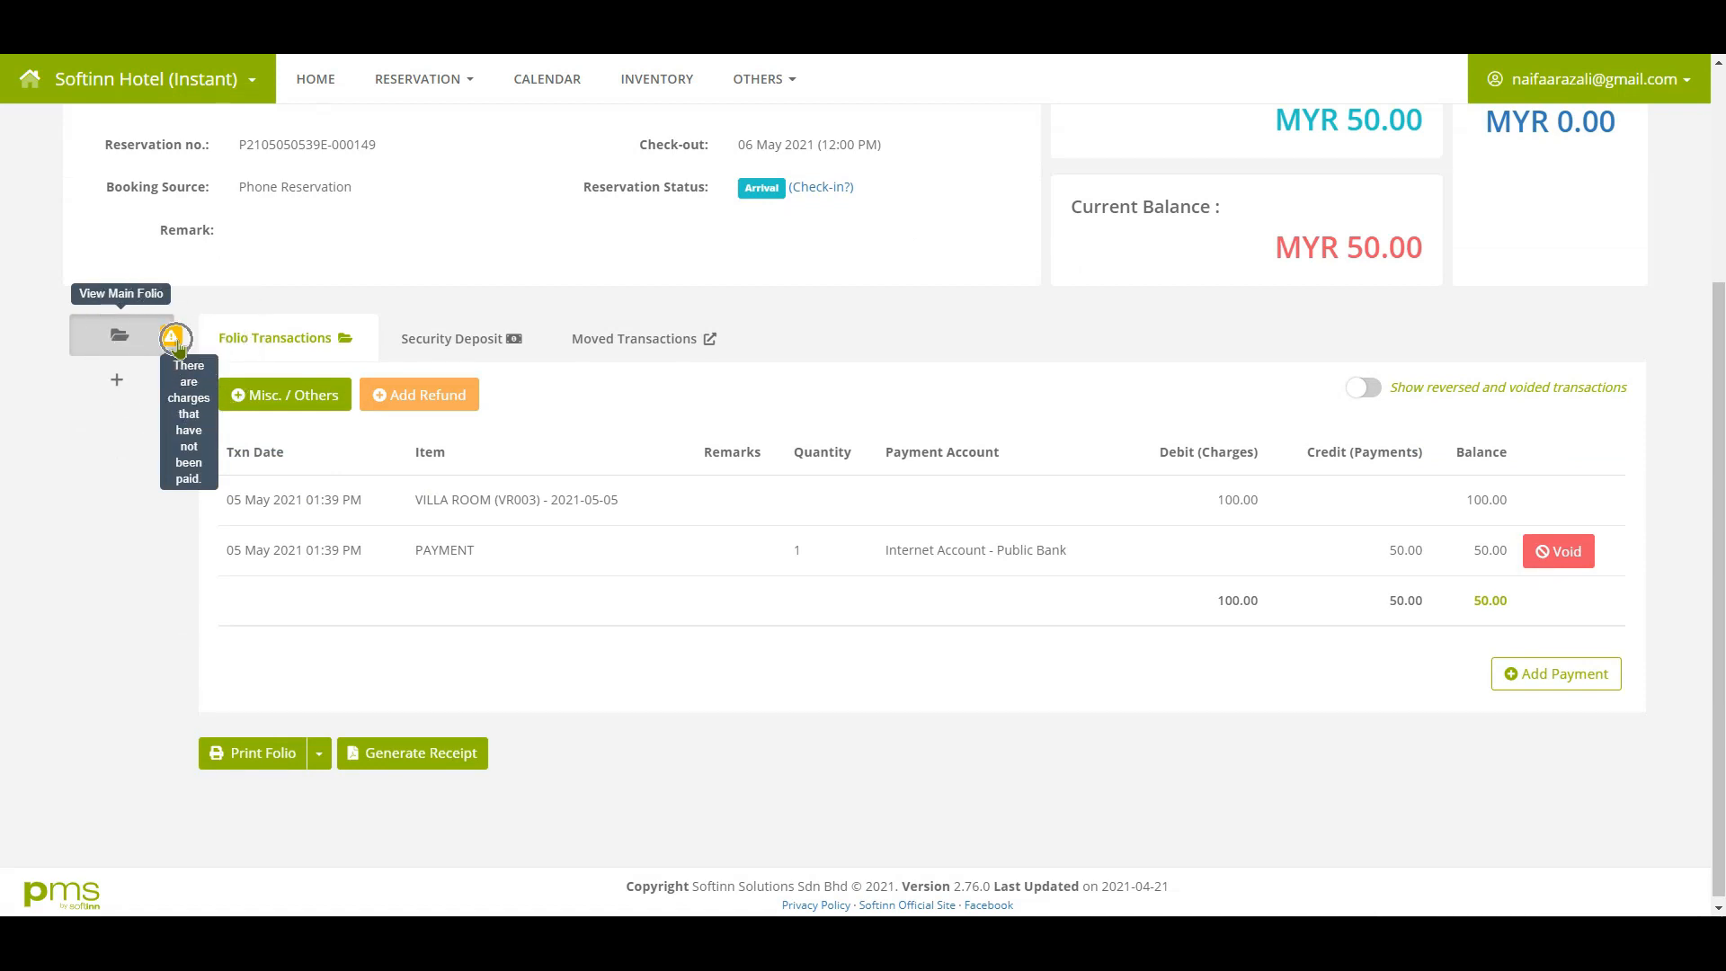
mouse_move(1555, 672)
text(5)
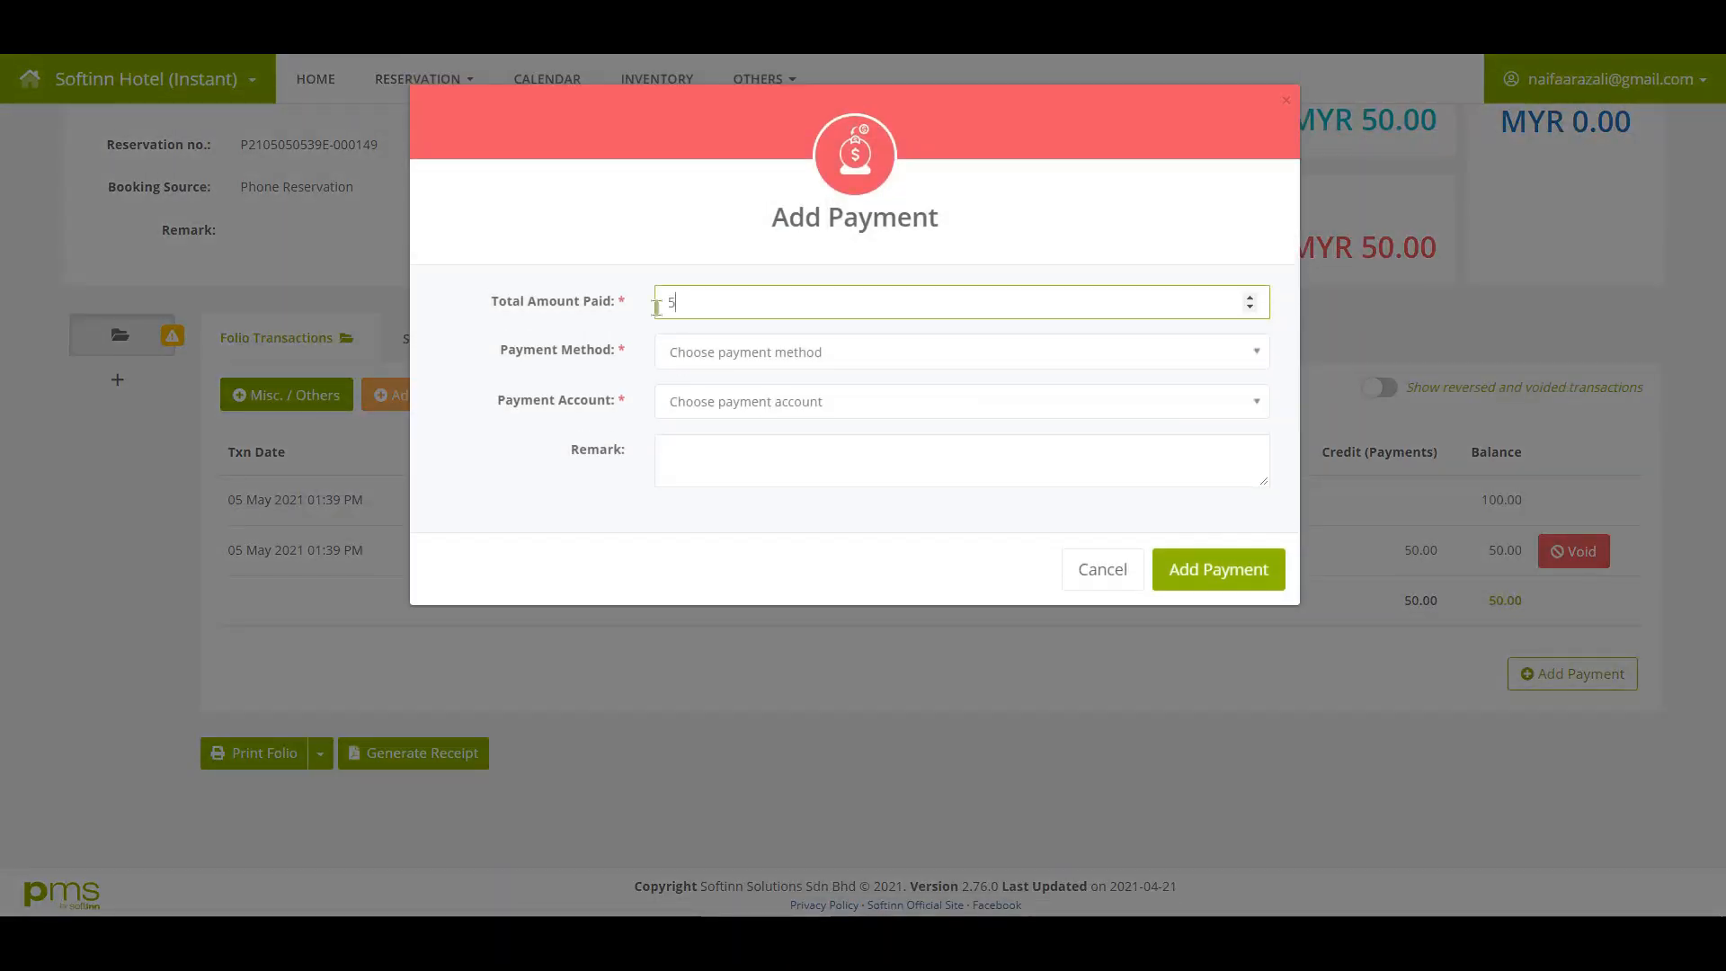
Add a second MYR 50.00 payment in Cash / Cash on Hand, clearing the balance to MYR 0.00
click(958, 351)
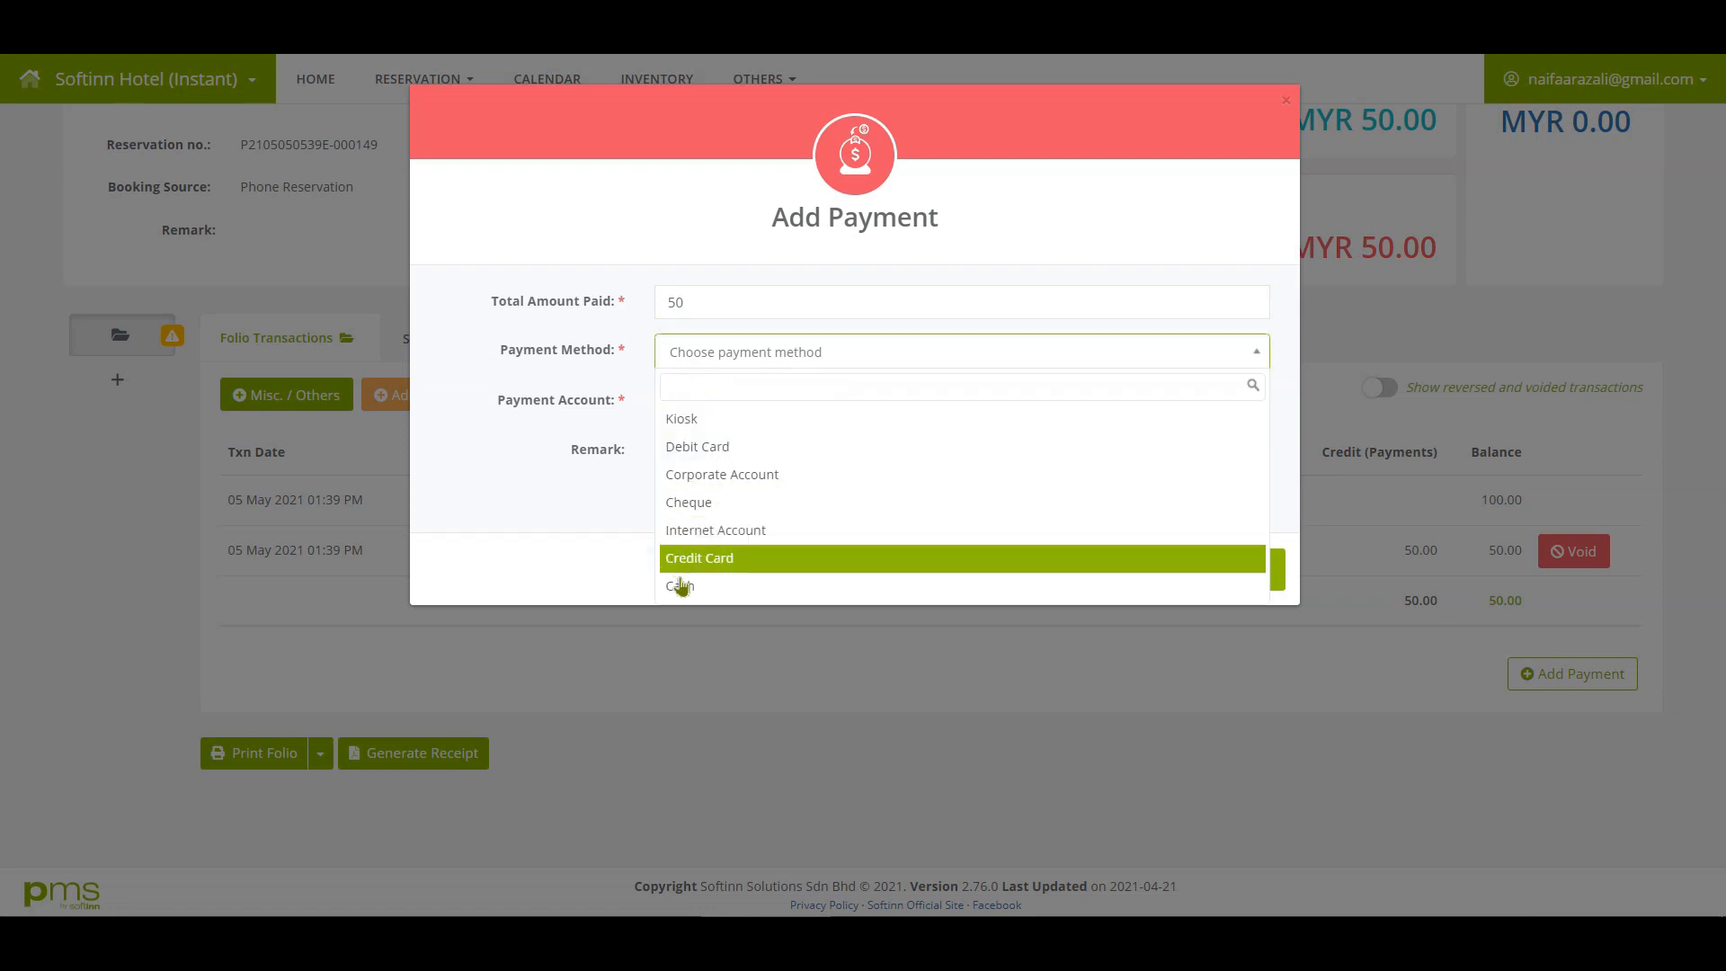
click(680, 584)
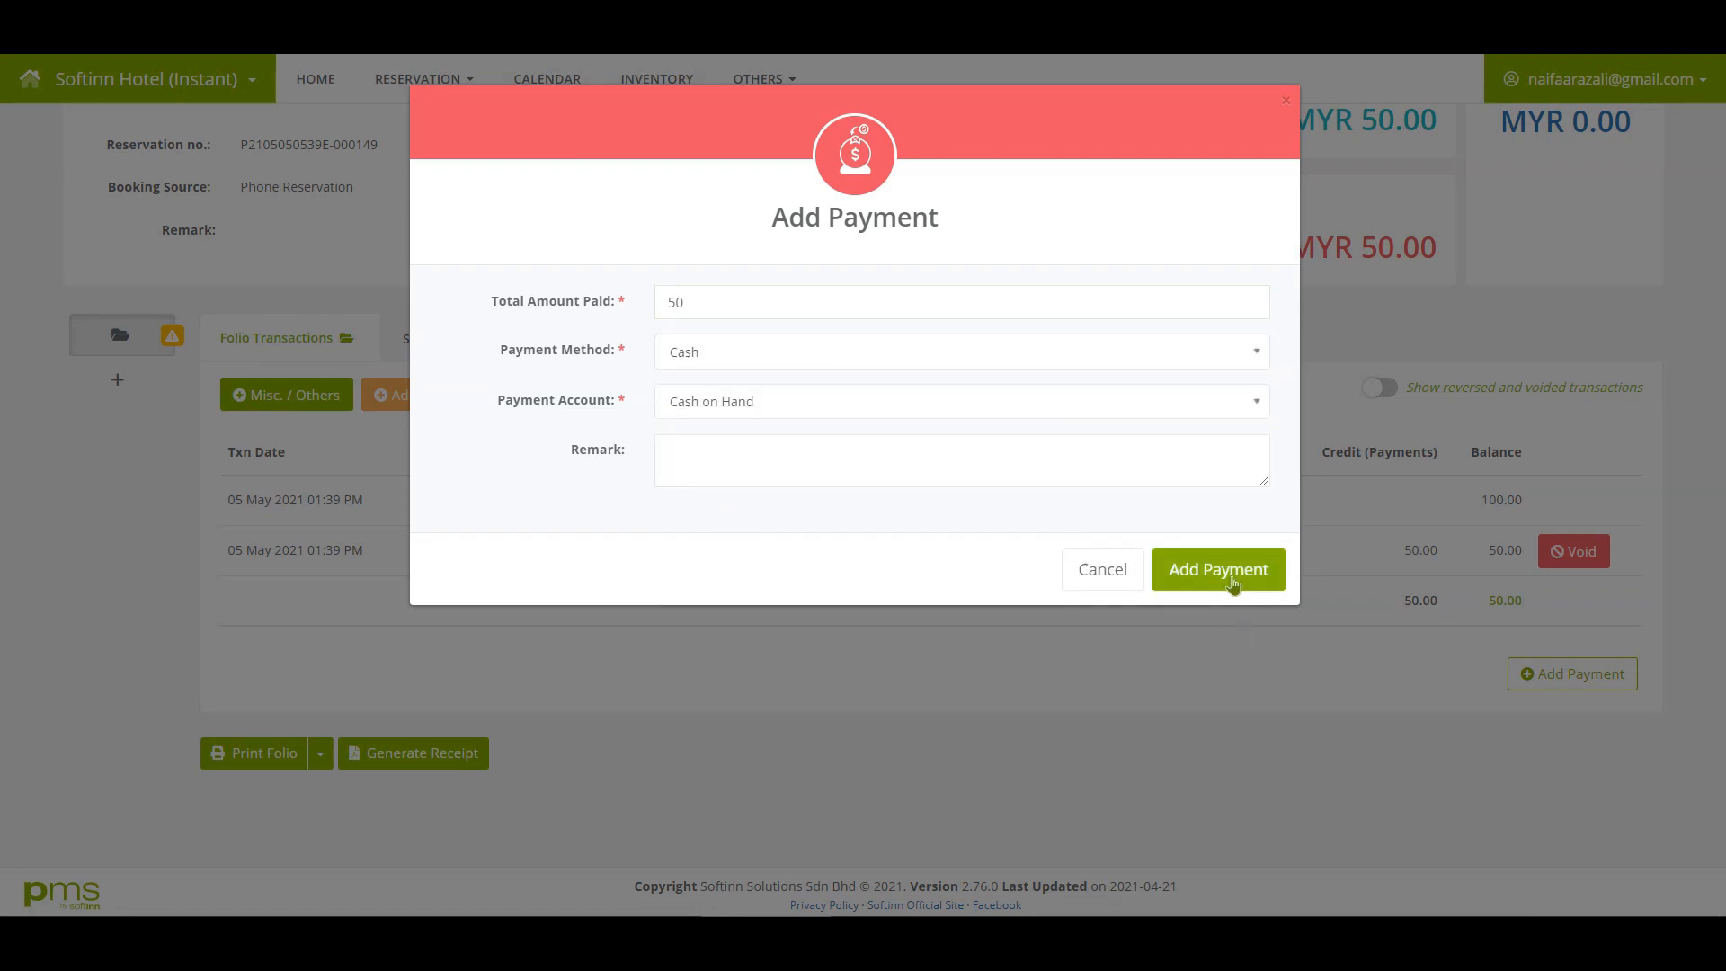
click(1217, 570)
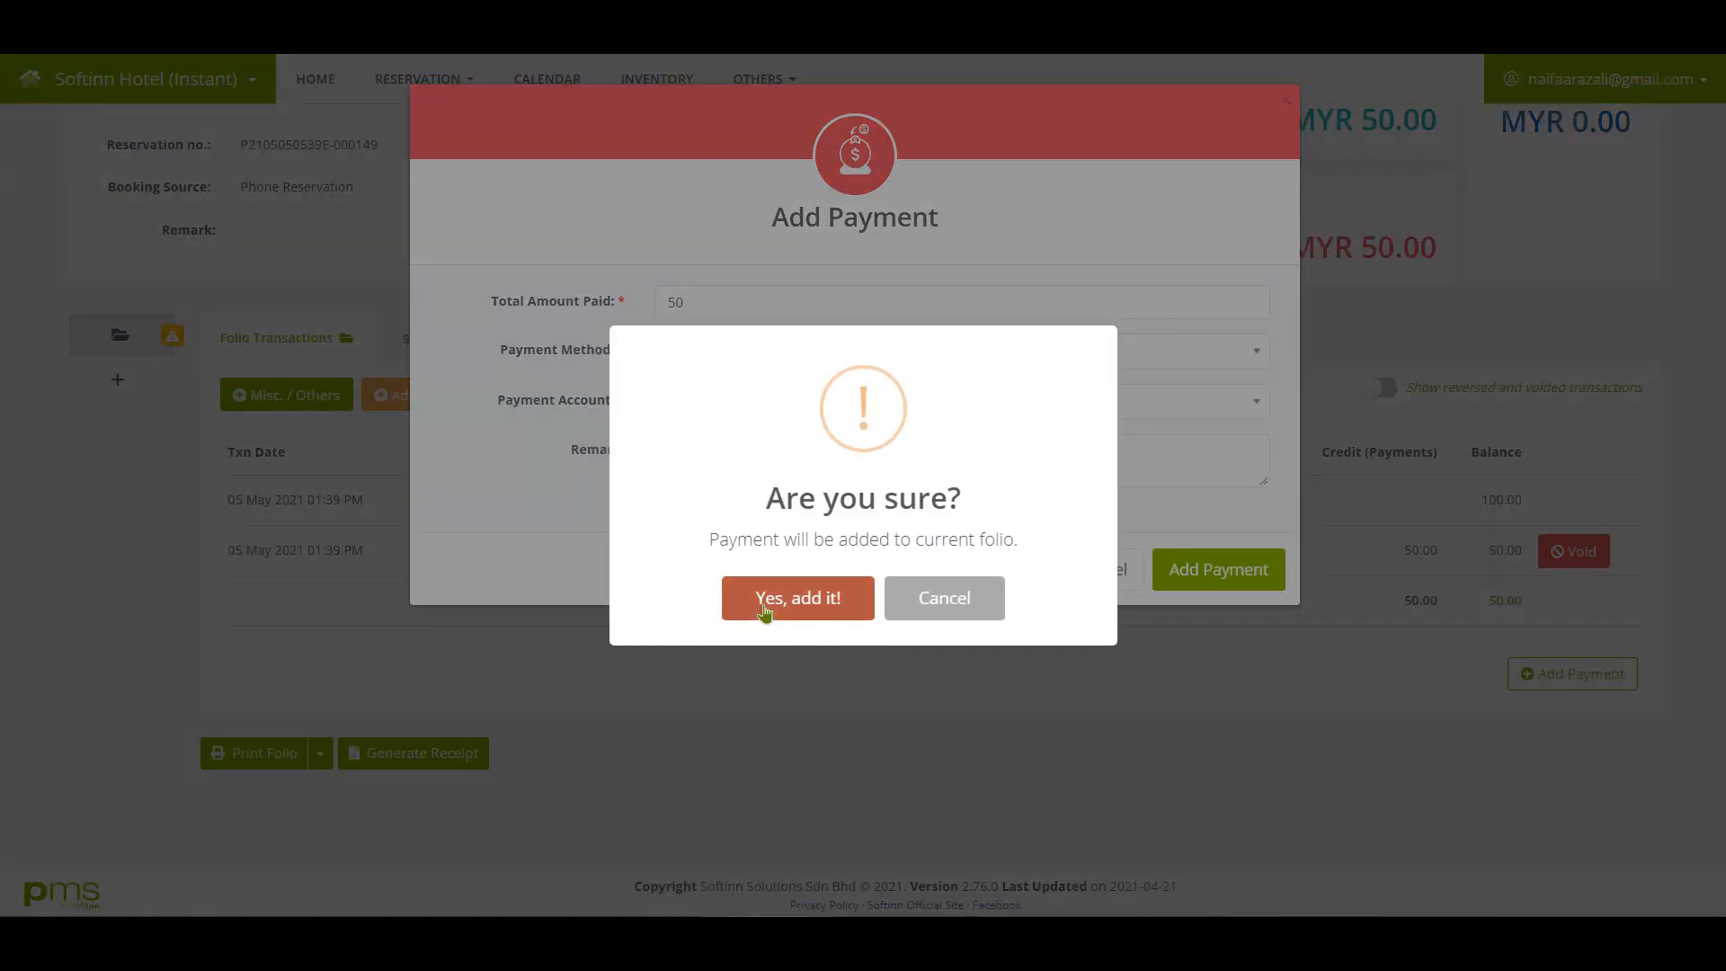
click(796, 597)
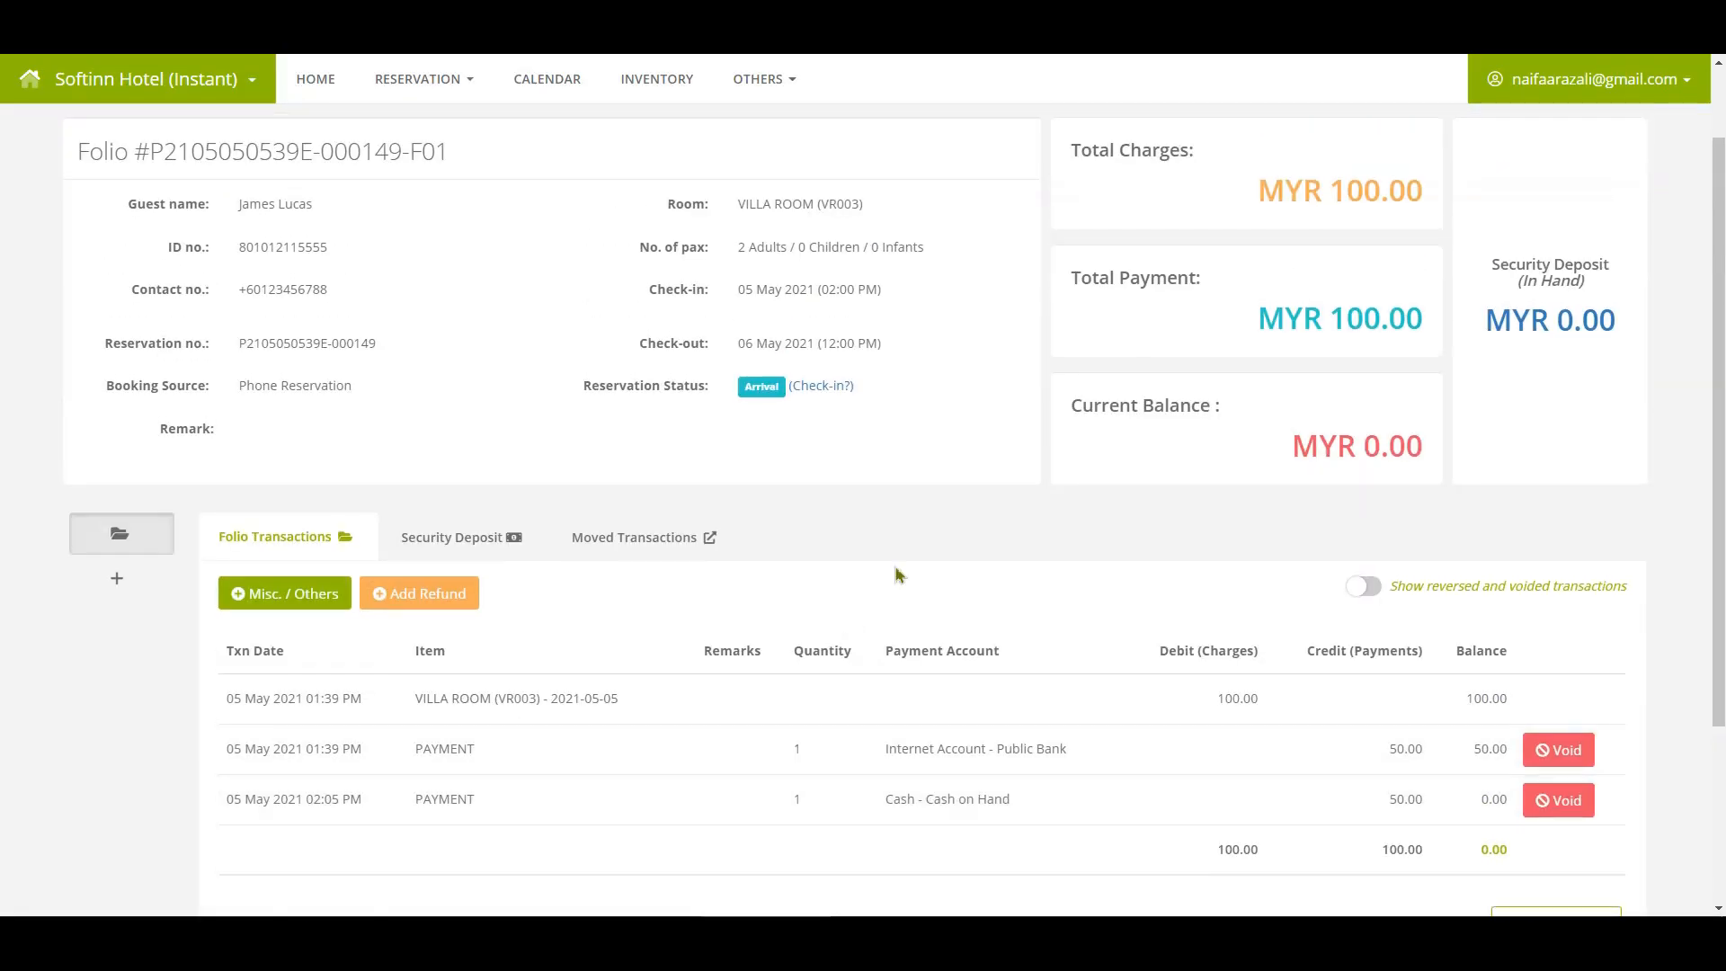
mouse_move(1305, 480)
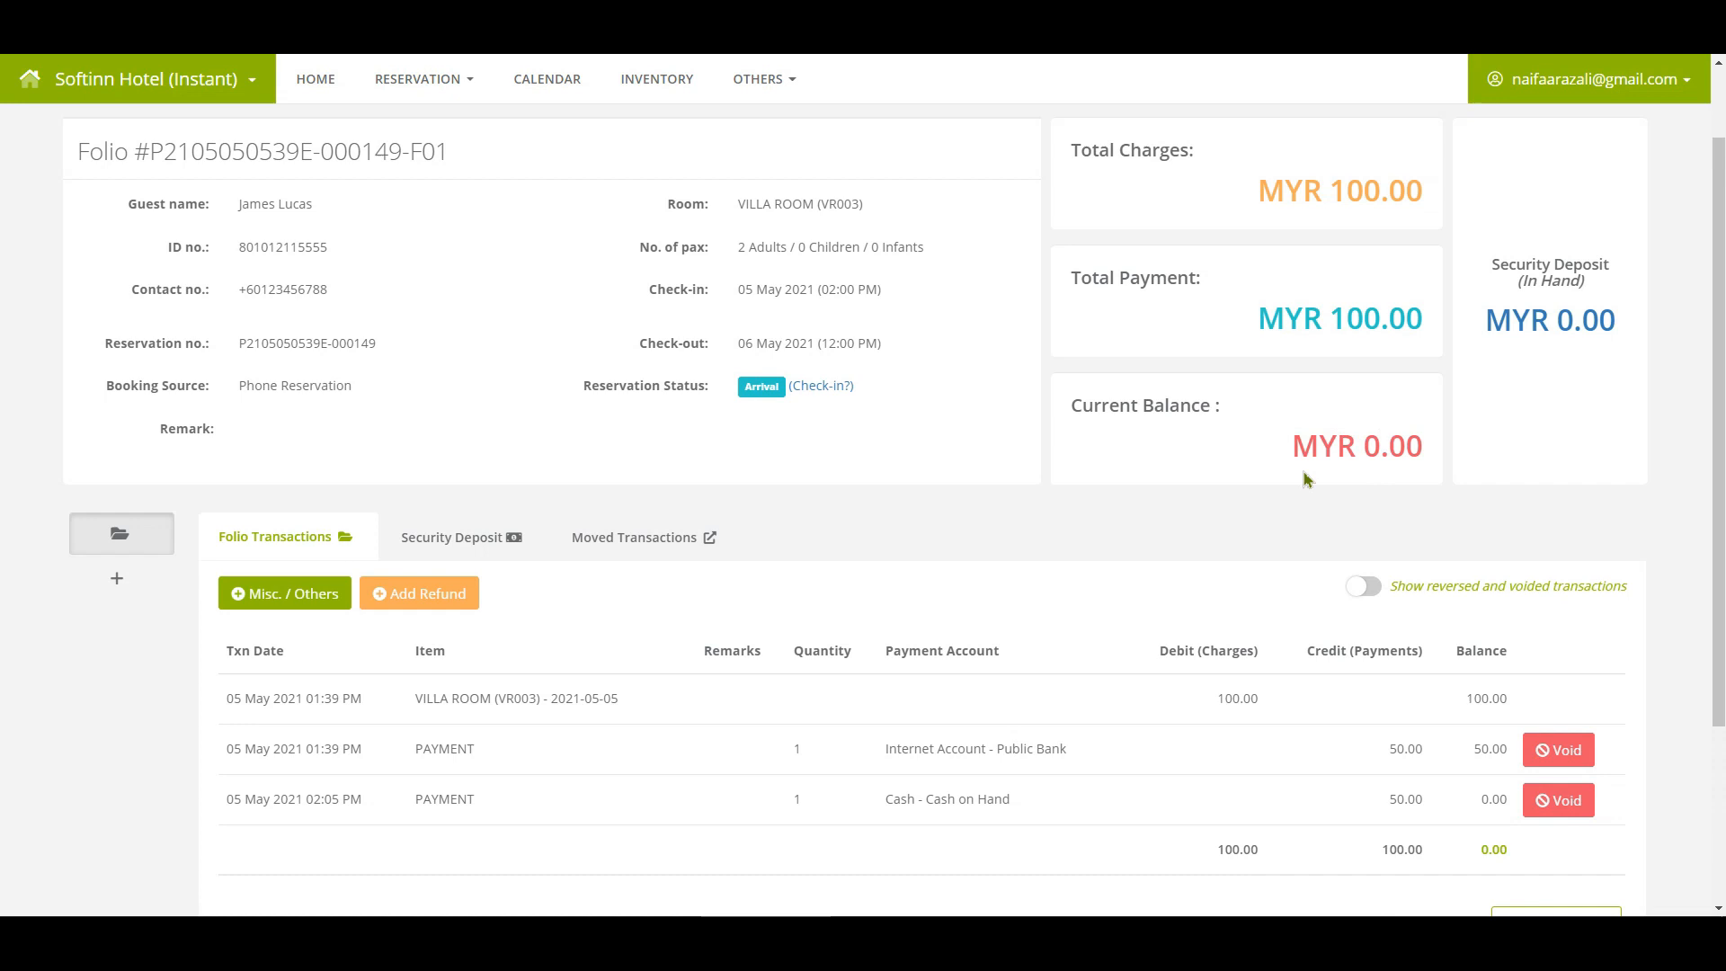
mouse_move(793, 401)
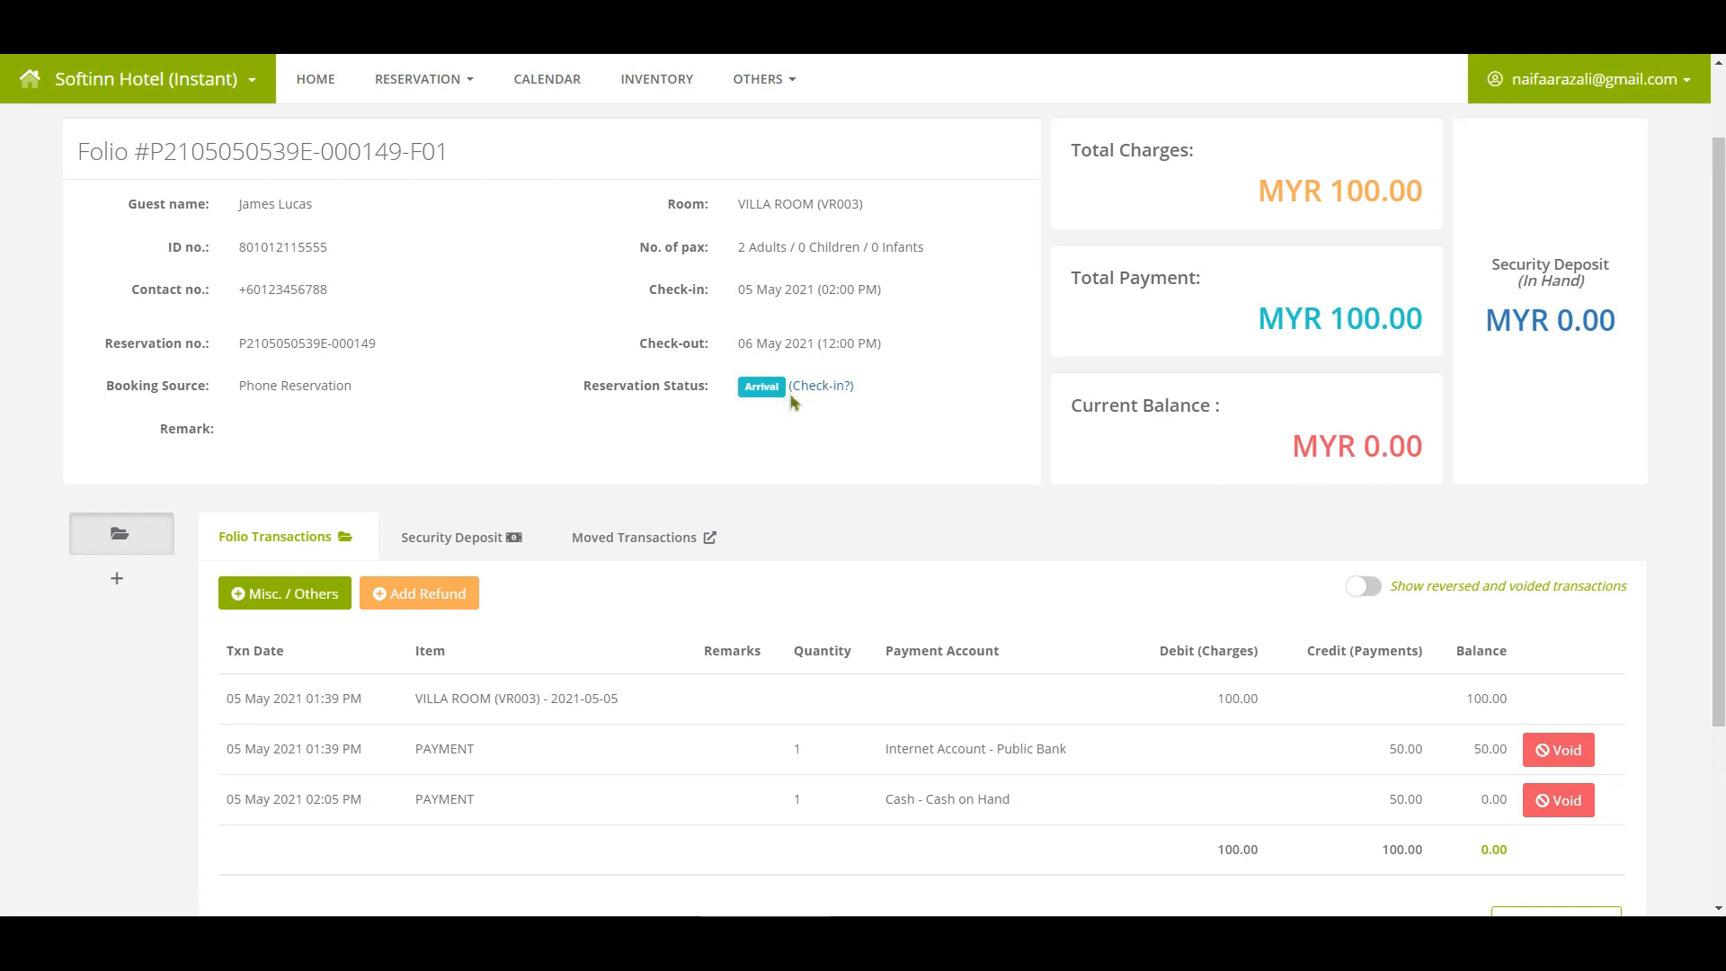
Check the guest in for Villa Room VR003 via Customize Check-In Details
click(819, 385)
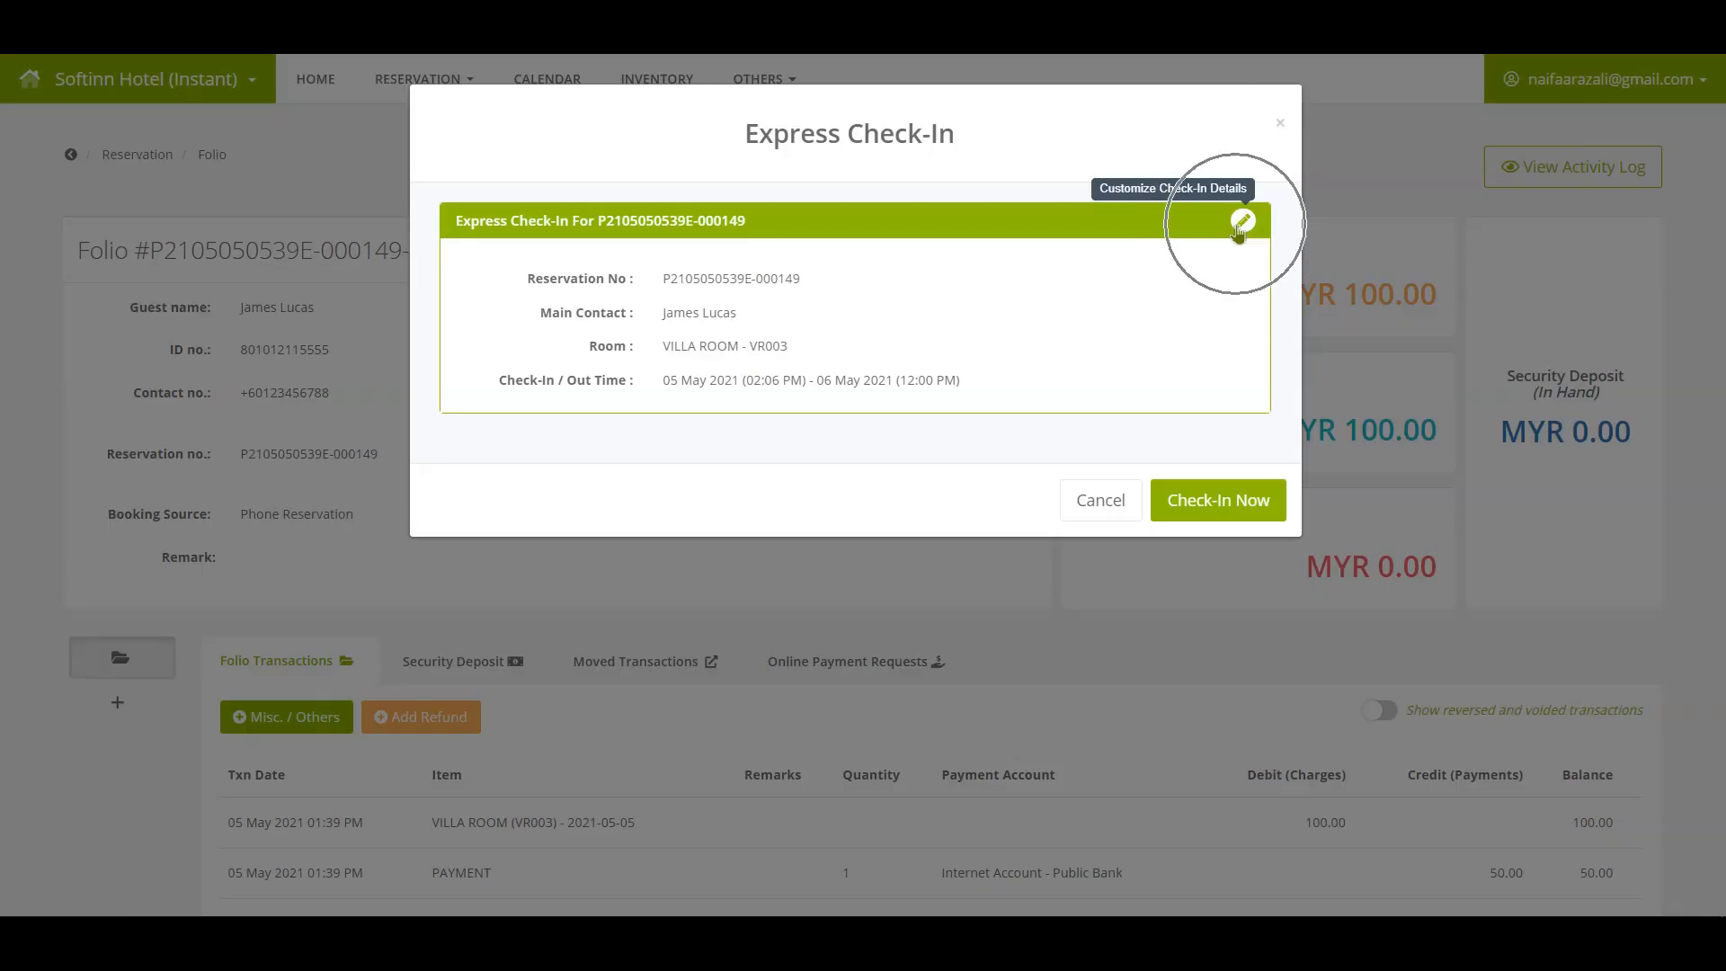
click(1242, 223)
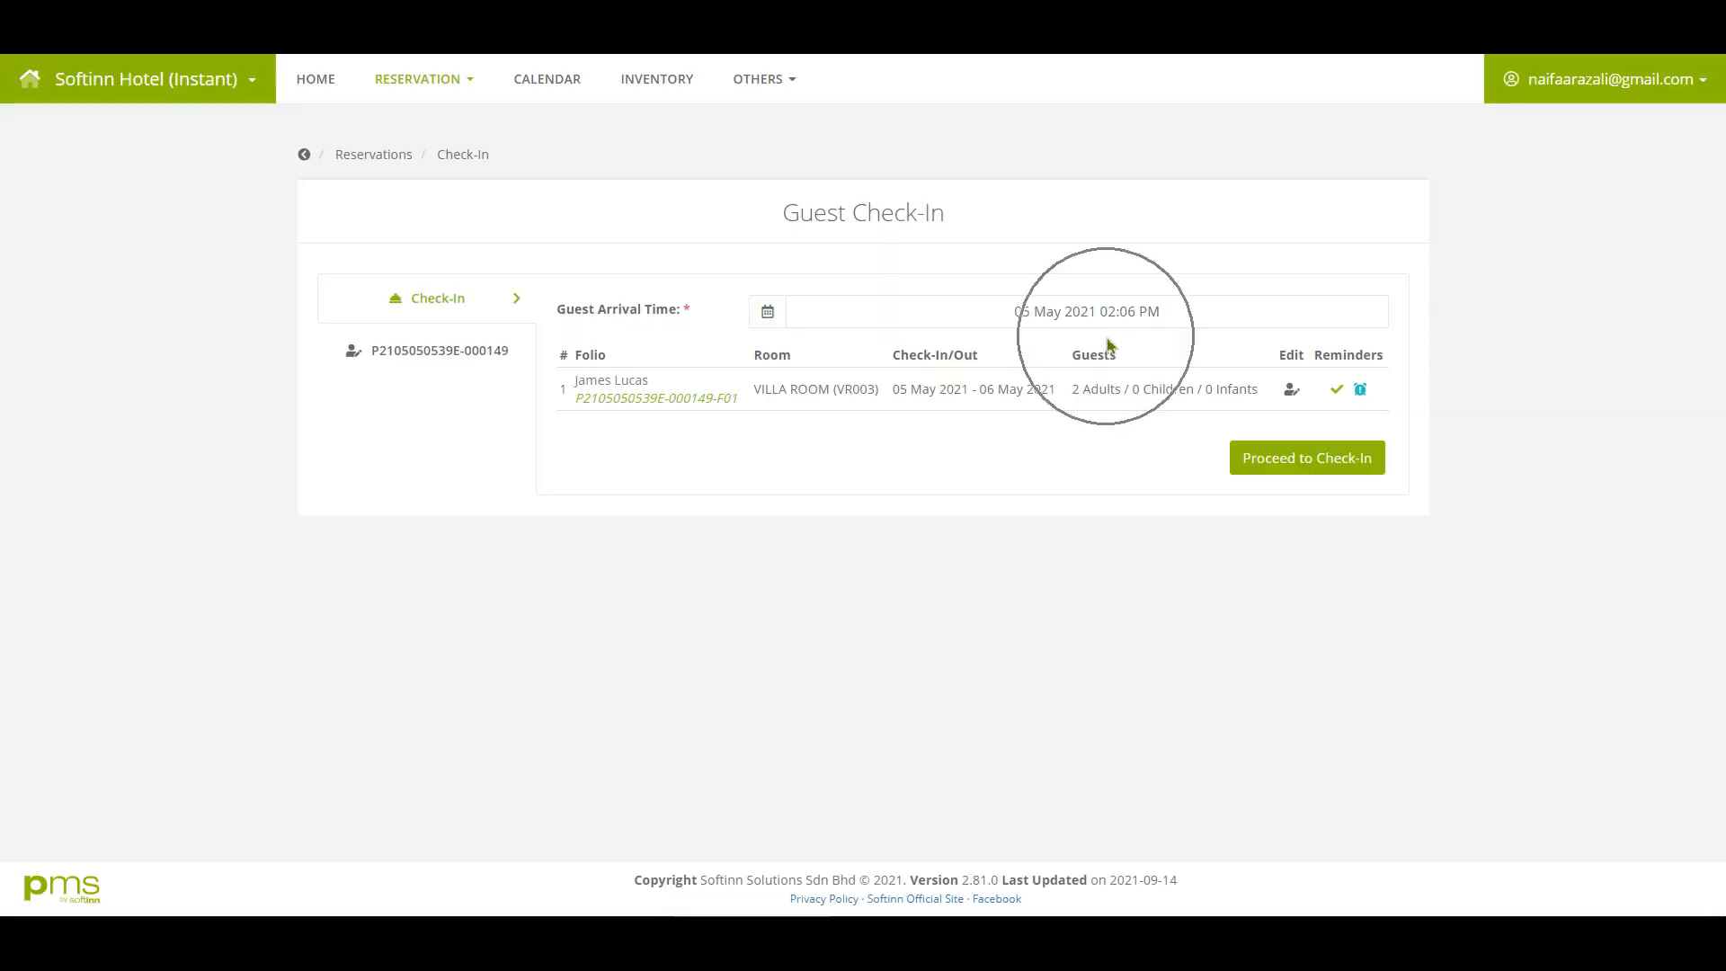
click(1305, 457)
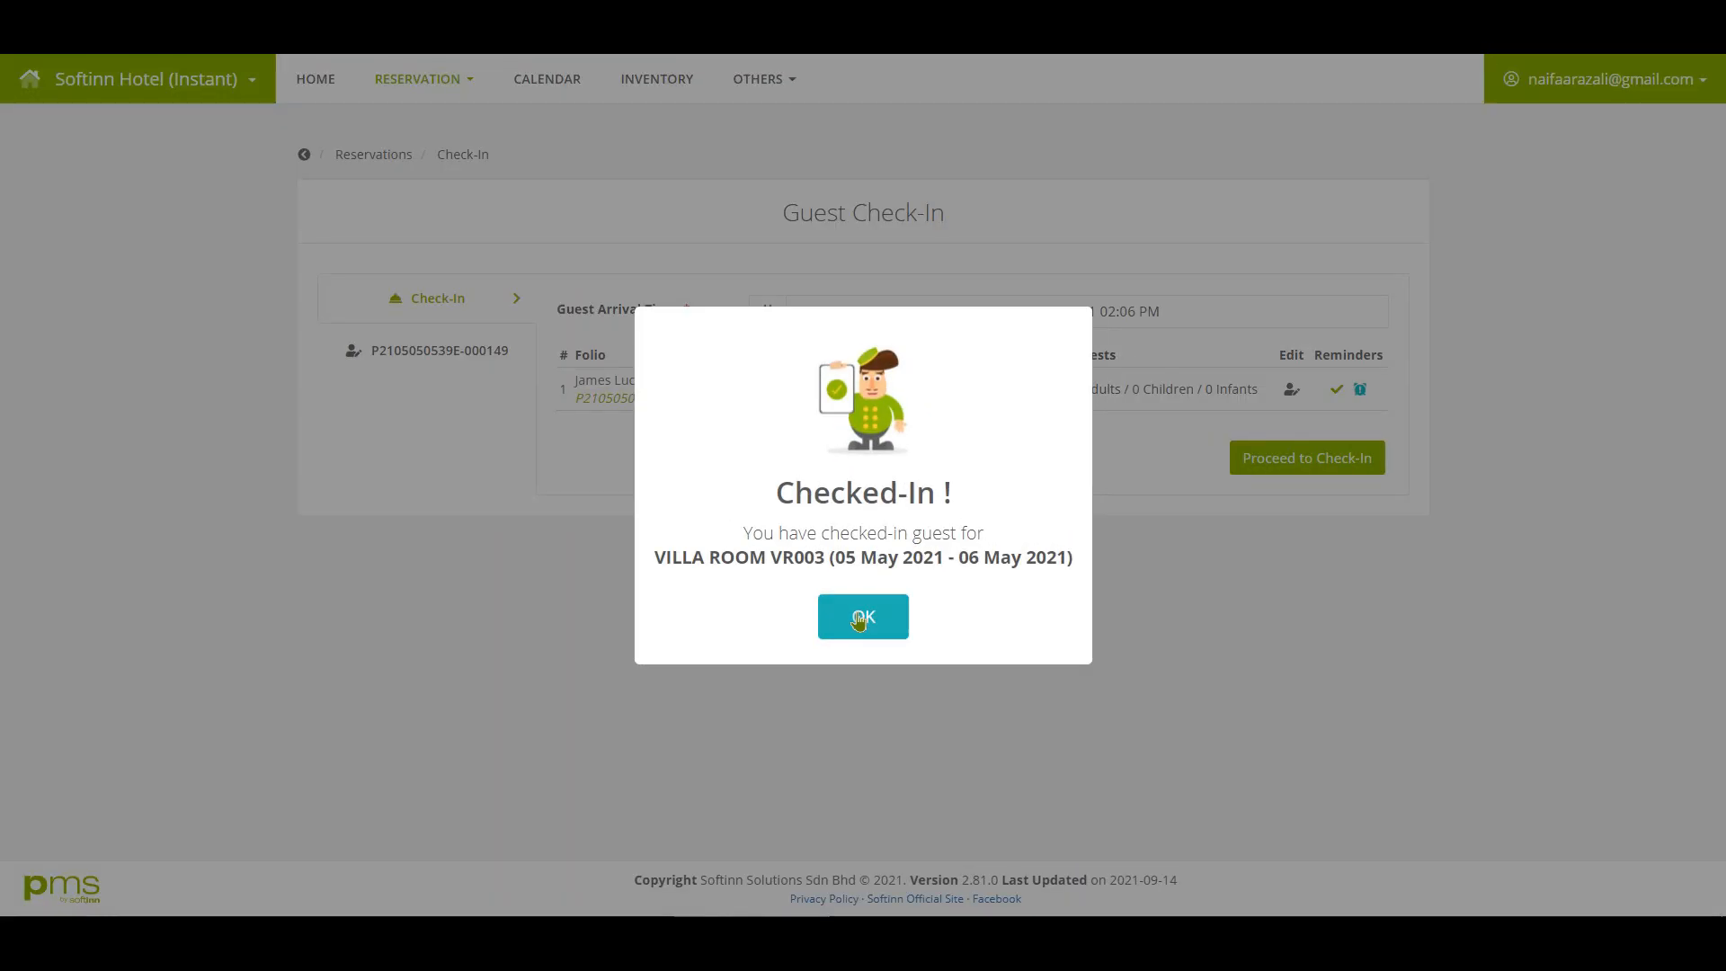
click(861, 615)
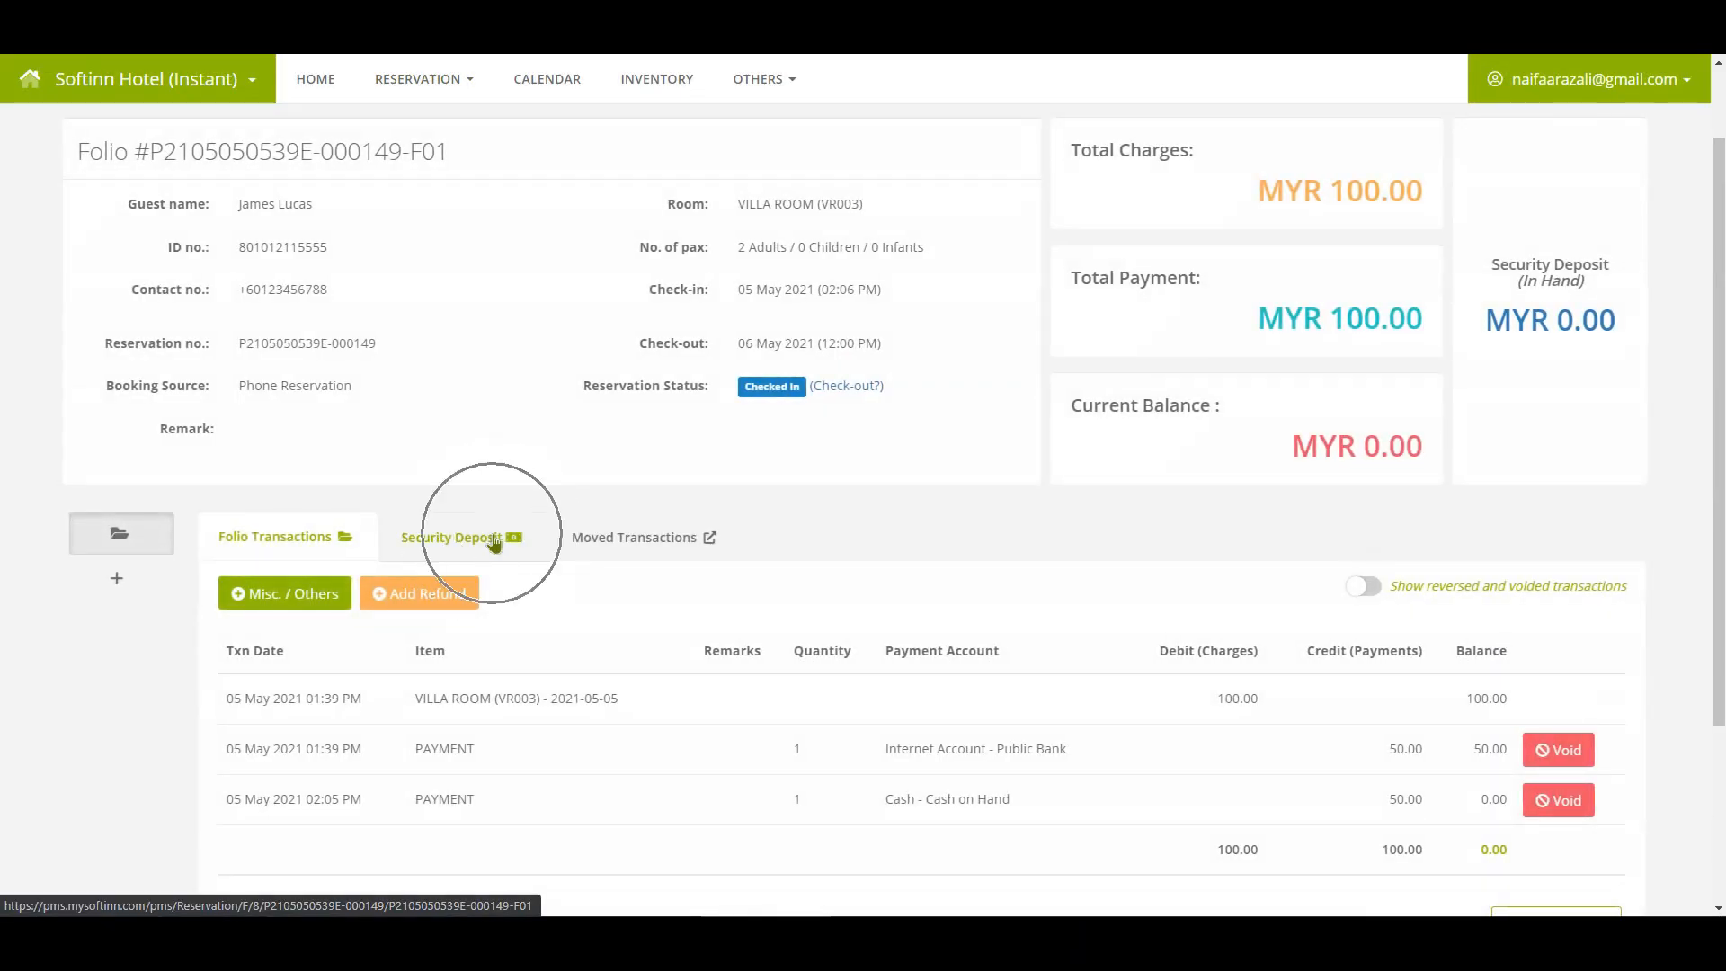
Collect a MYR 50 cash security deposit on the folio's Security Deposit records
click(454, 537)
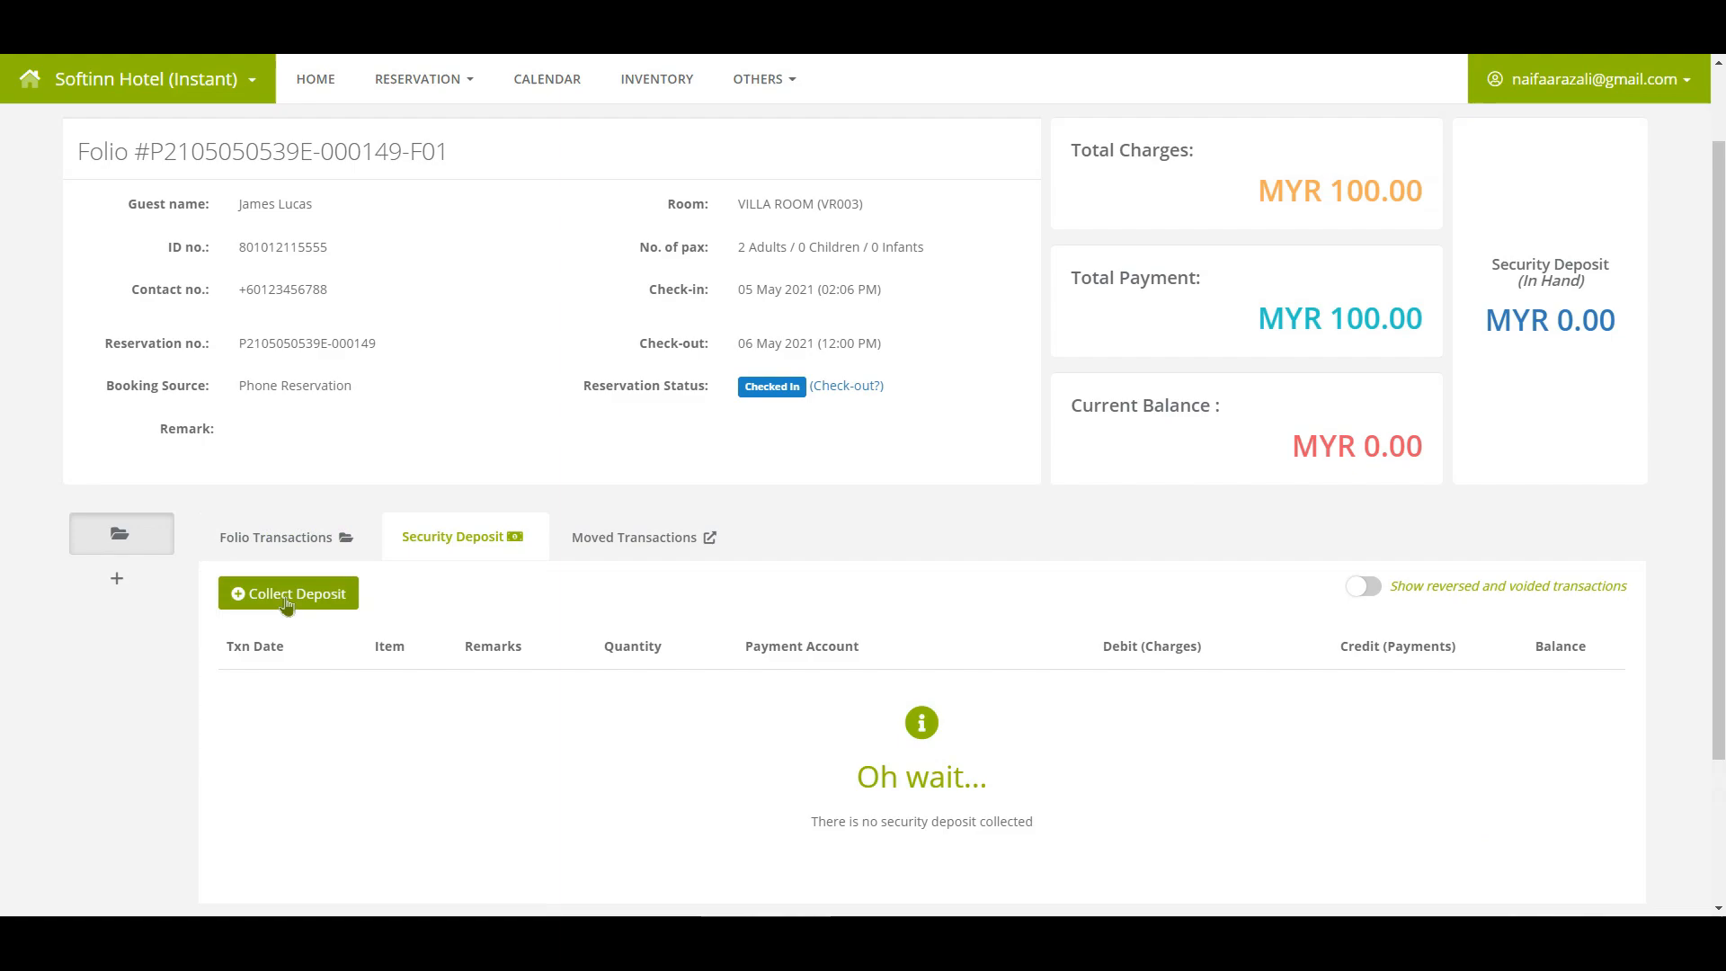
click(287, 593)
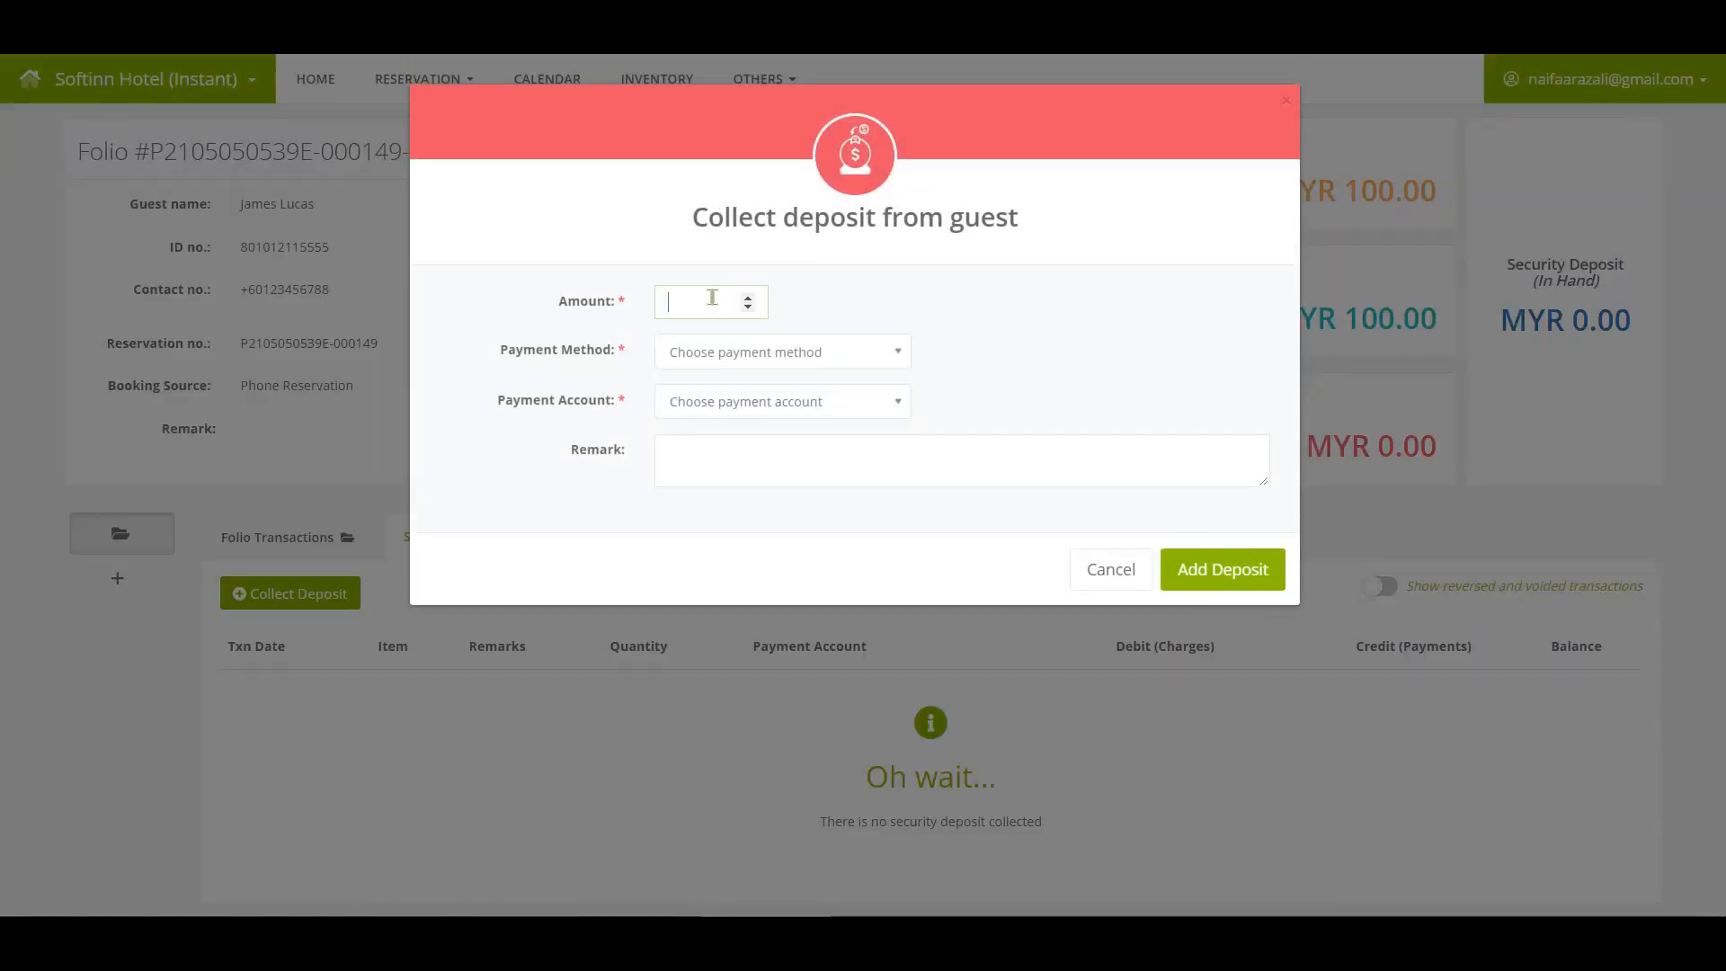
click(1221, 570)
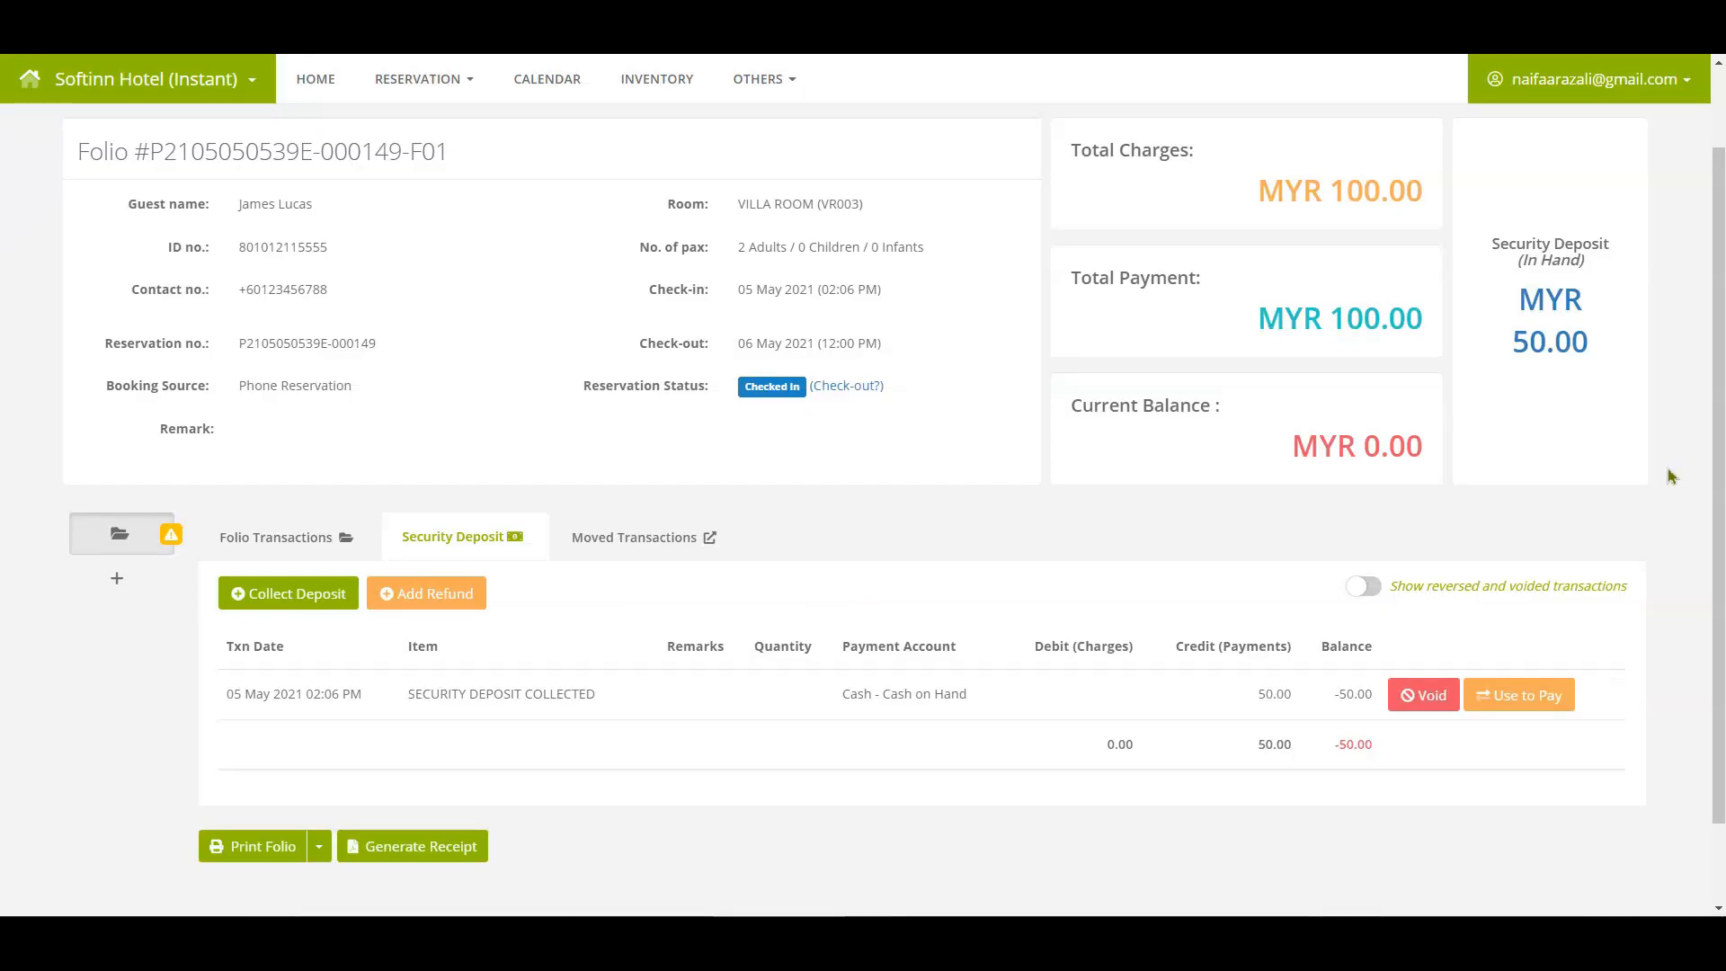
mouse_move(1565, 399)
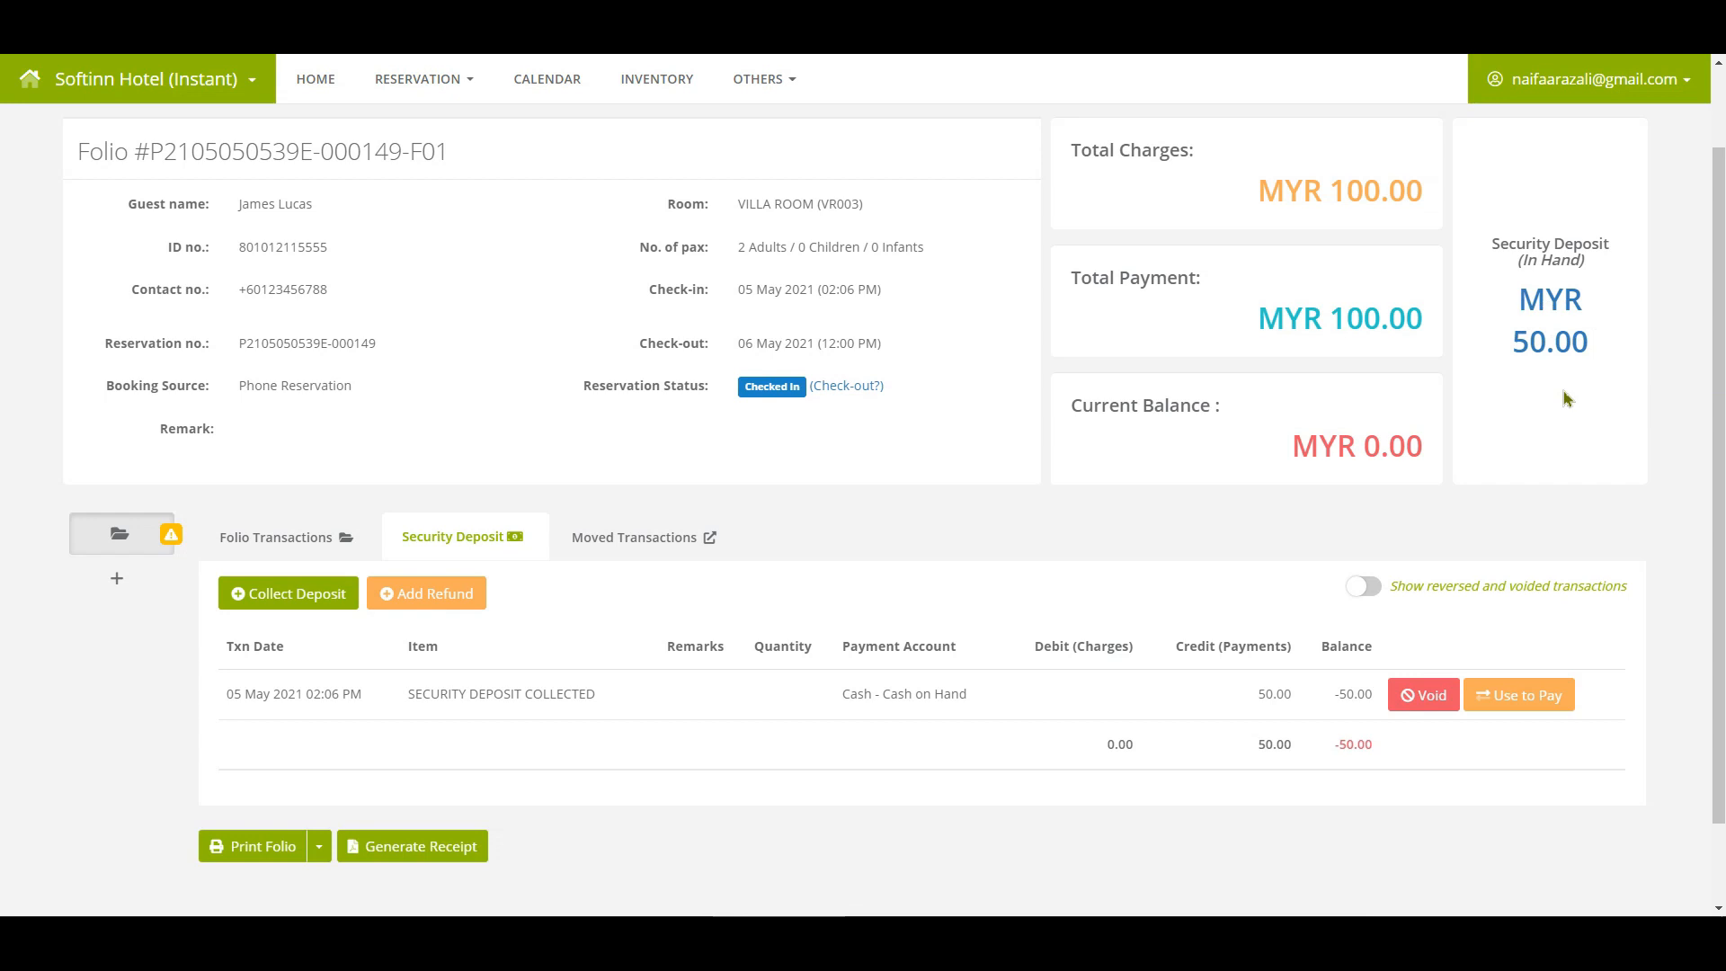
Refund the MYR 50 deposit to the guest, leaving MYR 0.00 deposit in hand
click(846, 385)
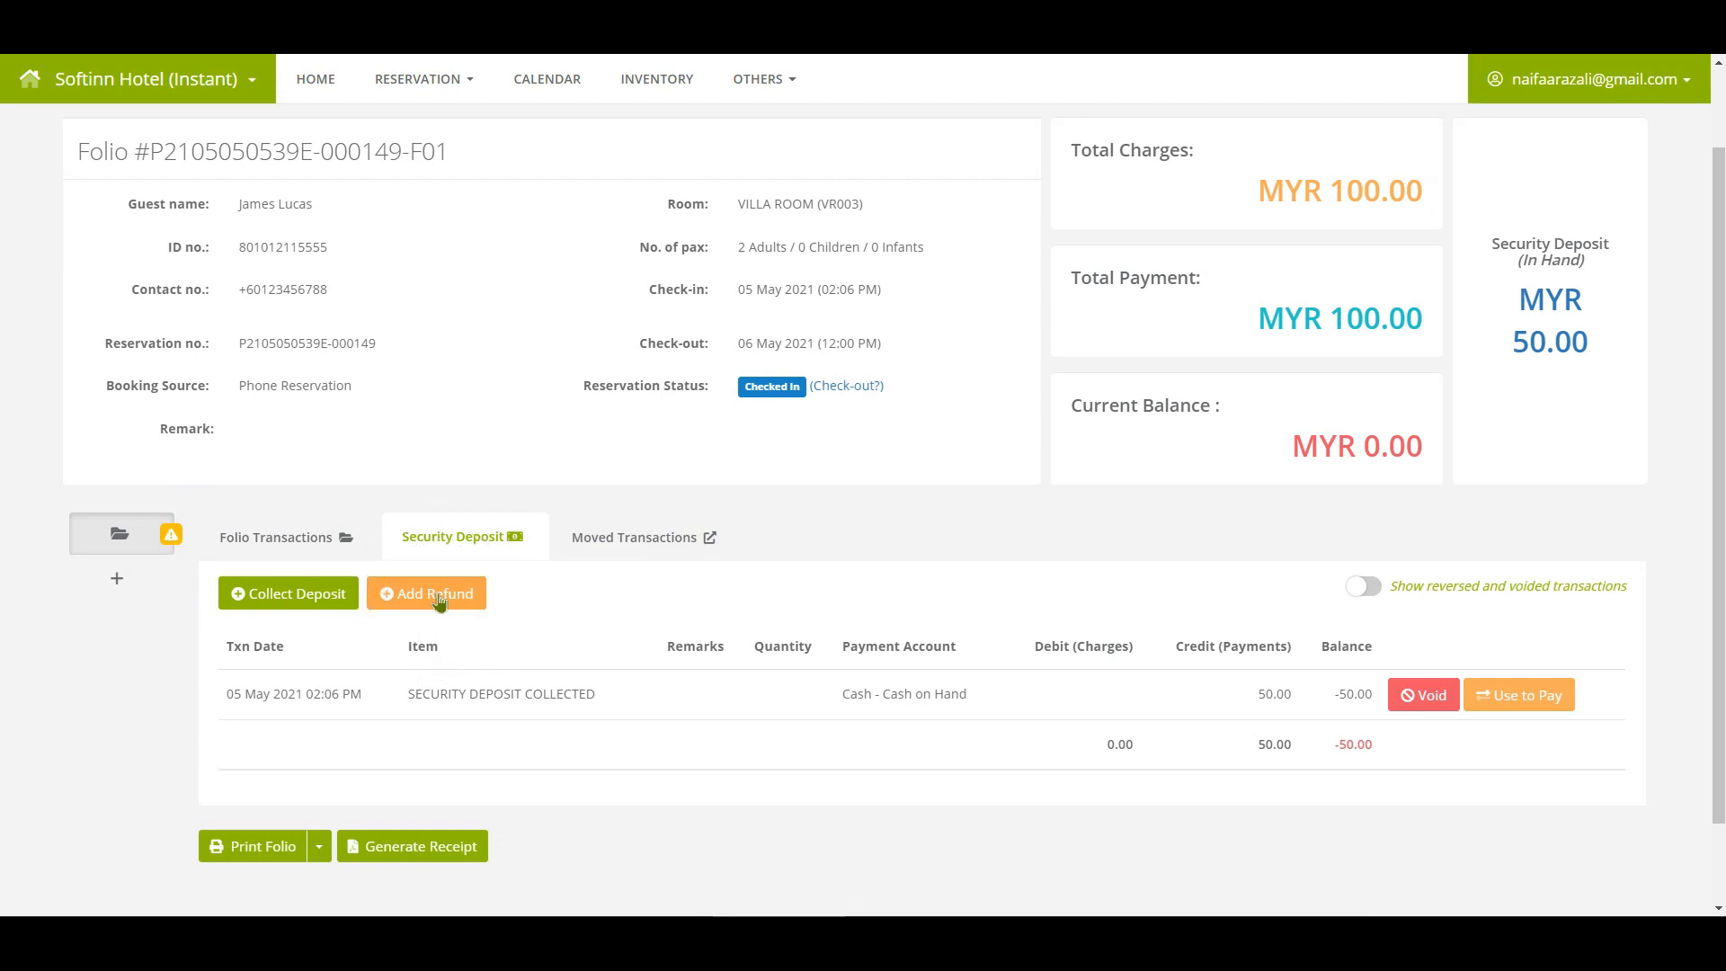
click(426, 591)
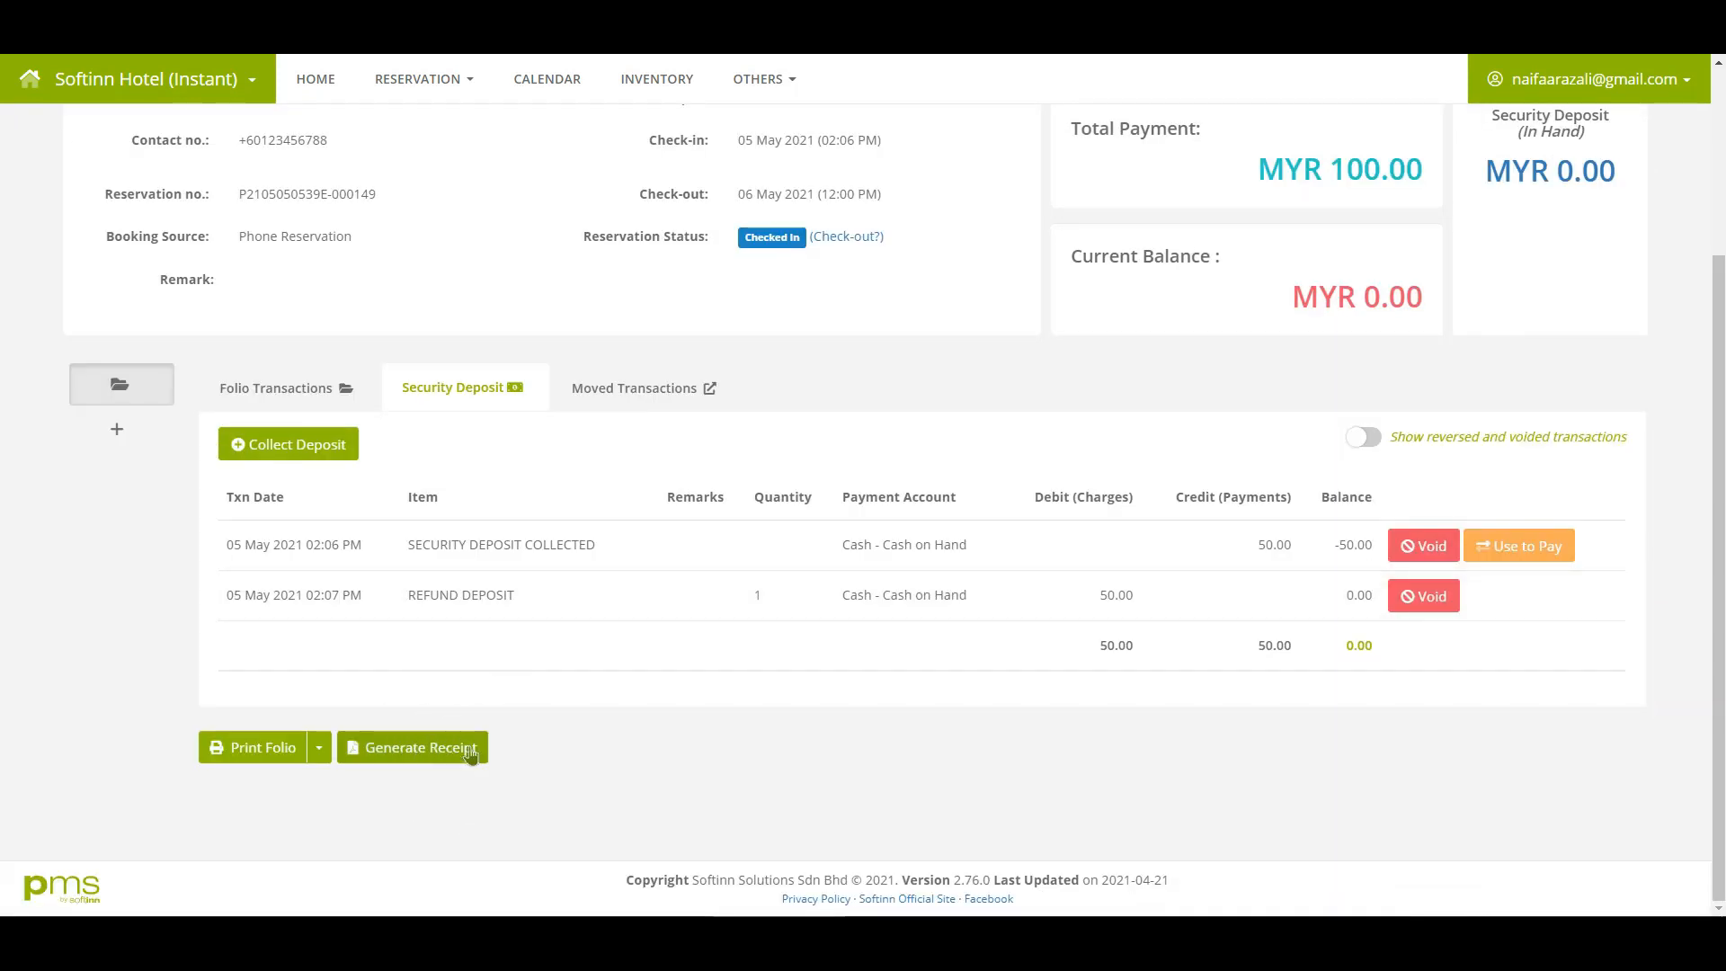
Generate an official receipt for the first MYR 50.00 payment
click(411, 748)
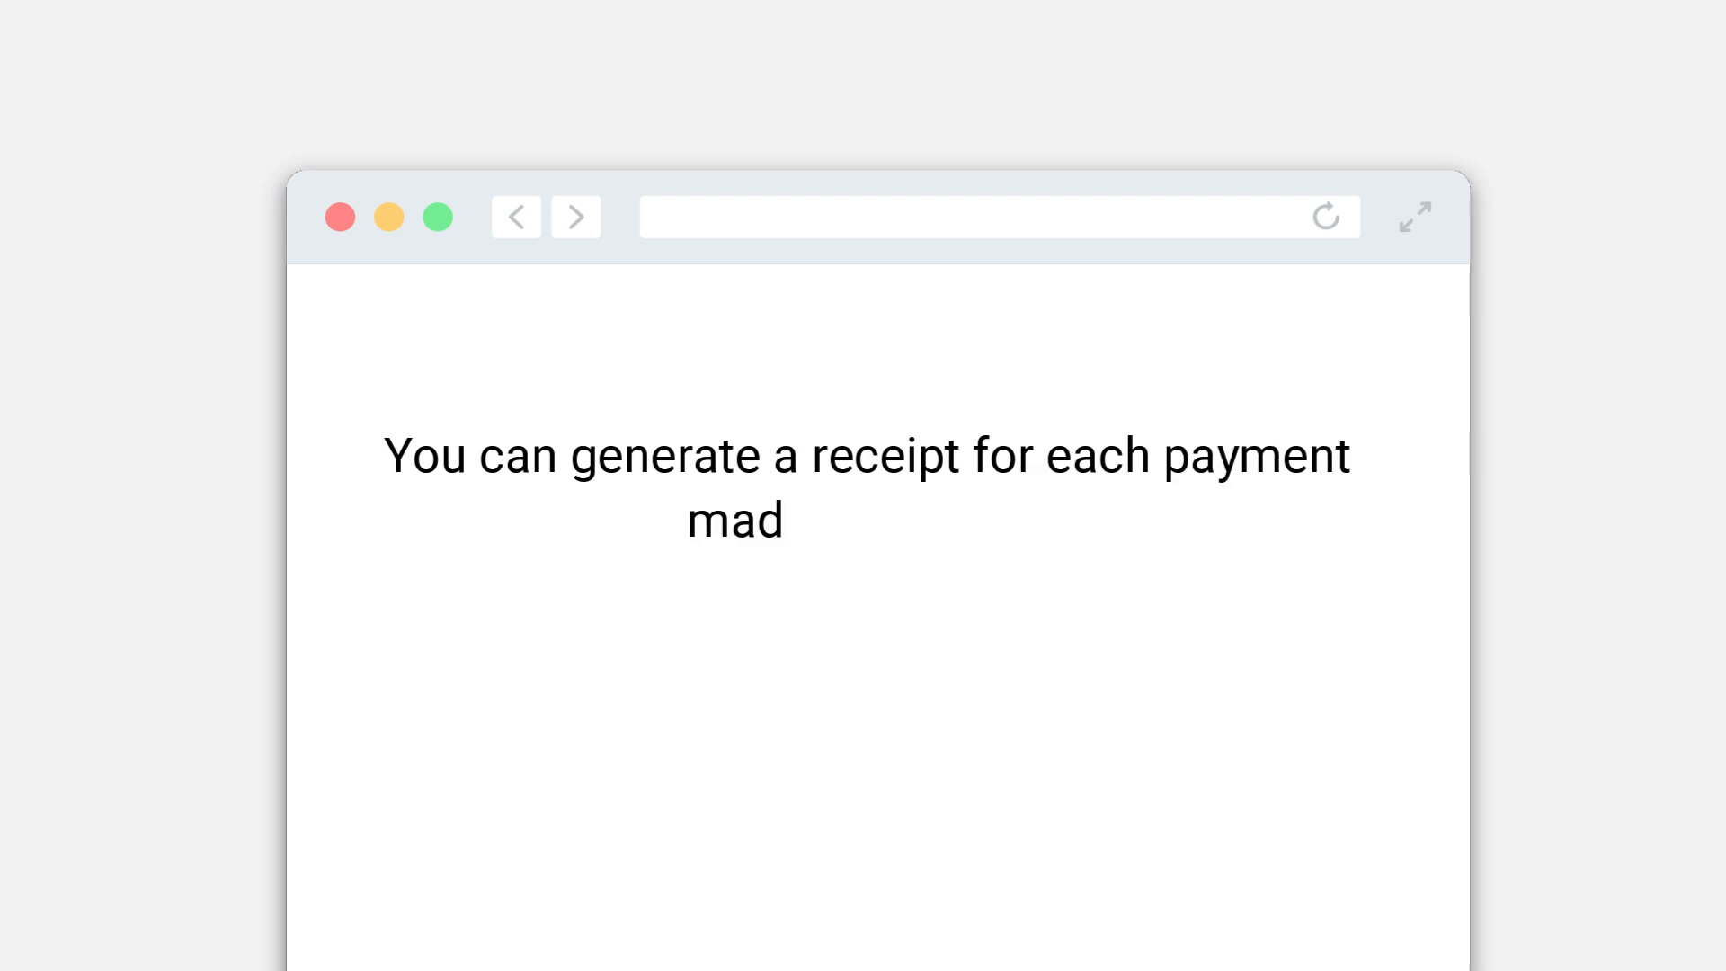
text(e separately)
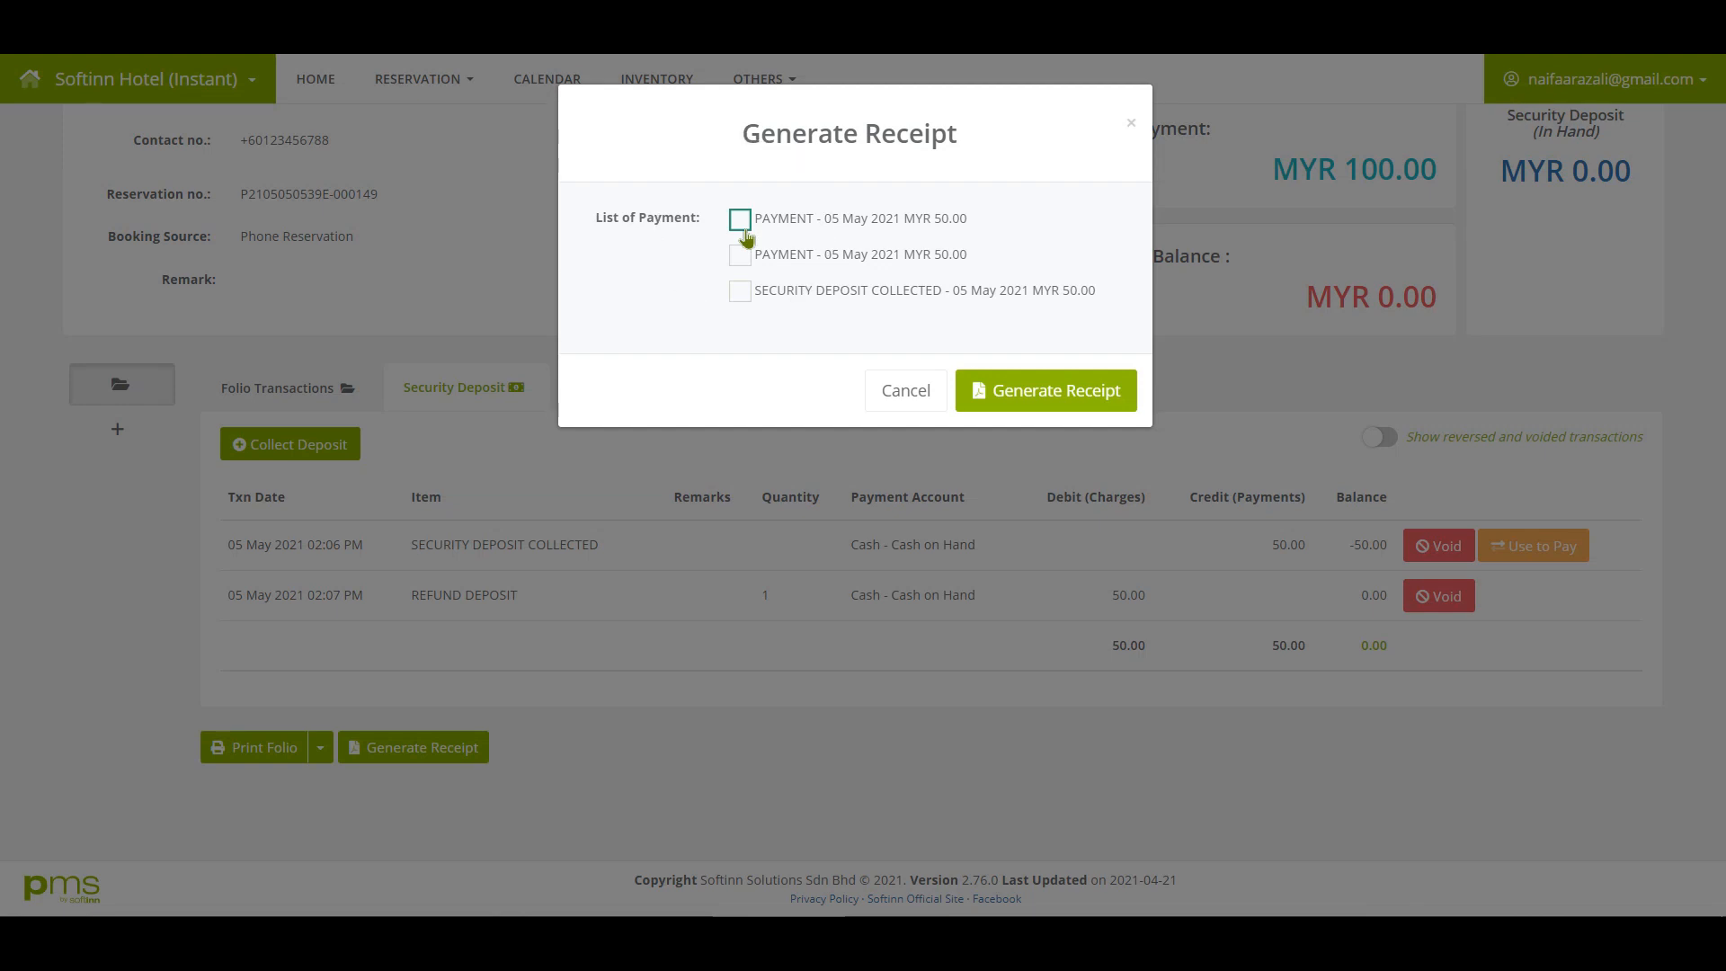
click(739, 218)
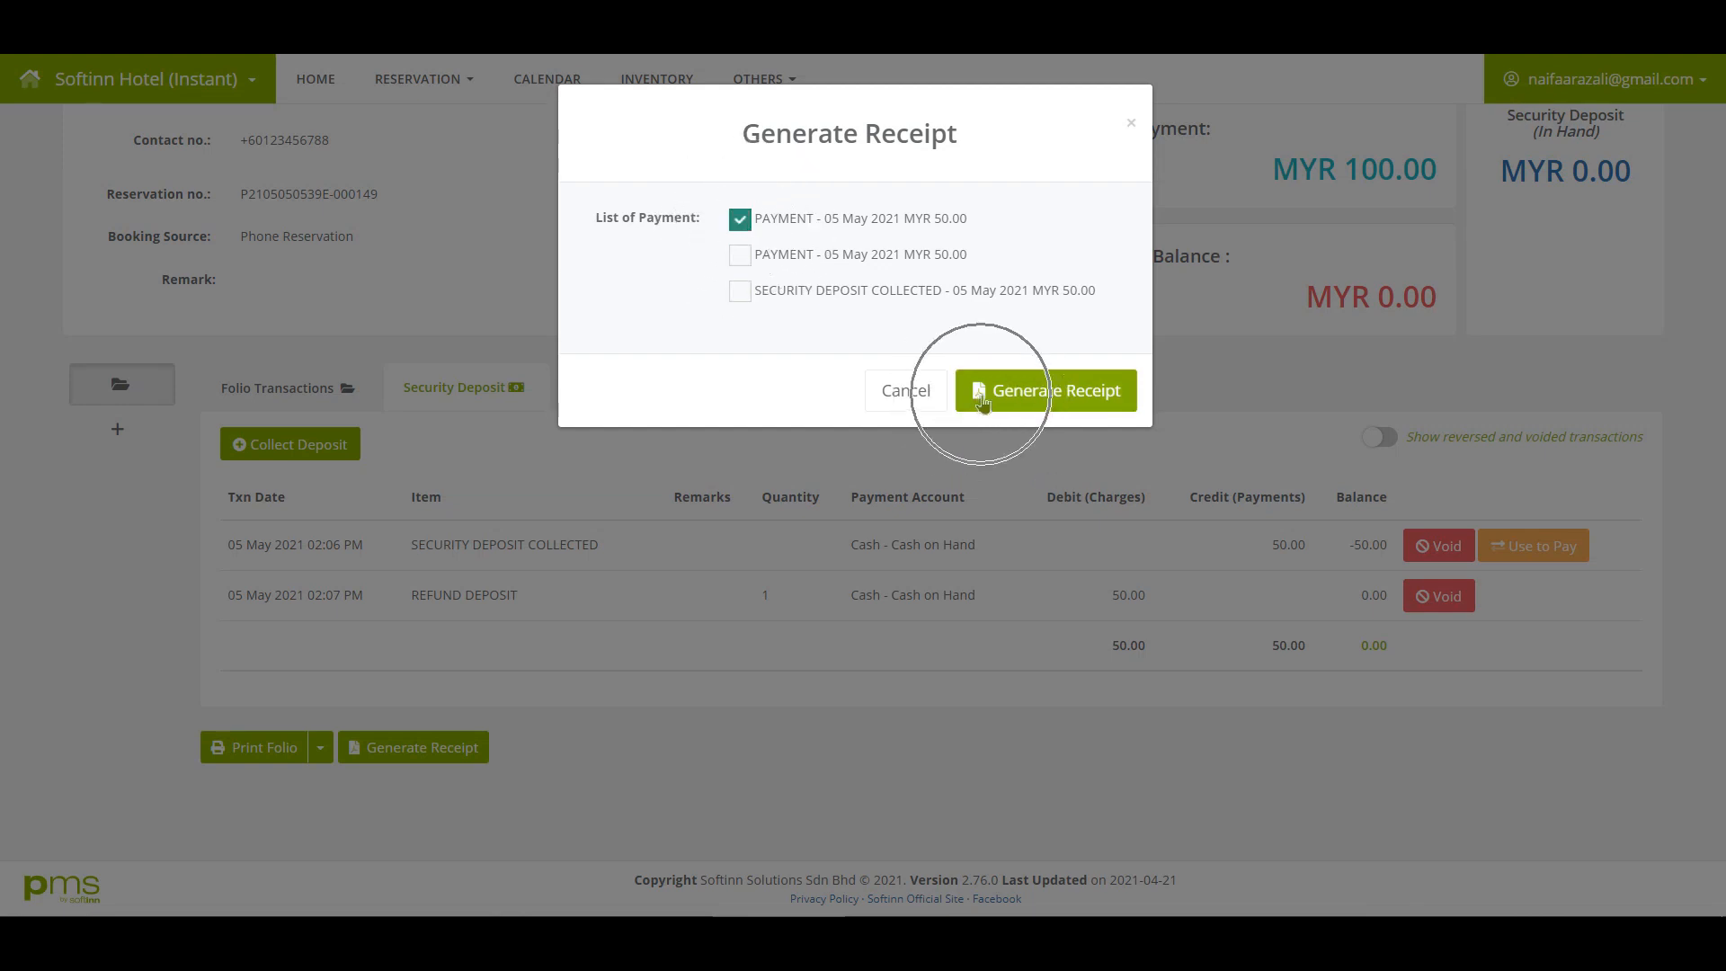
click(1042, 390)
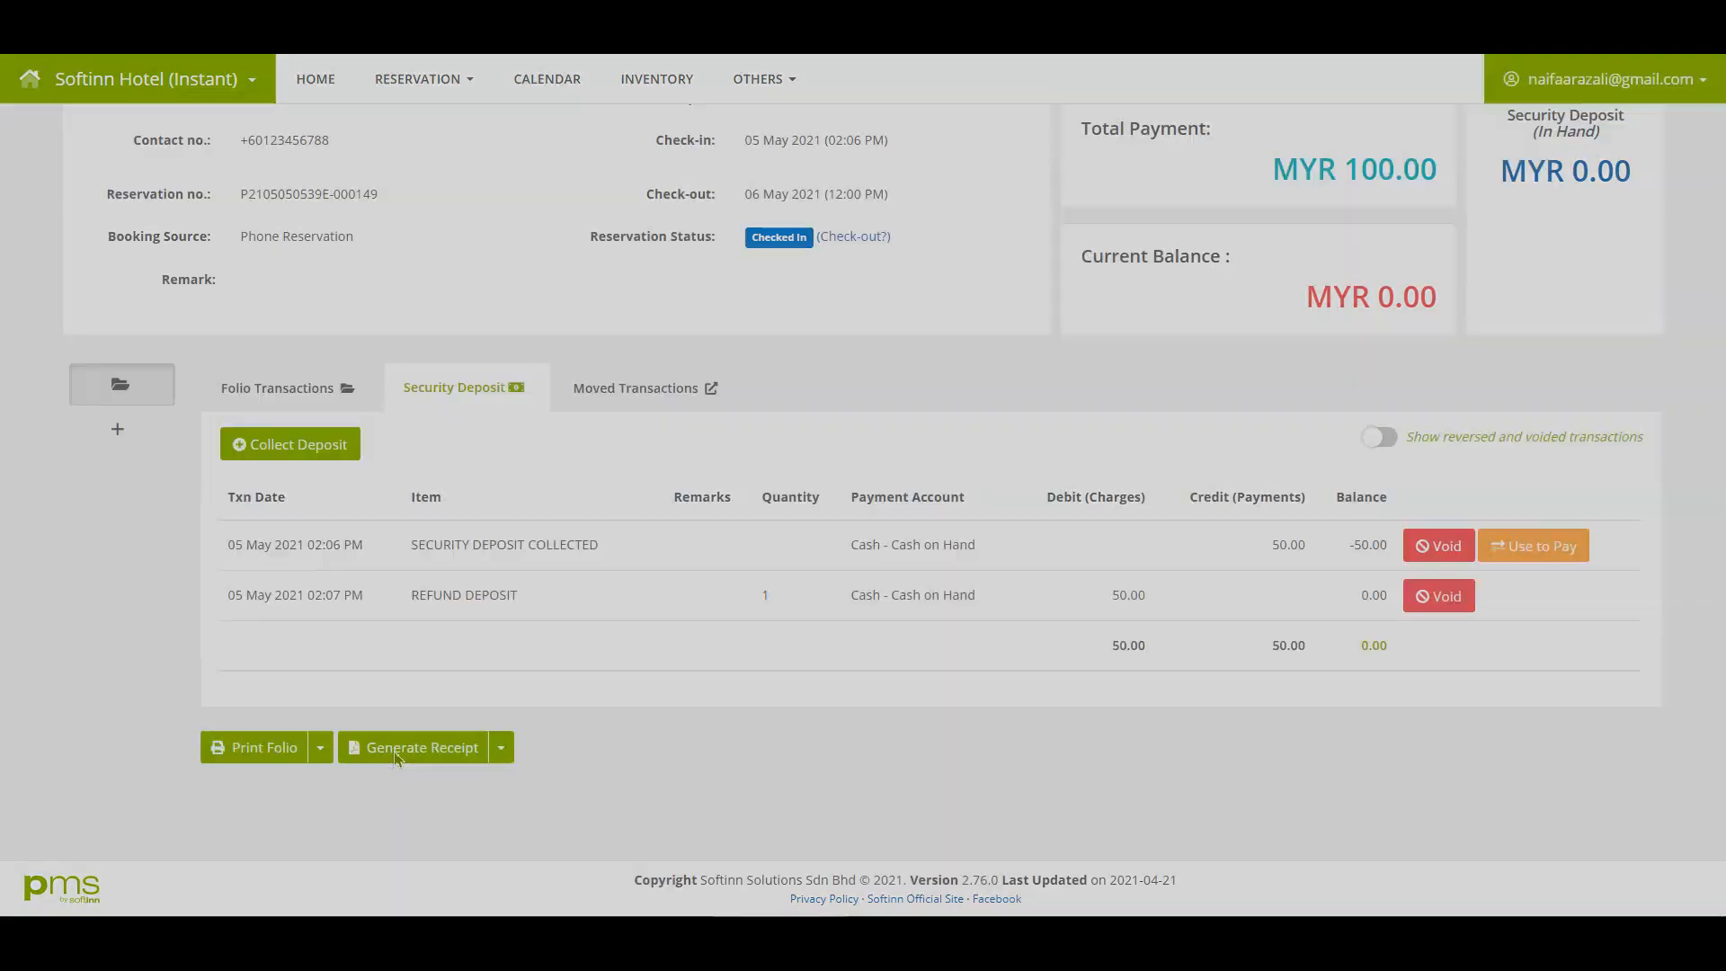
Generate the receipt for the second MYR 50.00 cash payment and view it
click(415, 746)
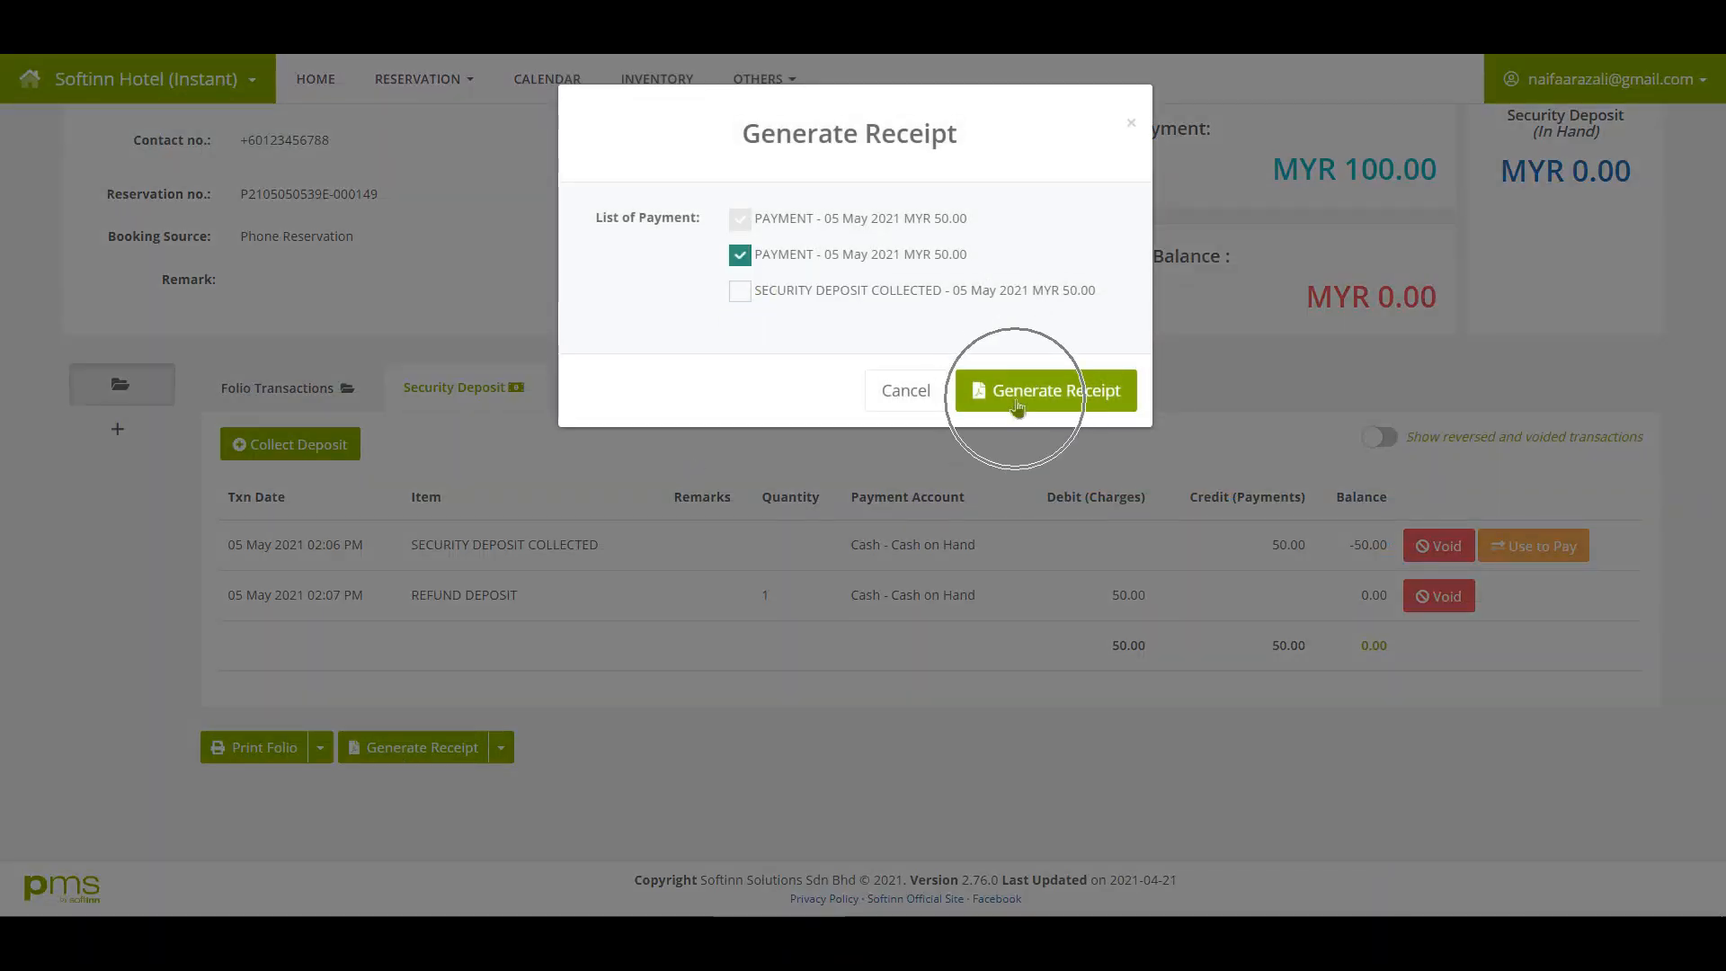
click(1041, 390)
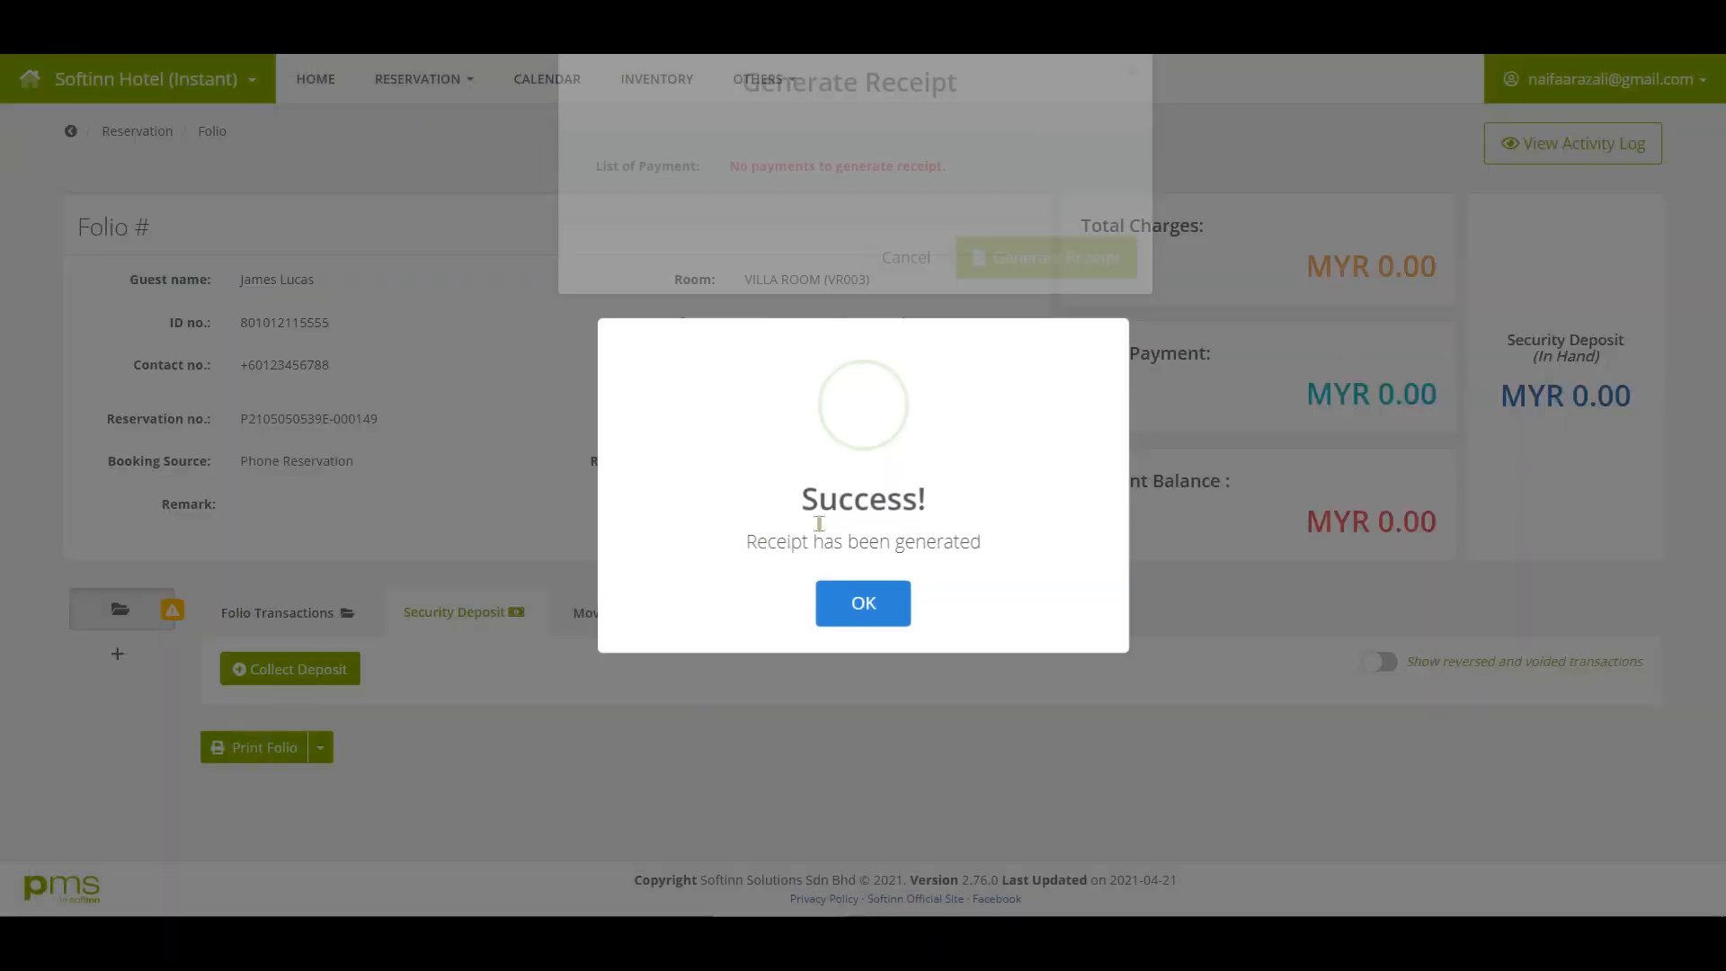
click(861, 604)
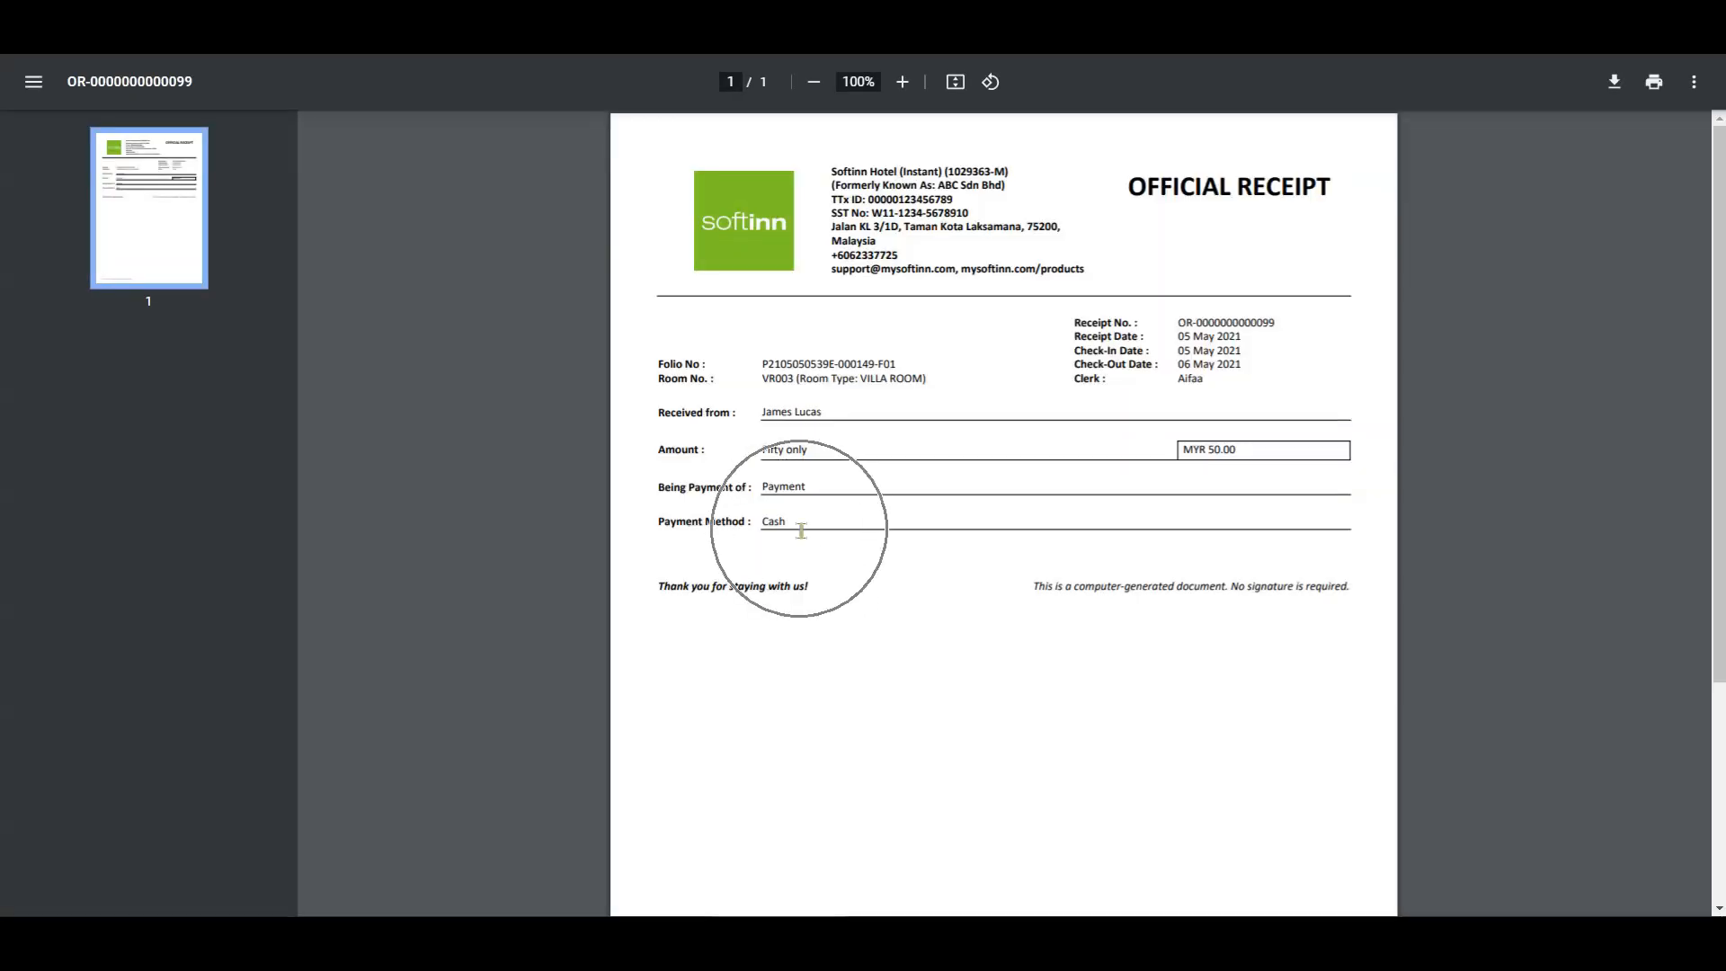